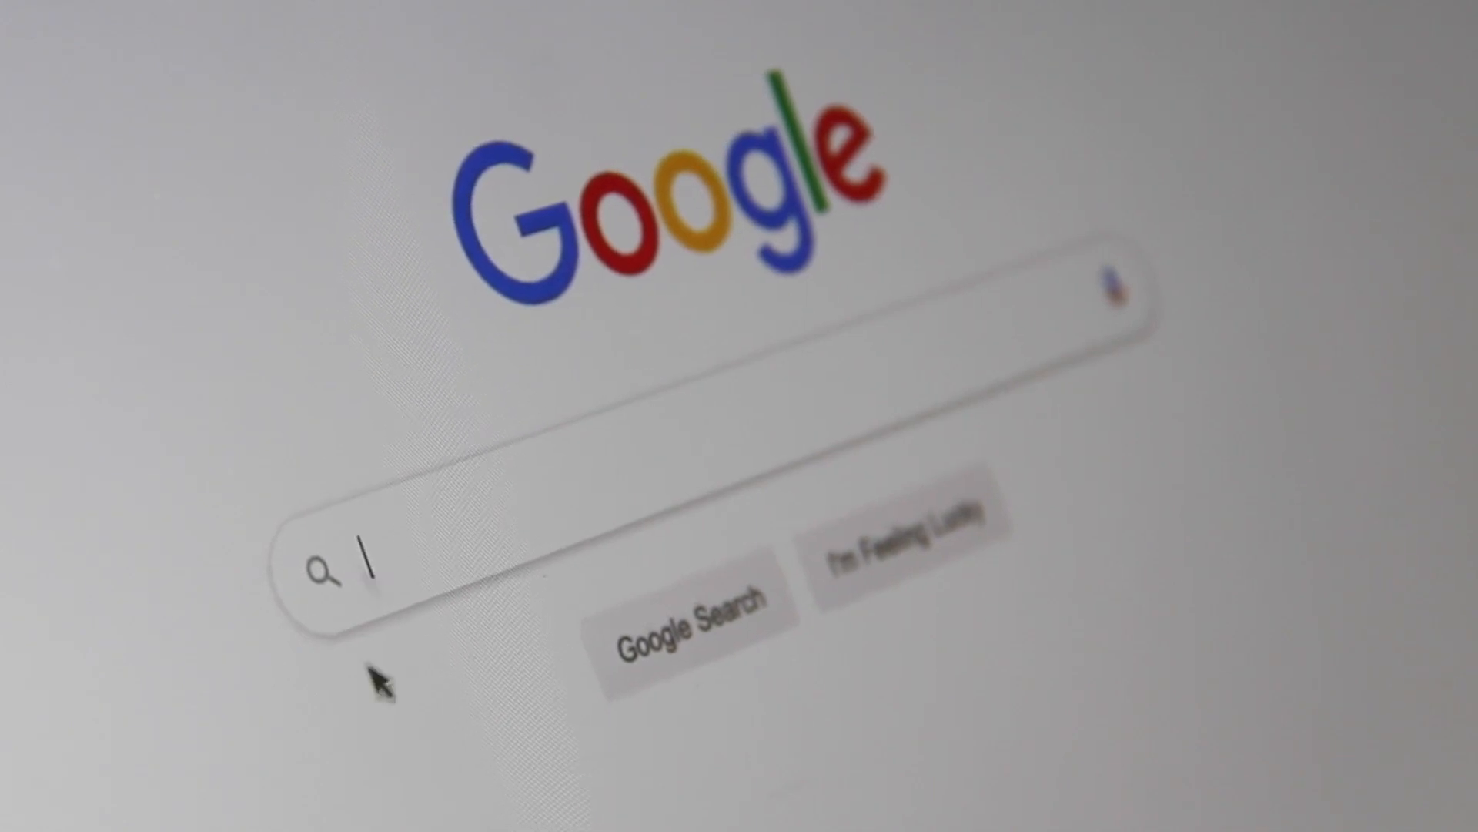
- Search Google for 'search engine optimization' and go to beautiful.ai
text(Search Engine)
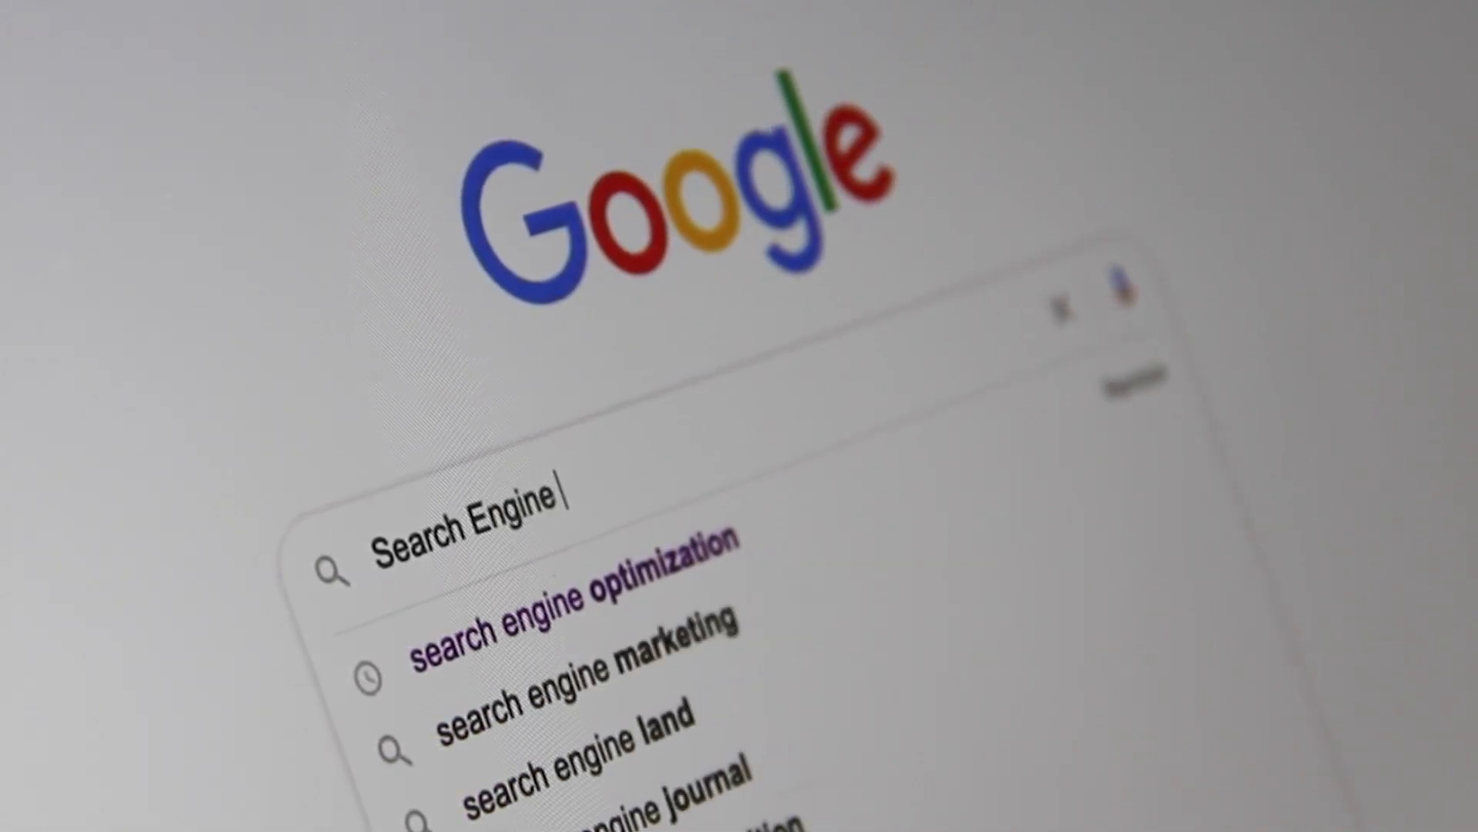
text(Optimiz)
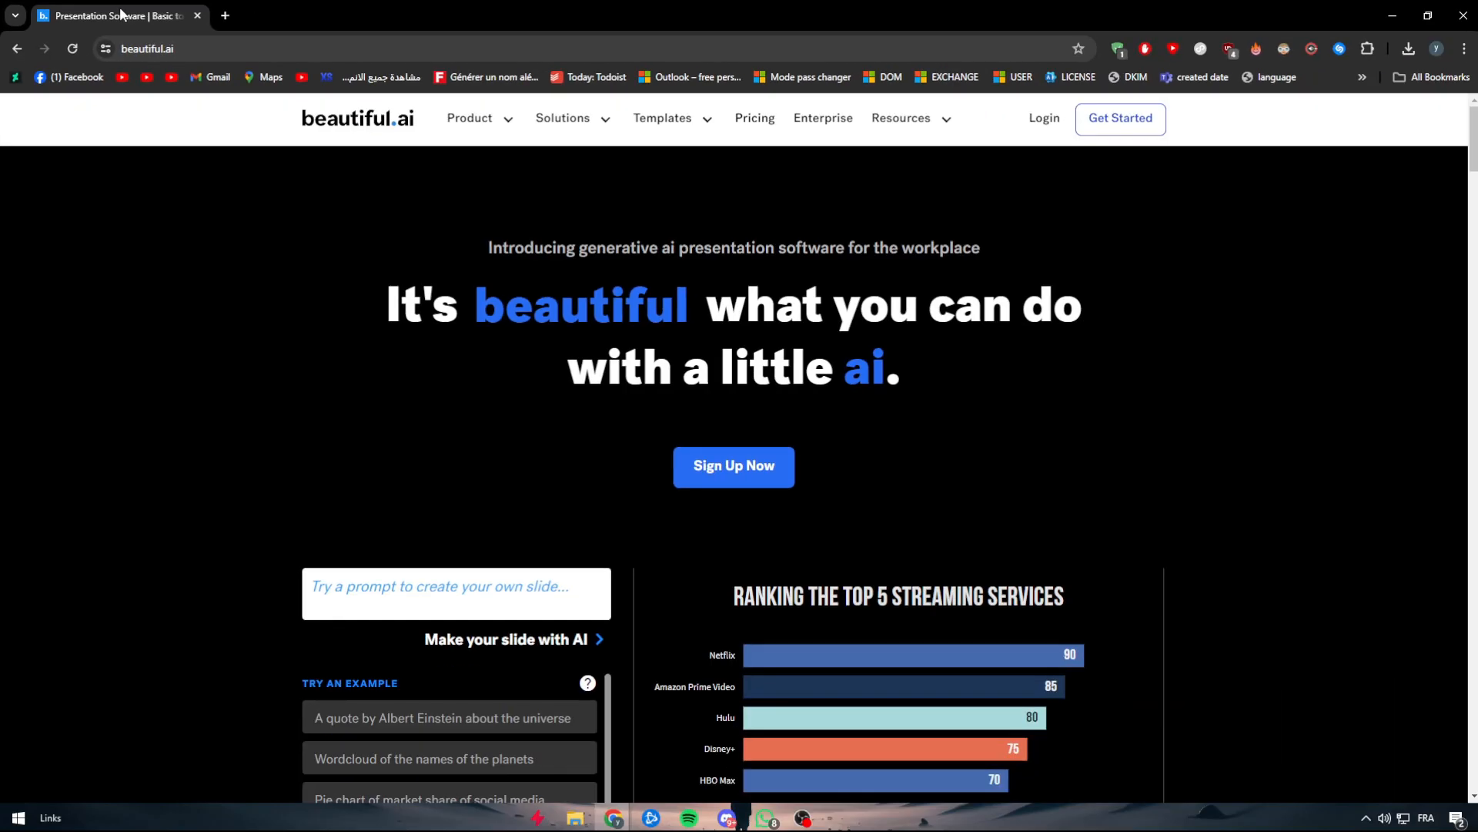
scroll(down, 3)
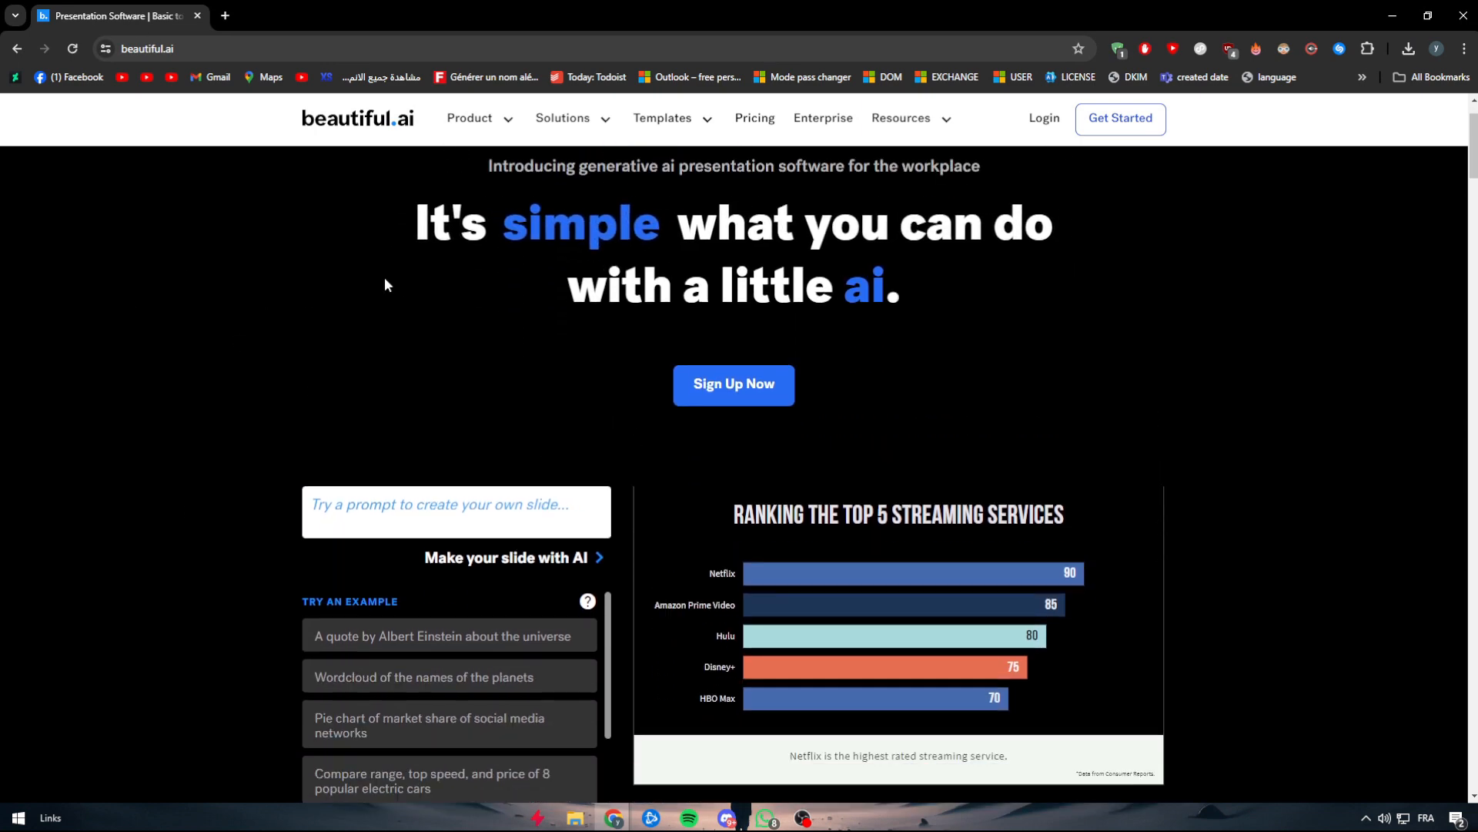
scroll(down, 3)
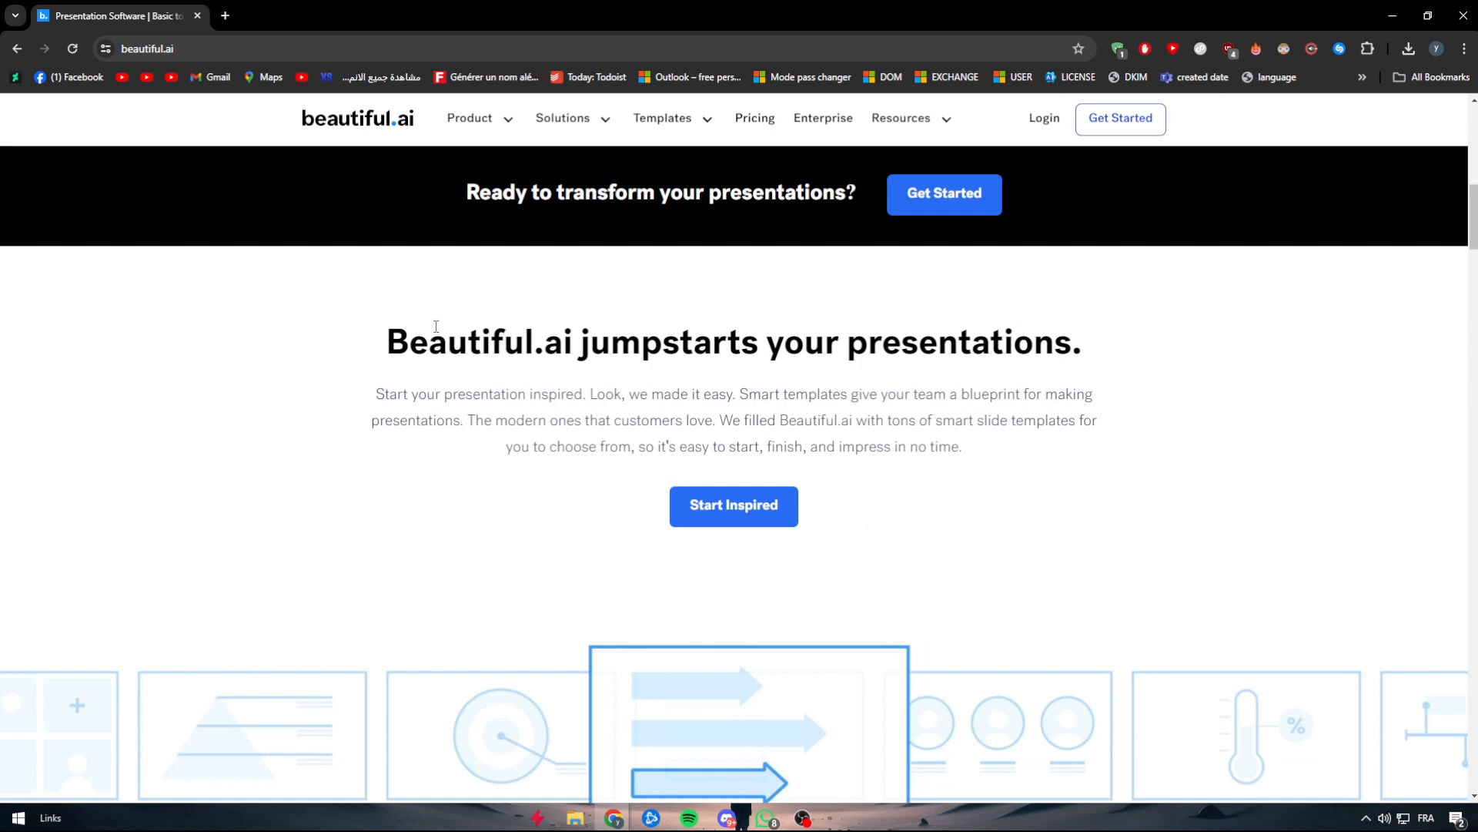
scroll(down, 3)
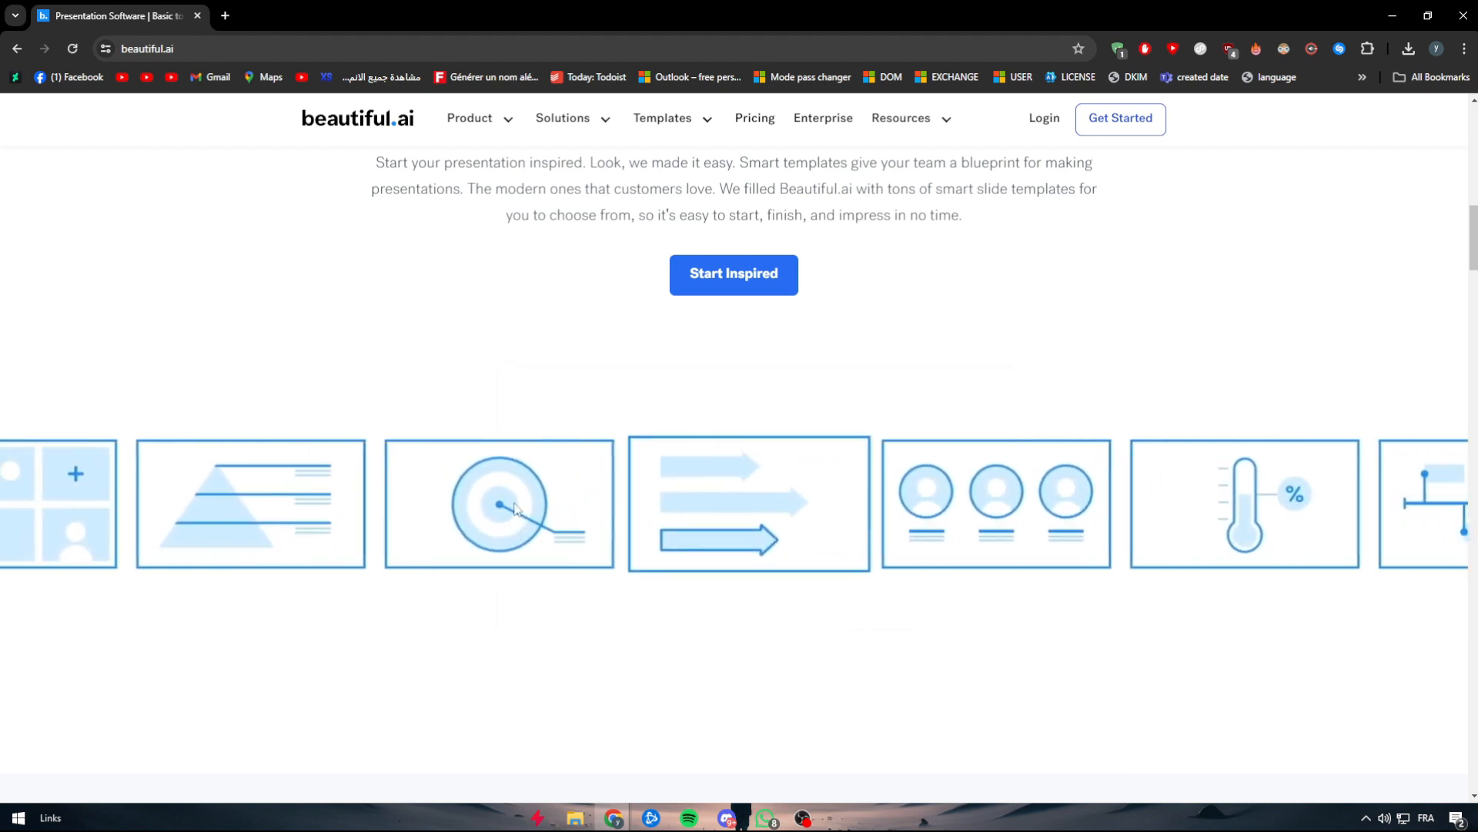
scroll(down, 3)
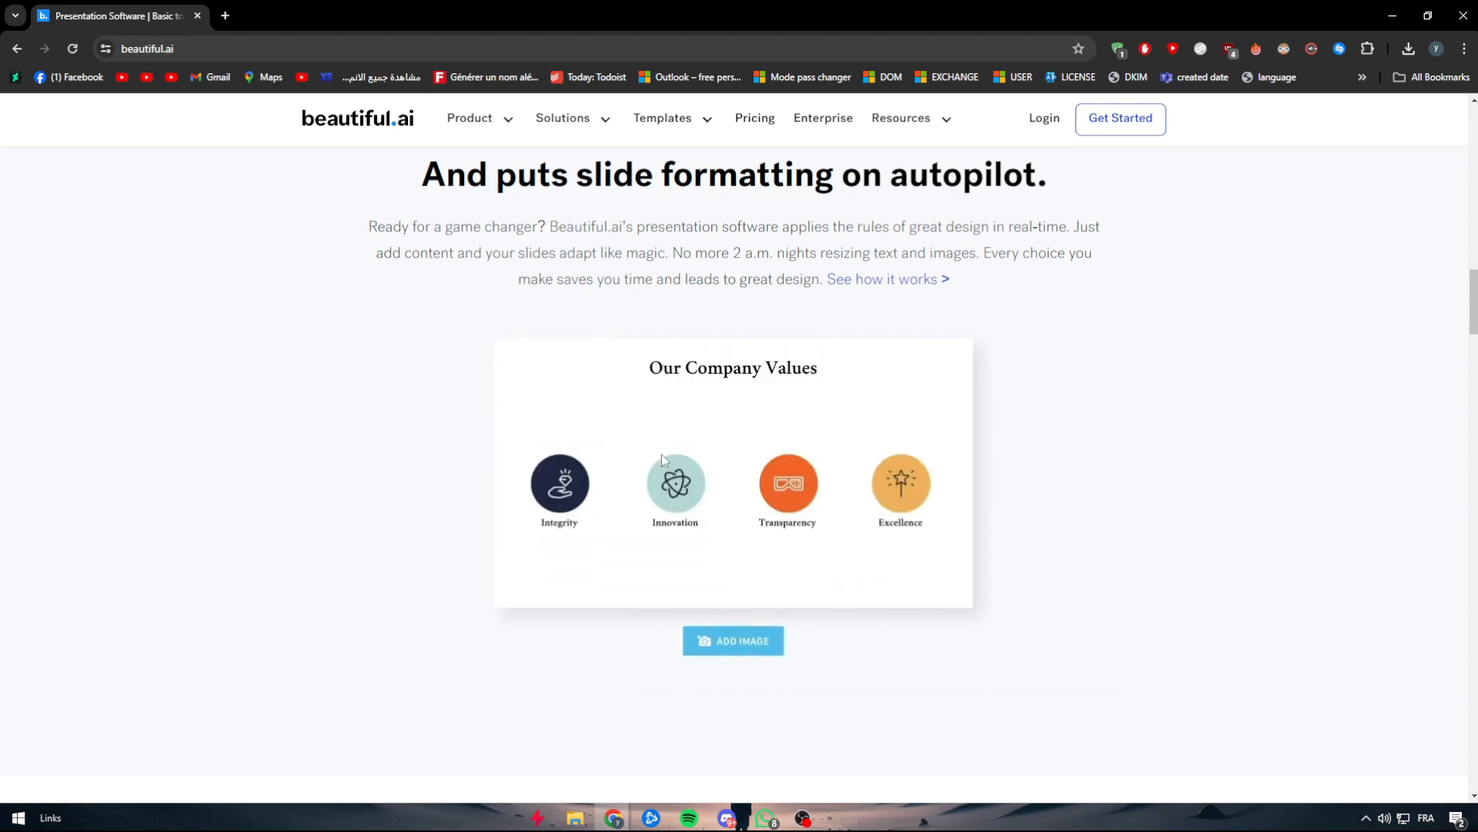
scroll(down, 3)
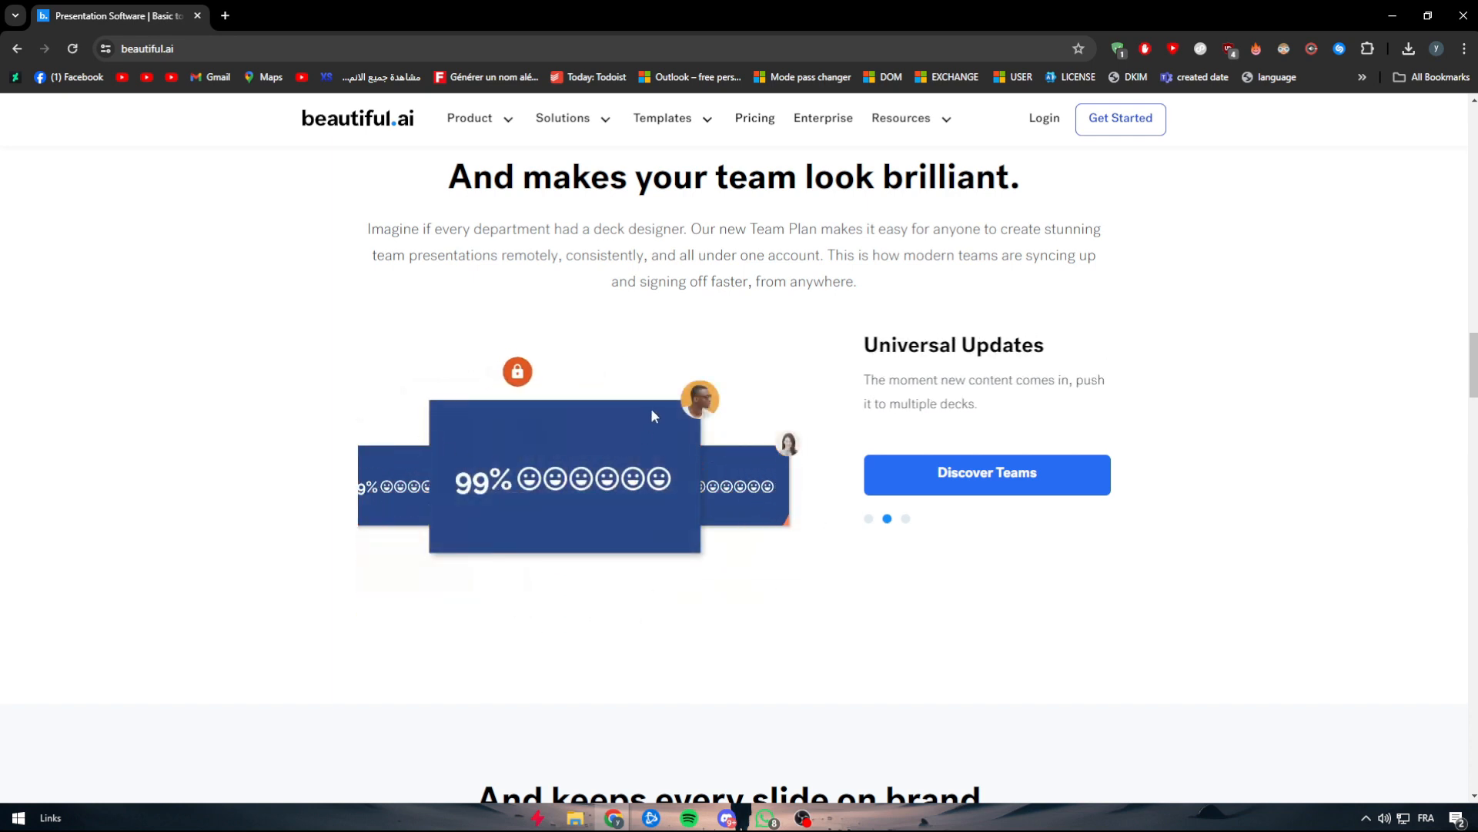
click(867, 518)
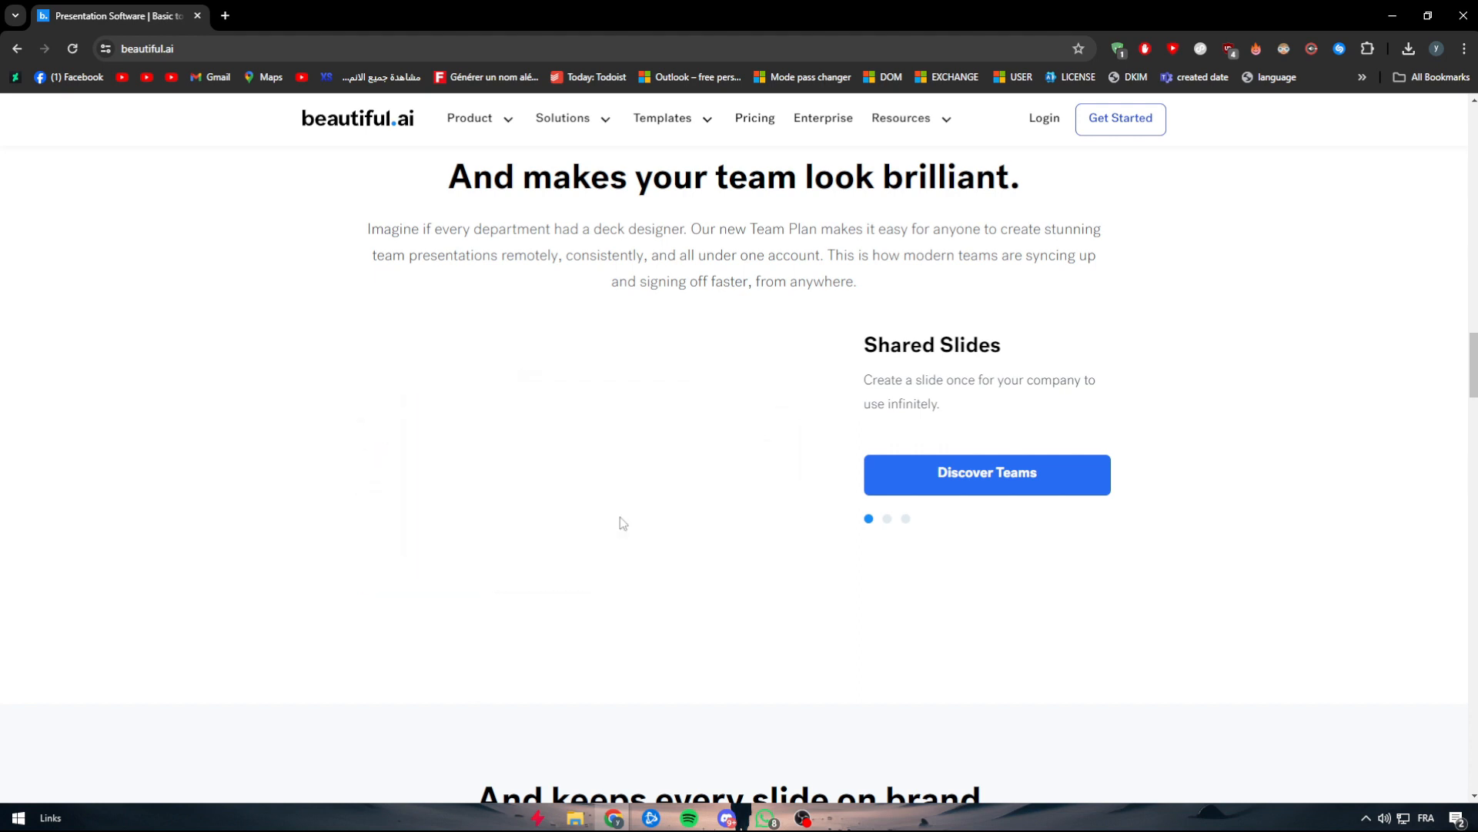
scroll(down, 3)
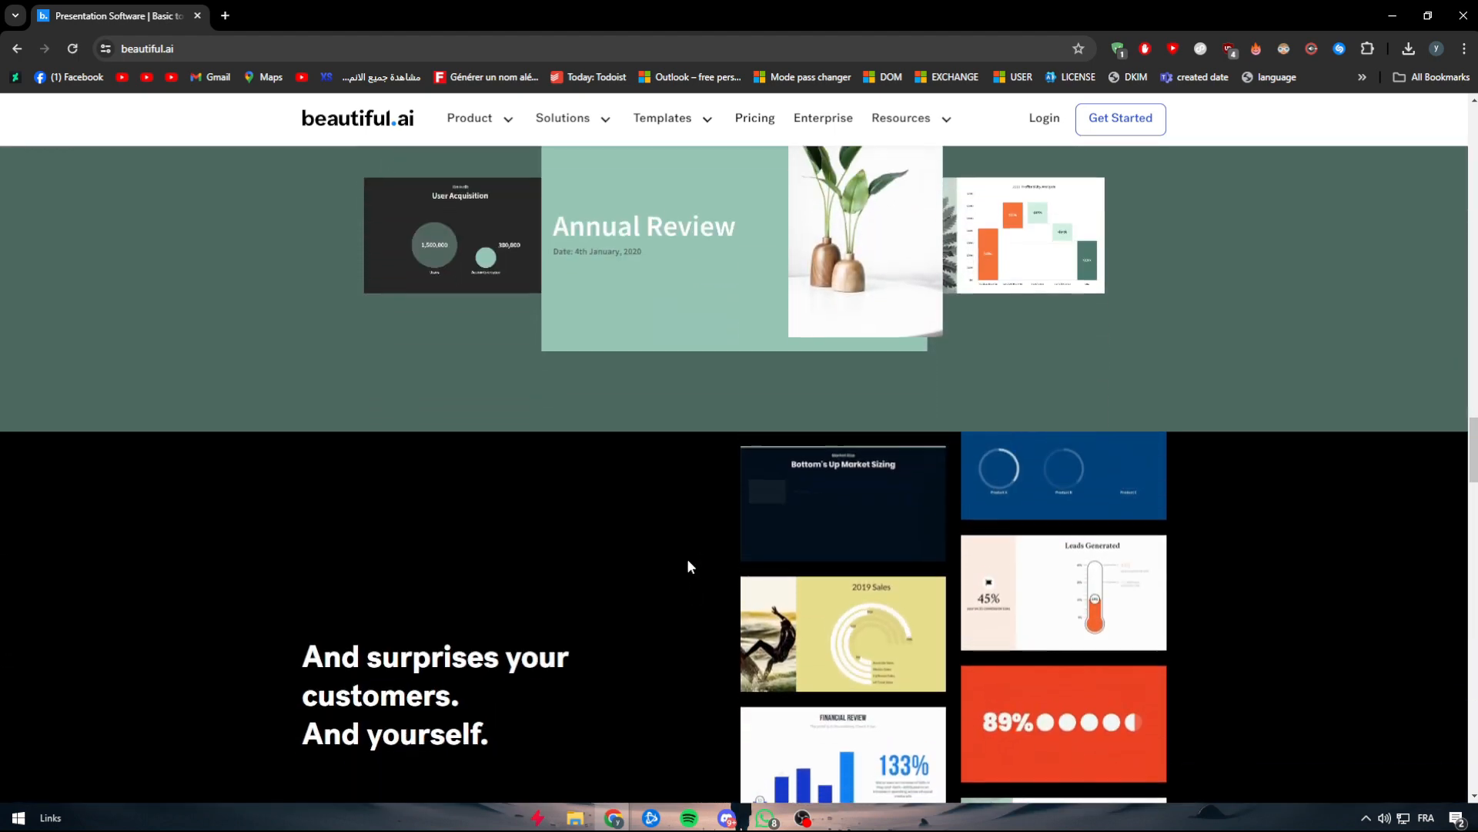
scroll(down, 3)
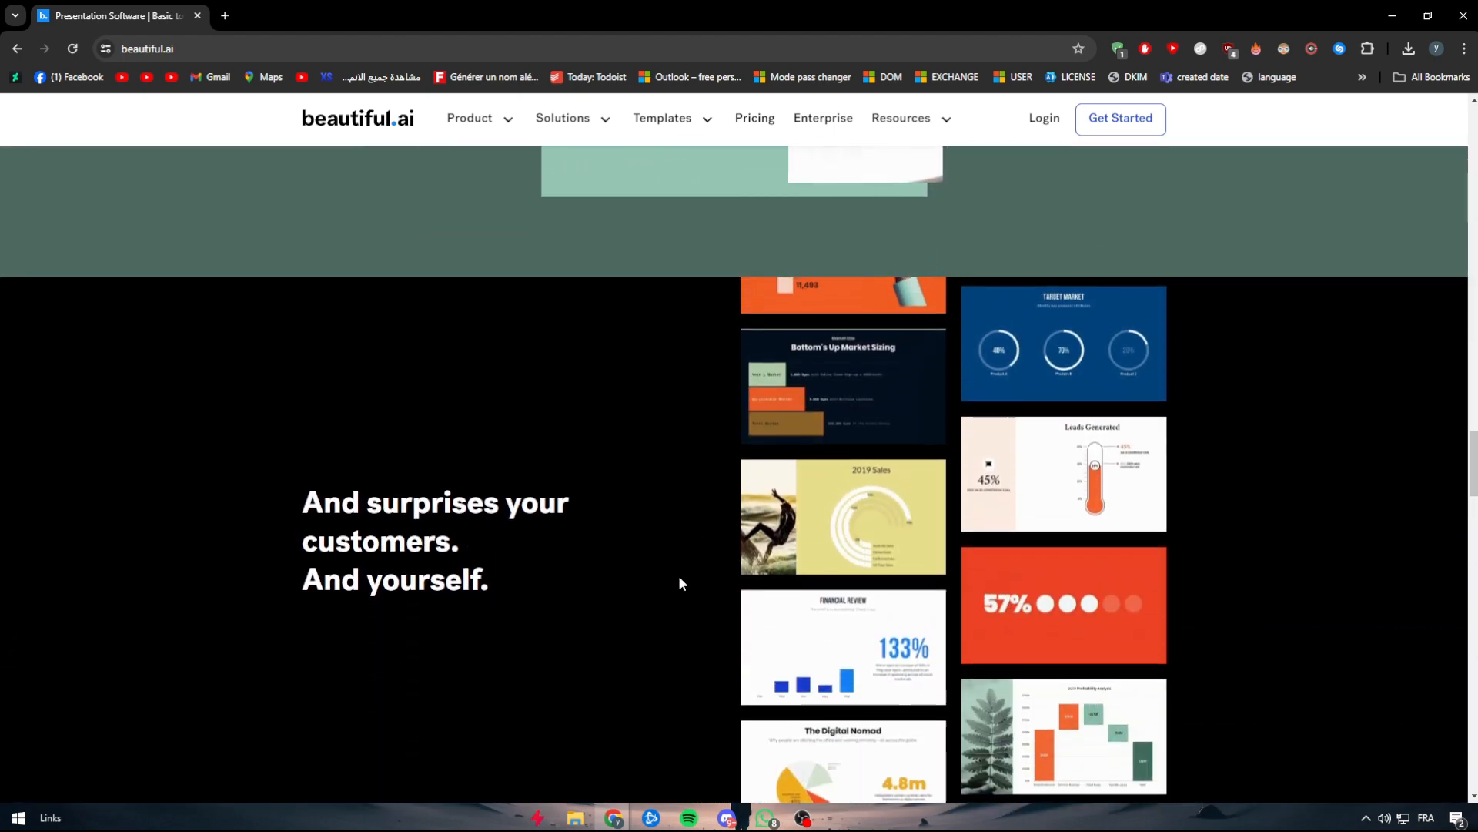
scroll(down, 3)
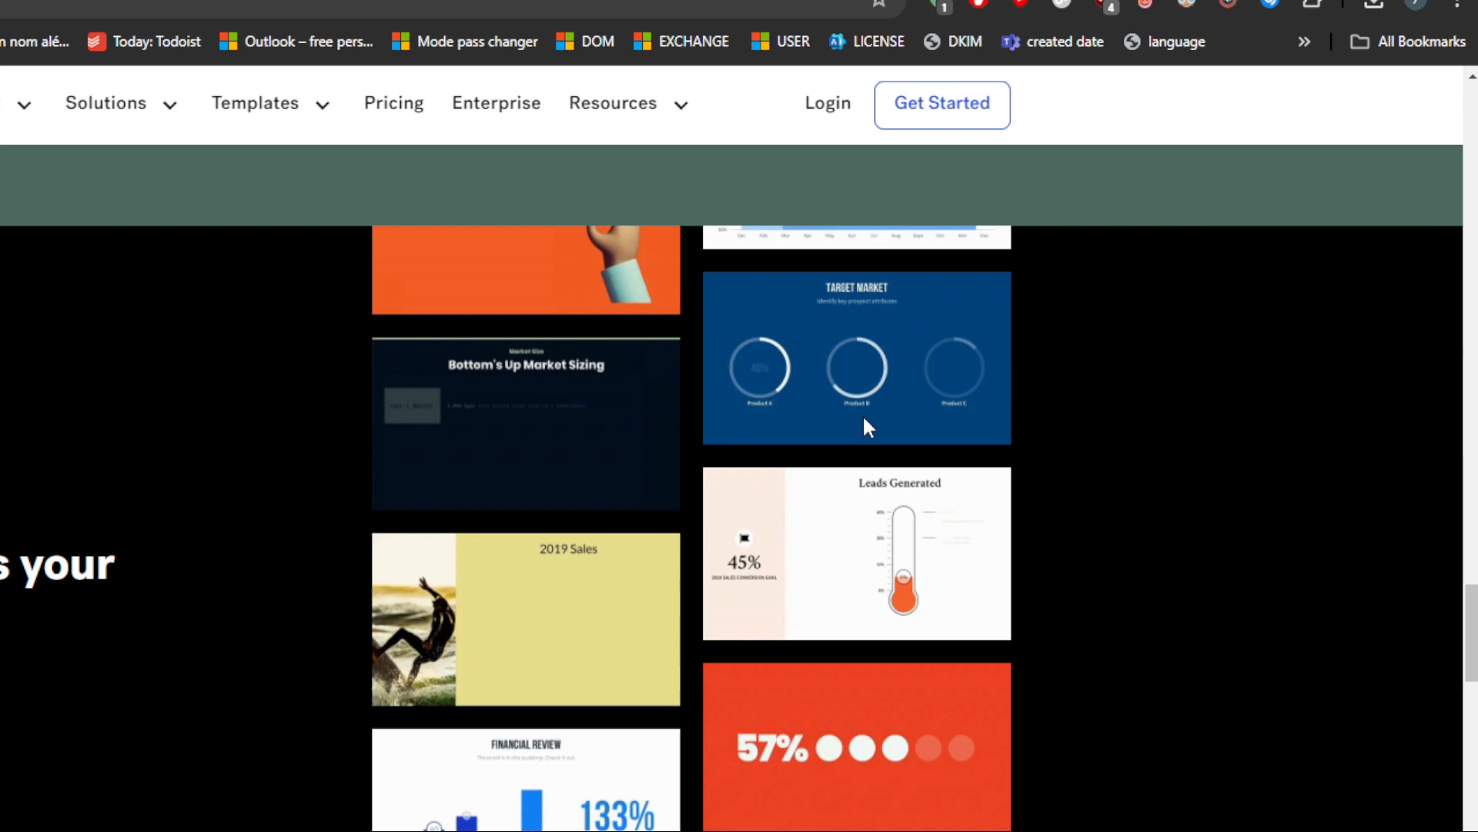
scroll(down, 3)
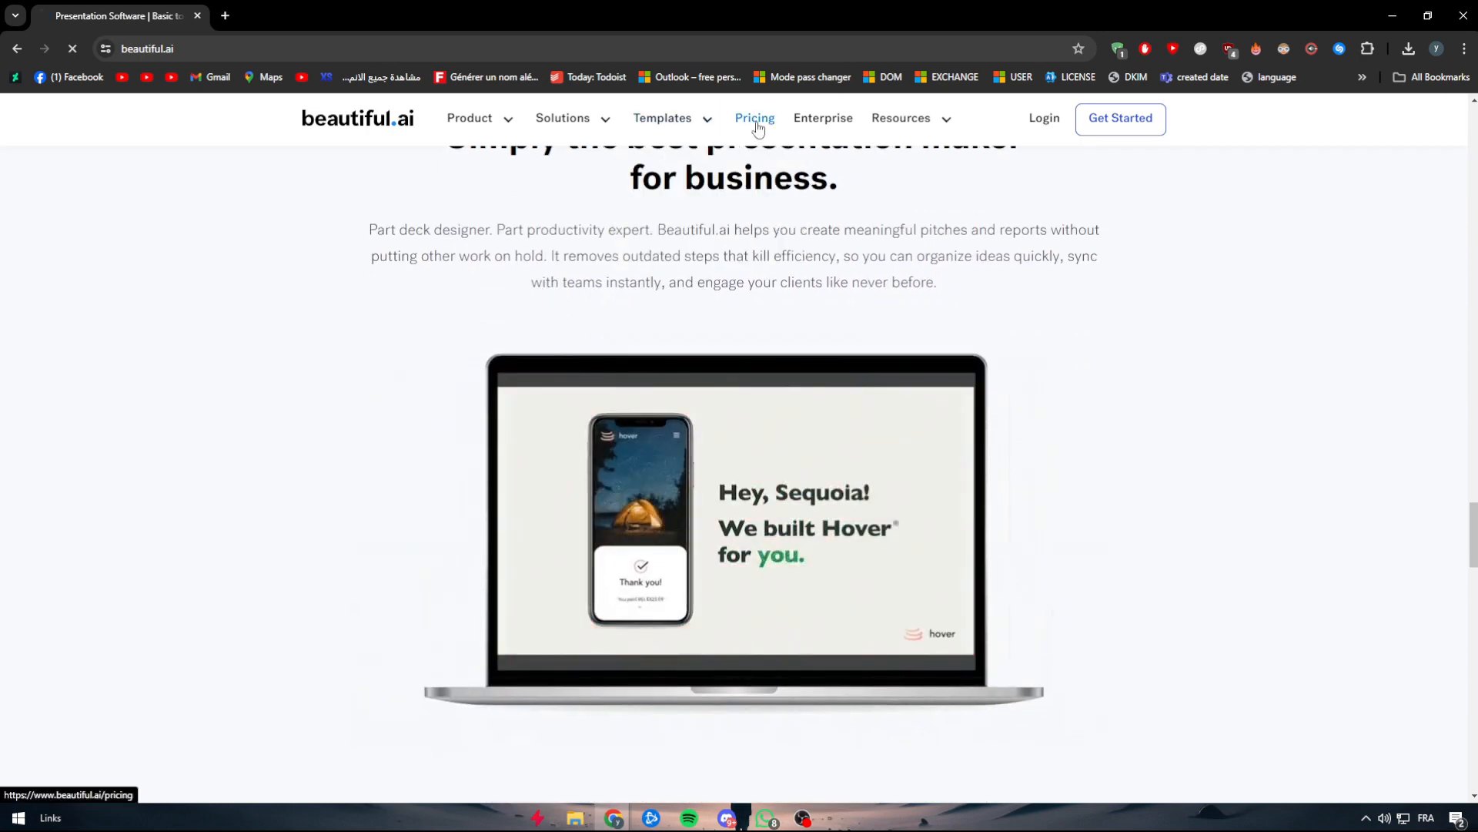
- Browse the pricing plans: Pro at $12, Team at $50 per user monthly
click(754, 118)
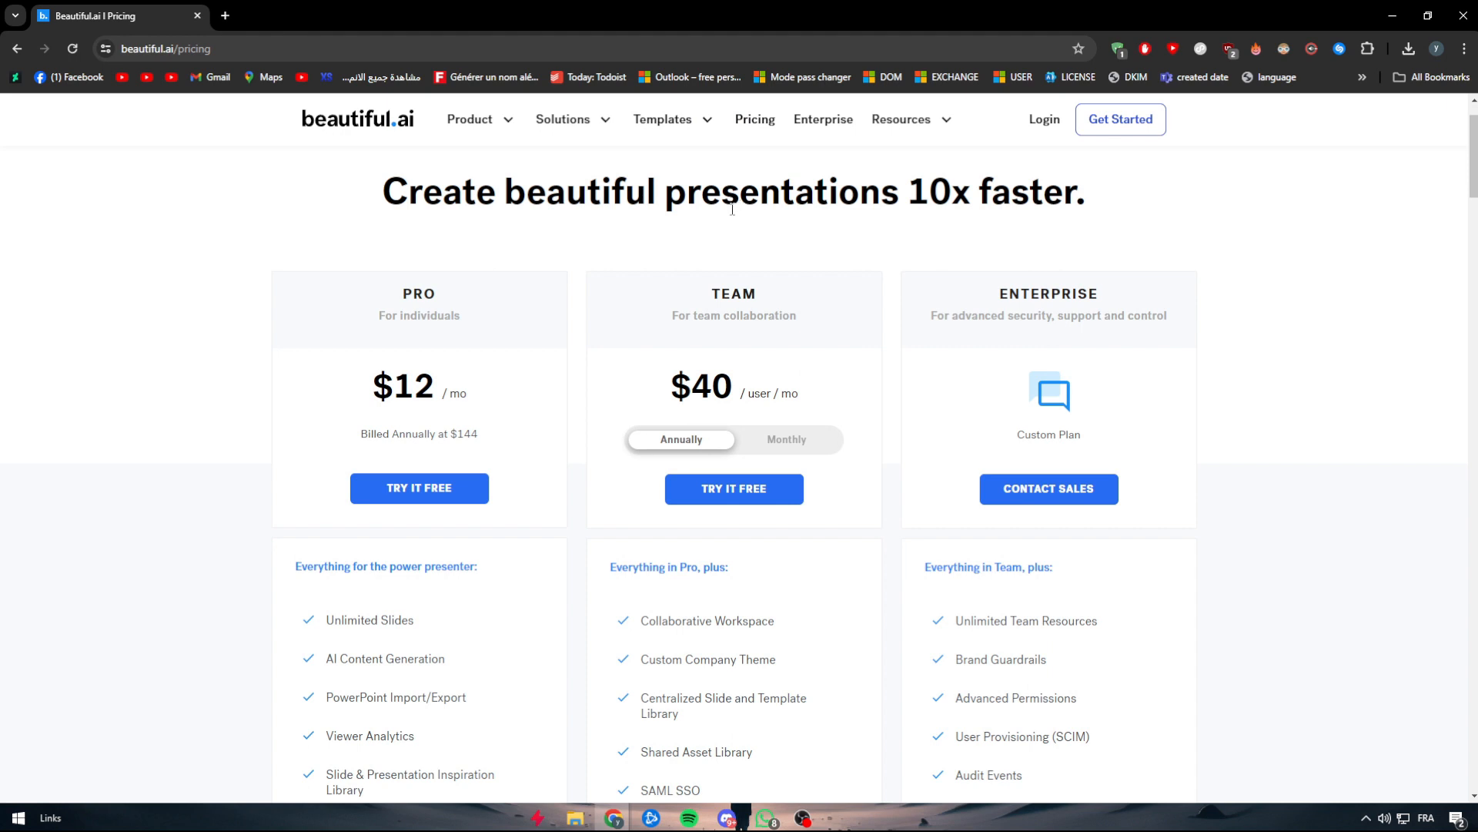
mouse_move(1093, 349)
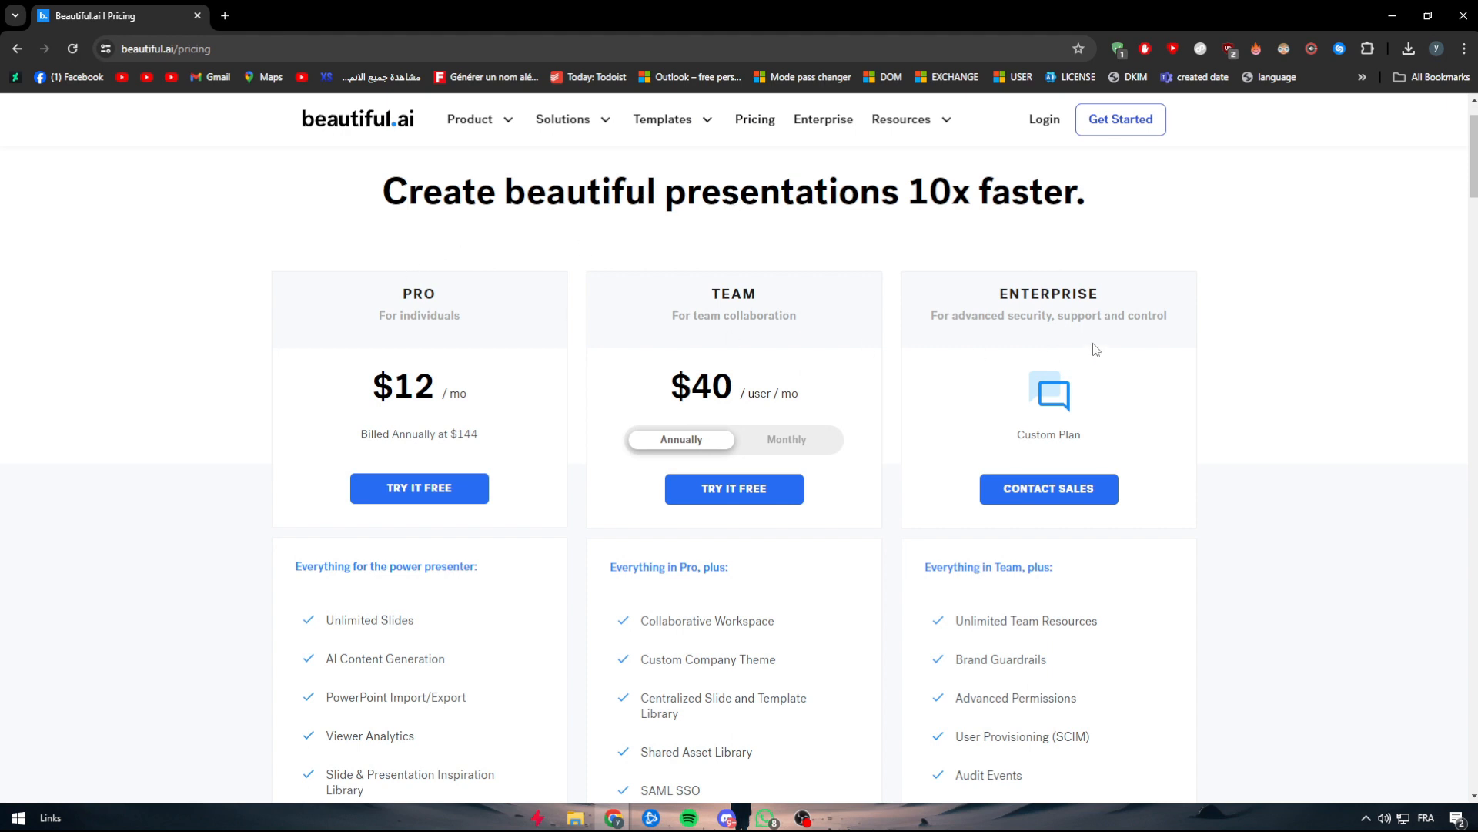
scroll(down, 3)
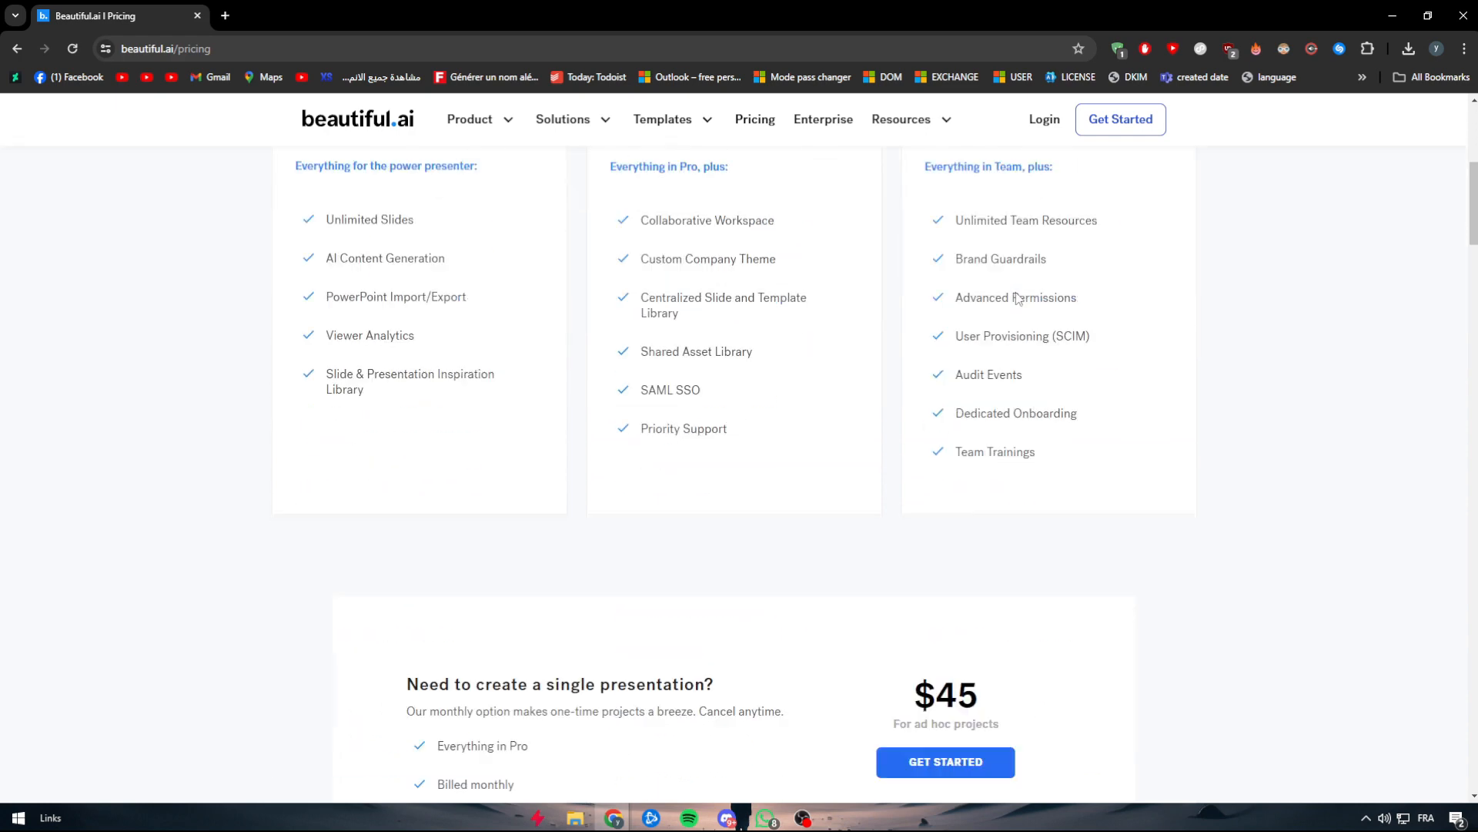
scroll(down, 3)
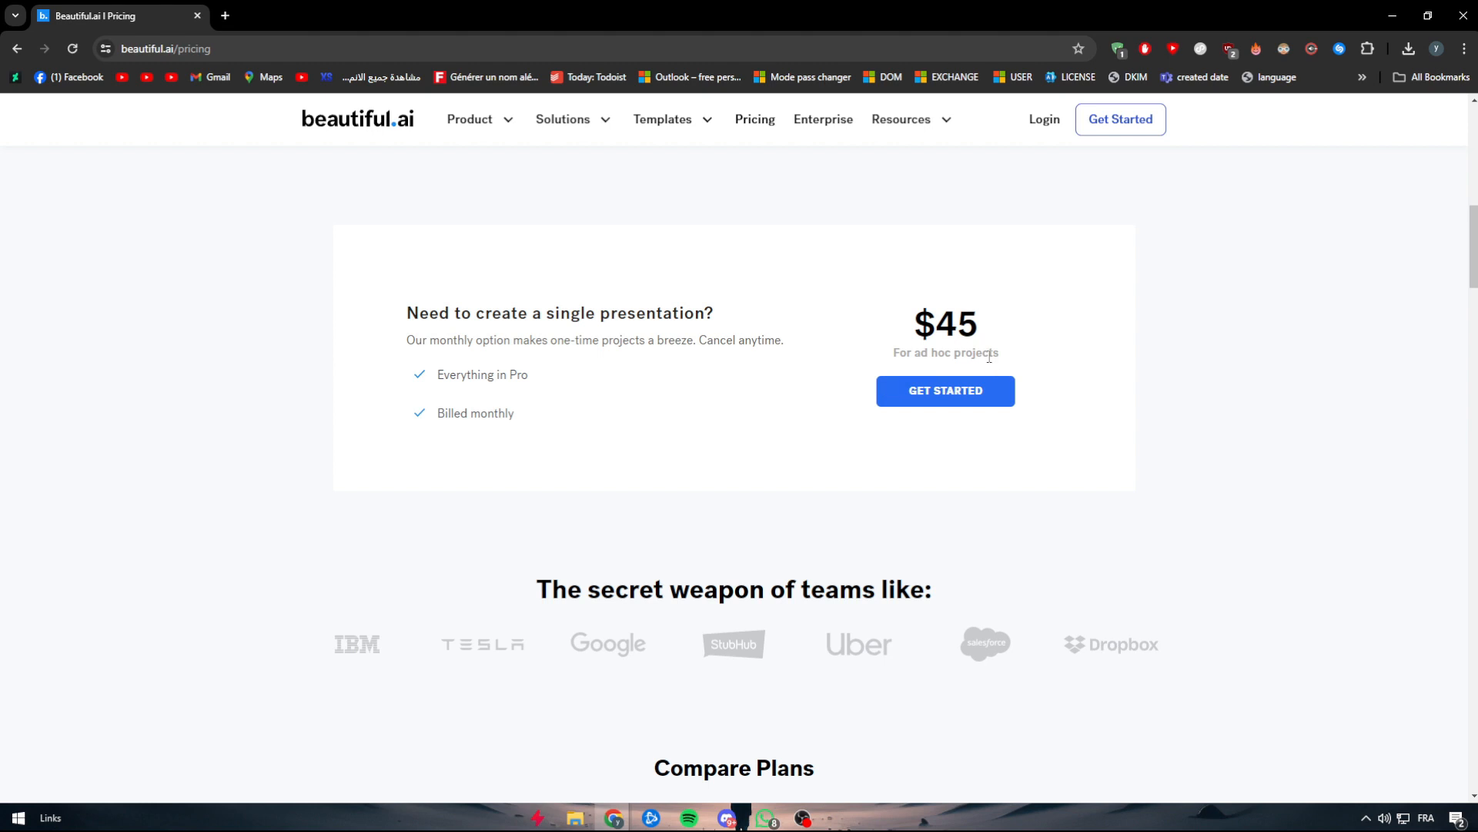
scroll(down, 3)
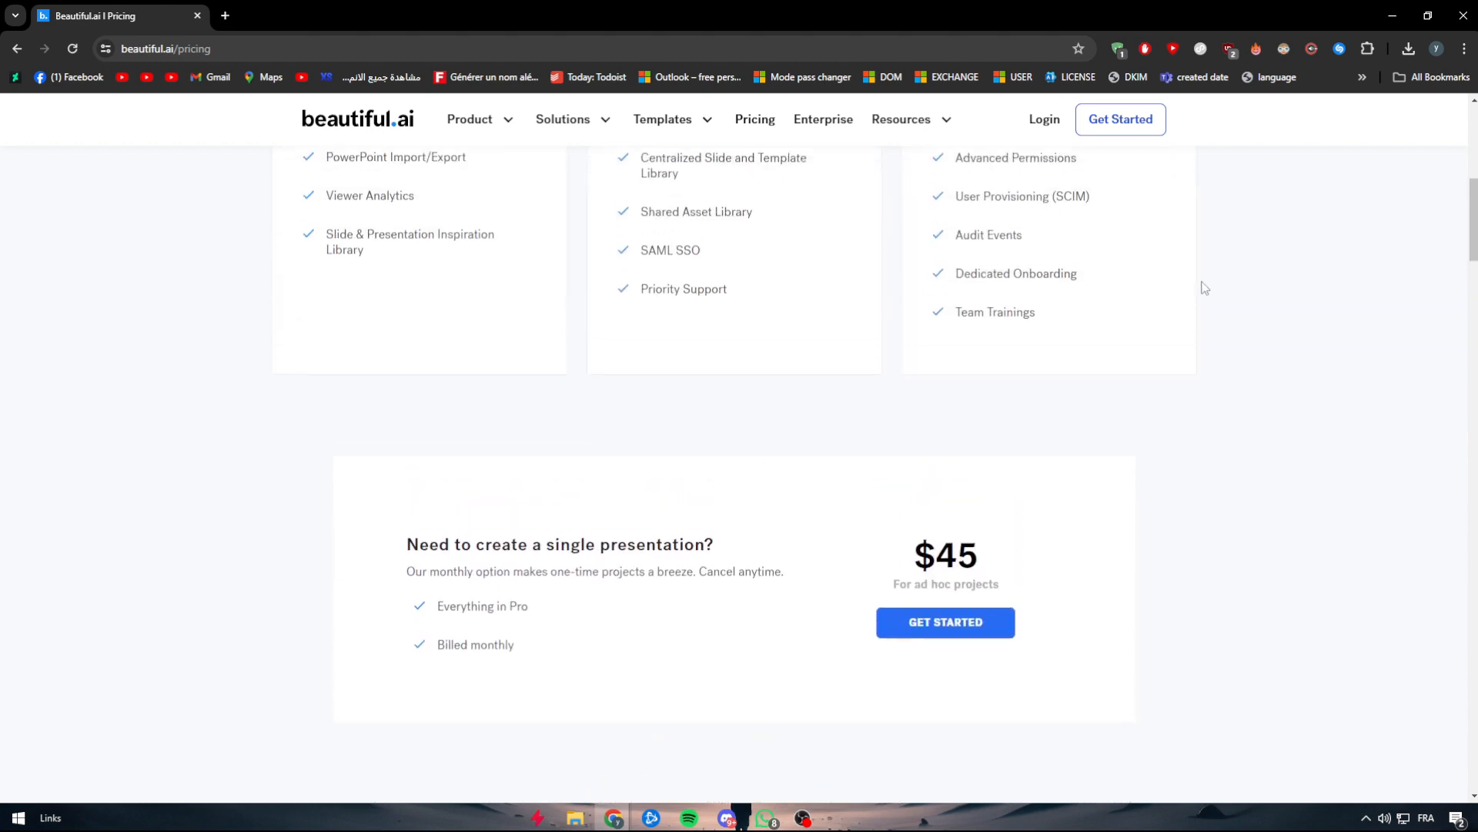
scroll(up, 3)
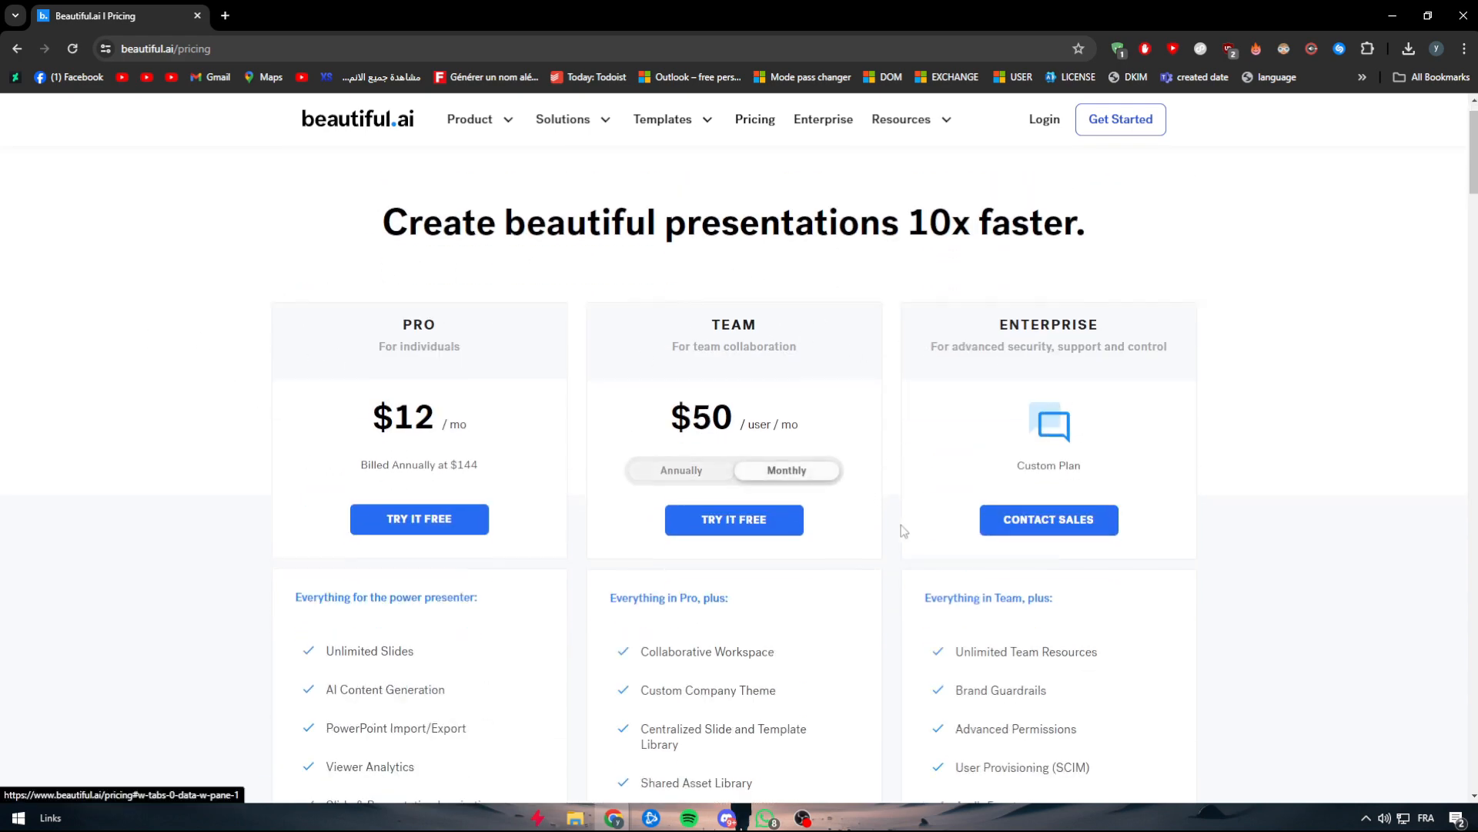
scroll(down, 3)
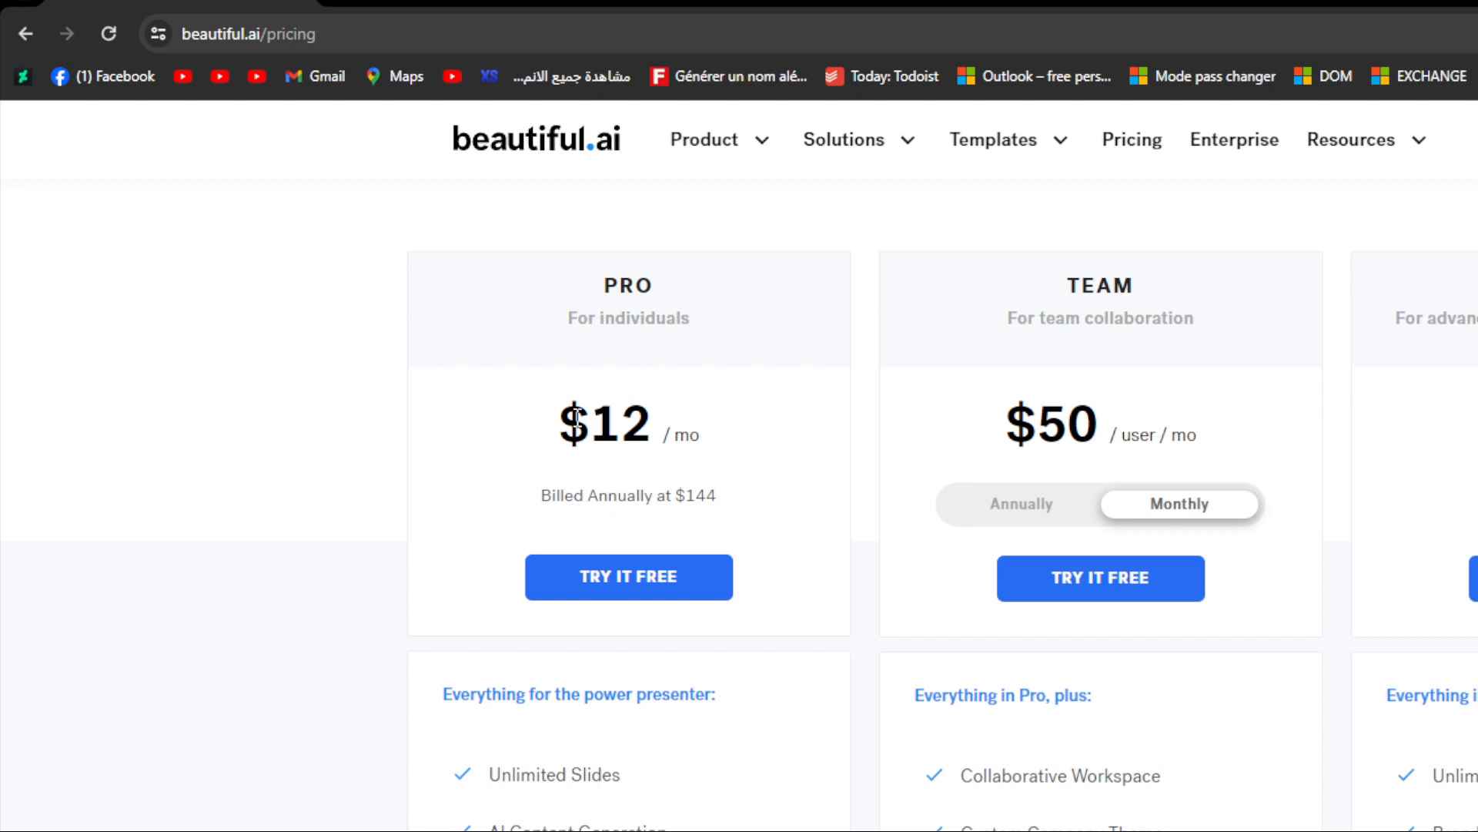
scroll(down, 3)
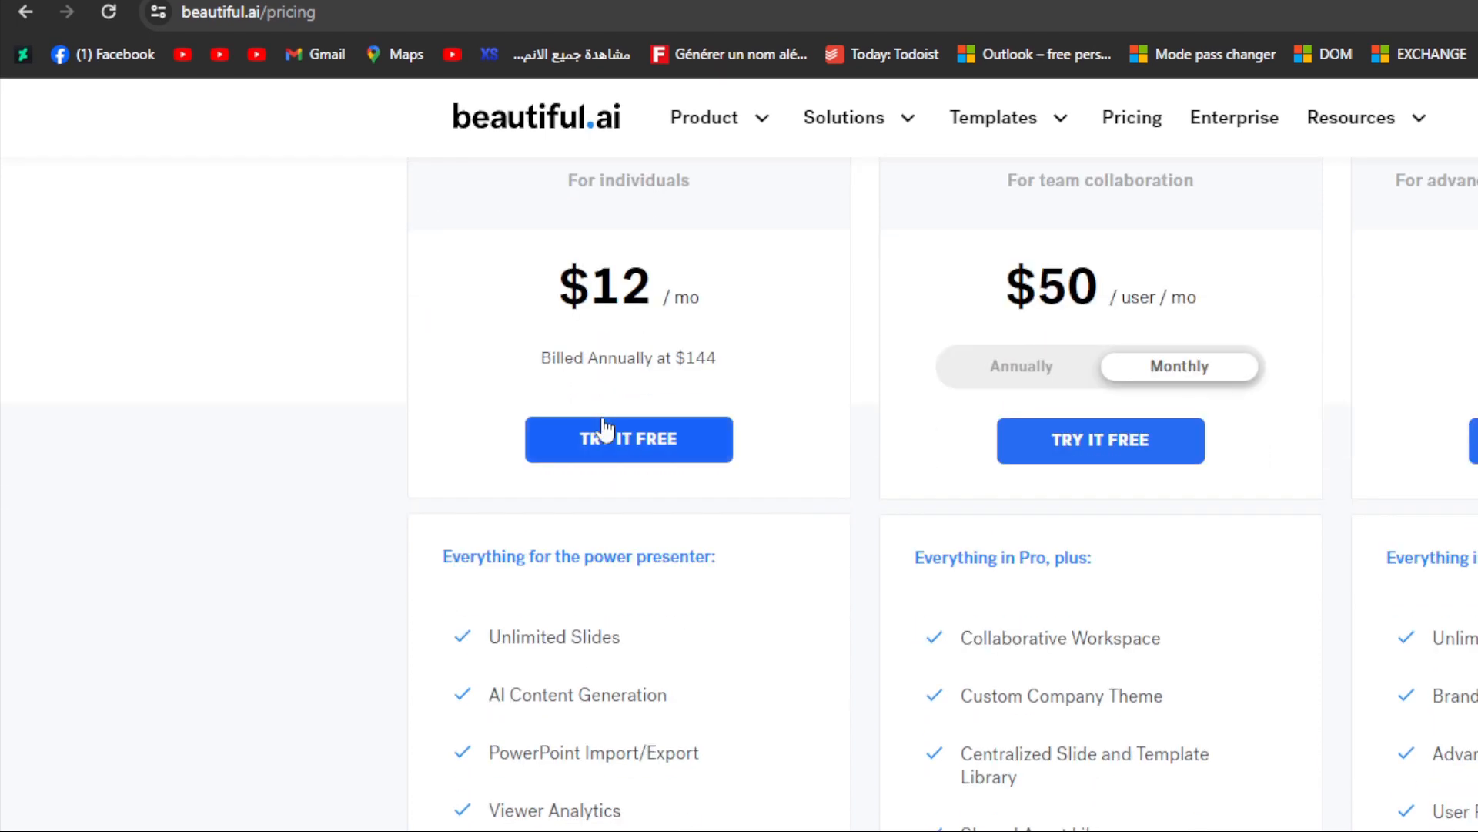
scroll(down, 3)
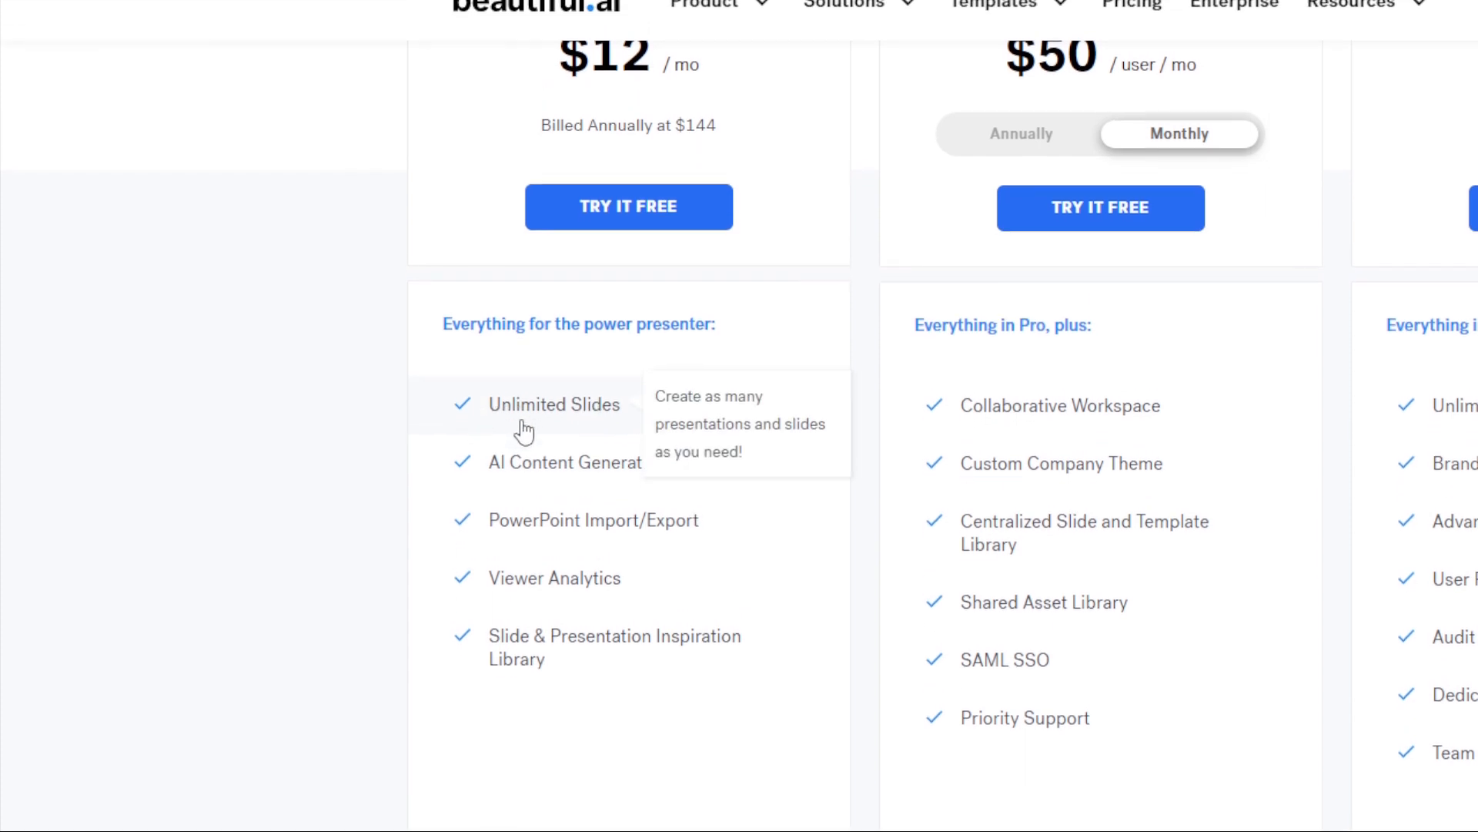
scroll(down, 3)
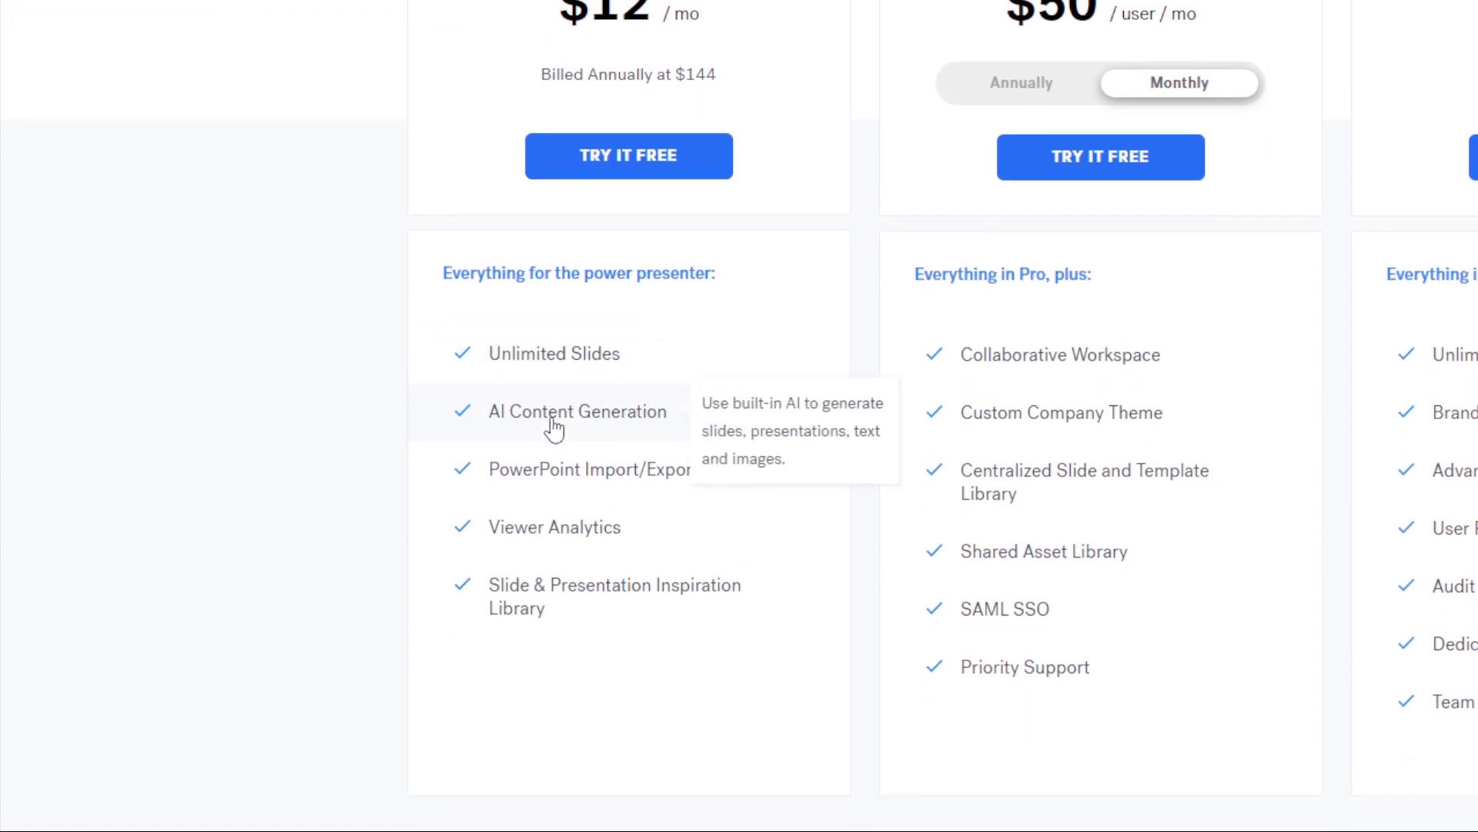
scroll(down, 3)
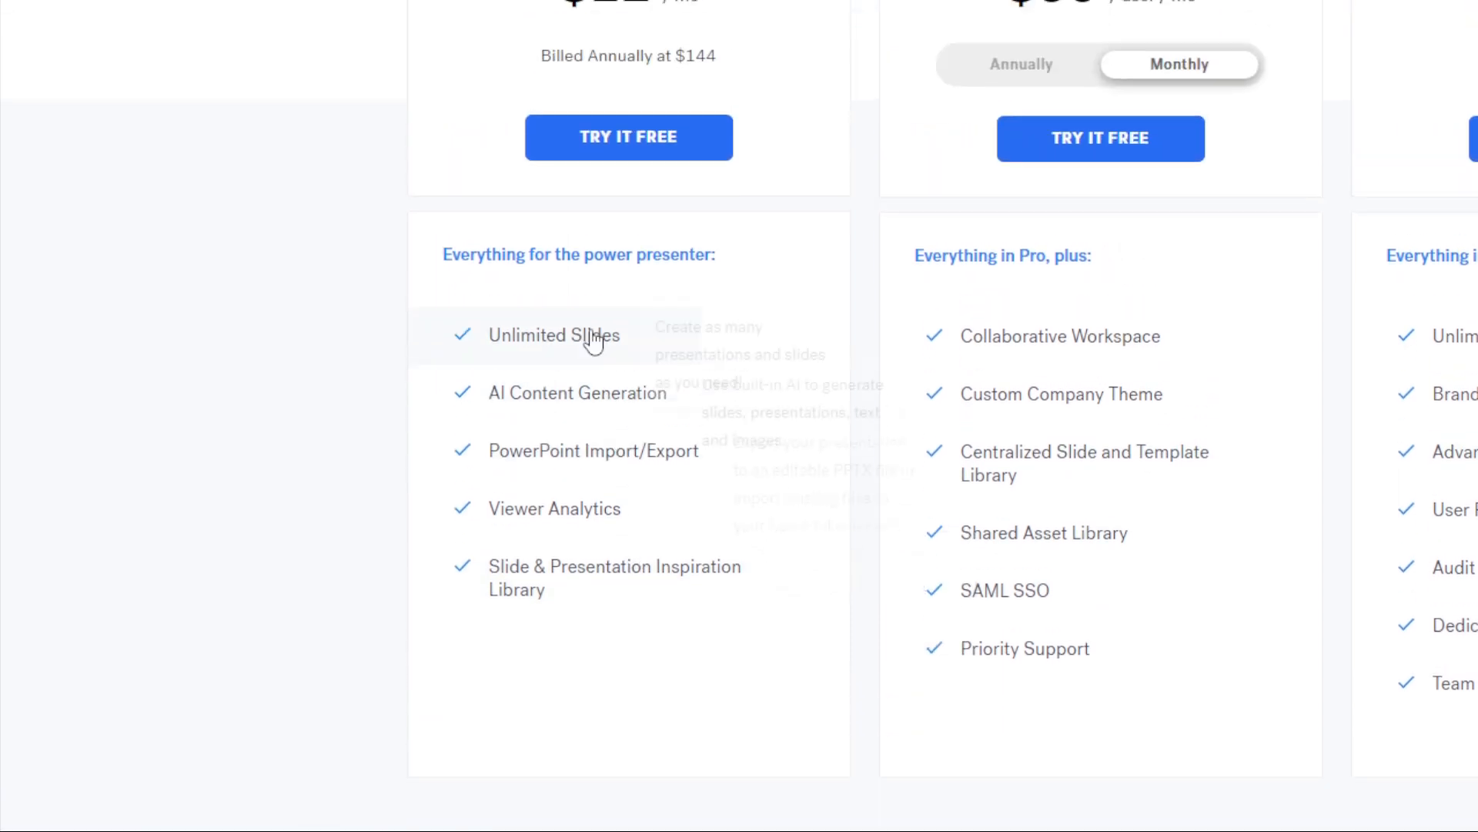
scroll(up, 3)
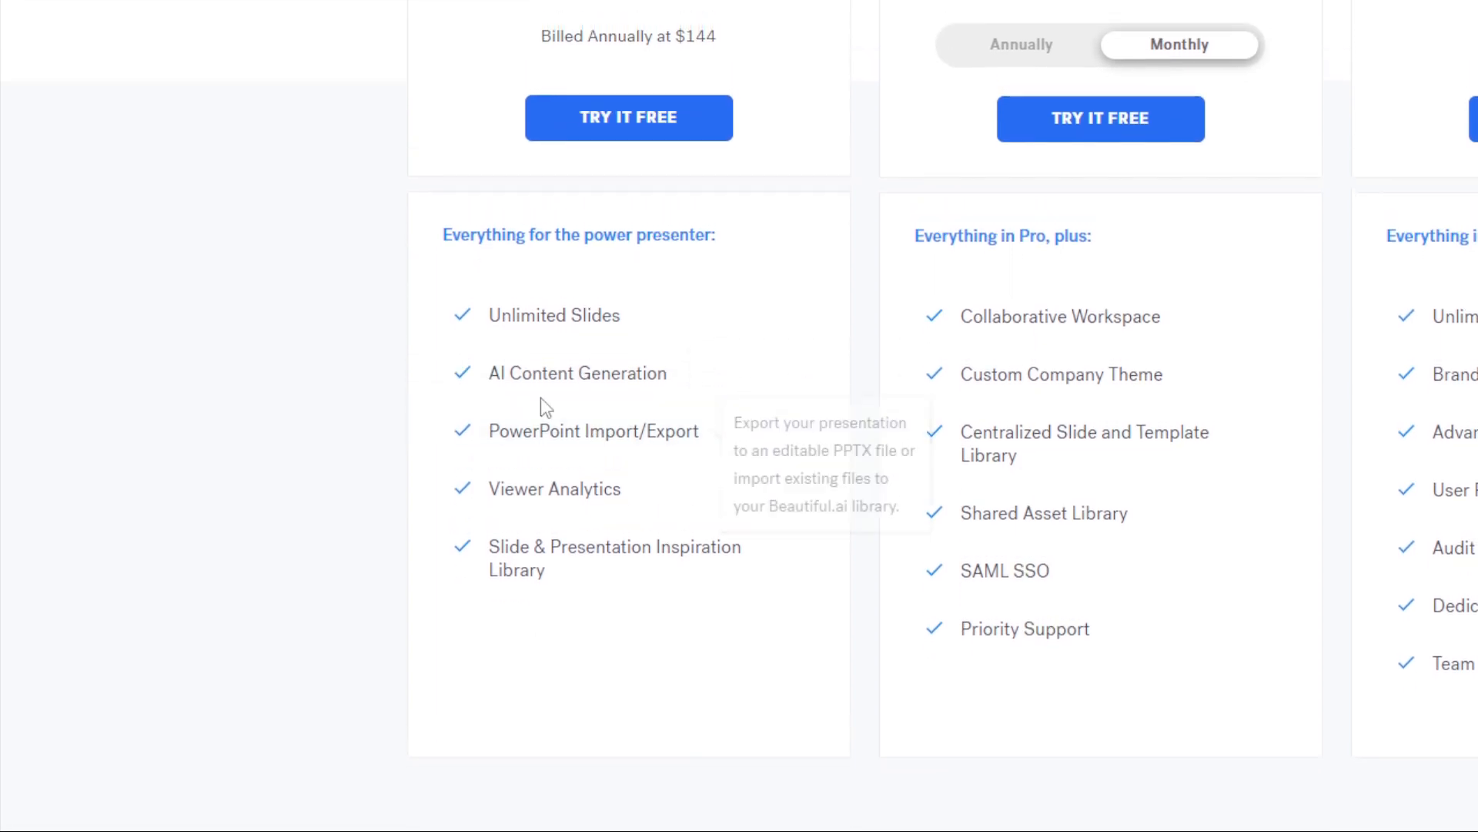
scroll(down, 3)
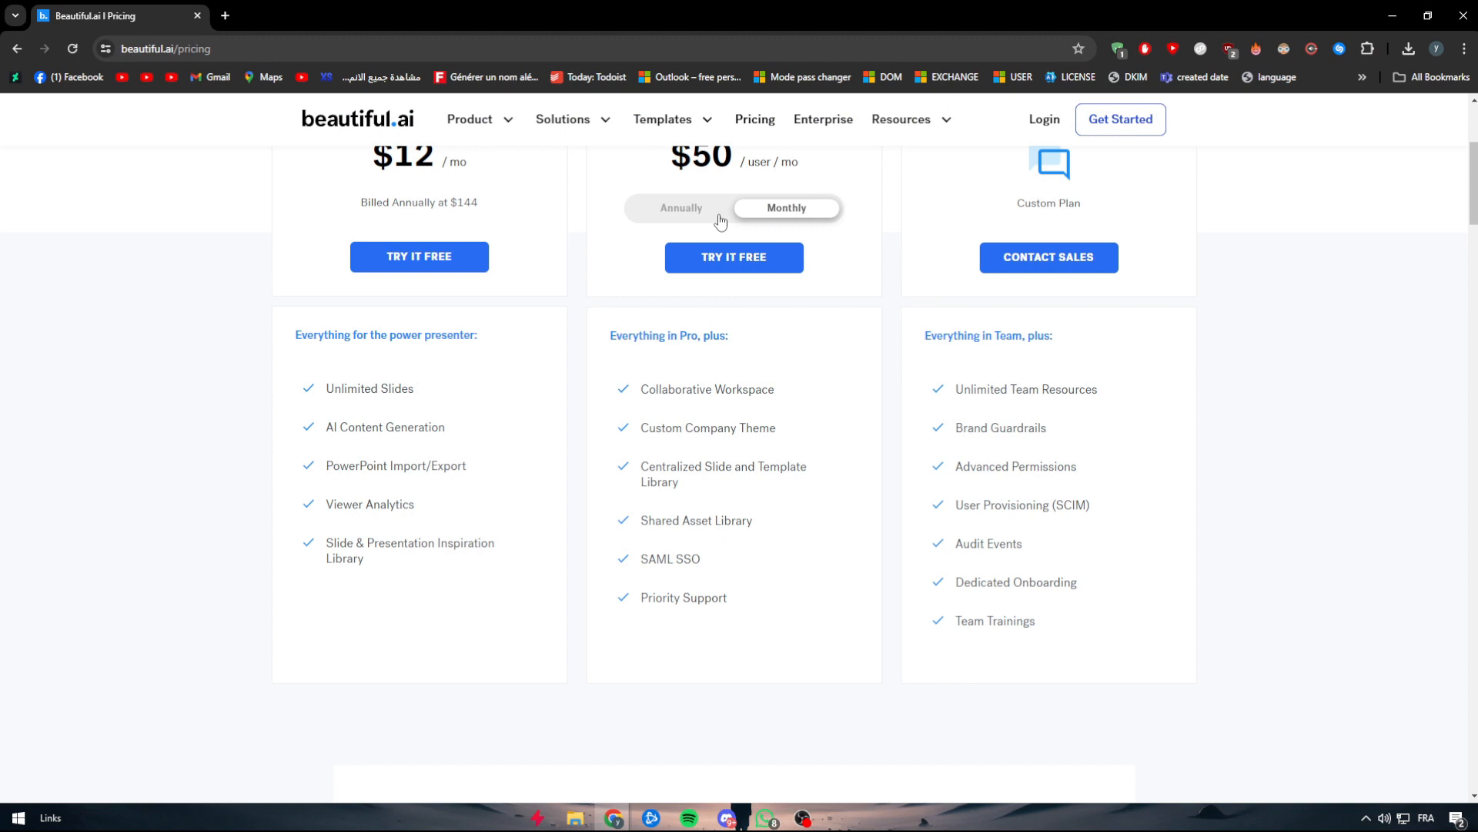
scroll(up, 3)
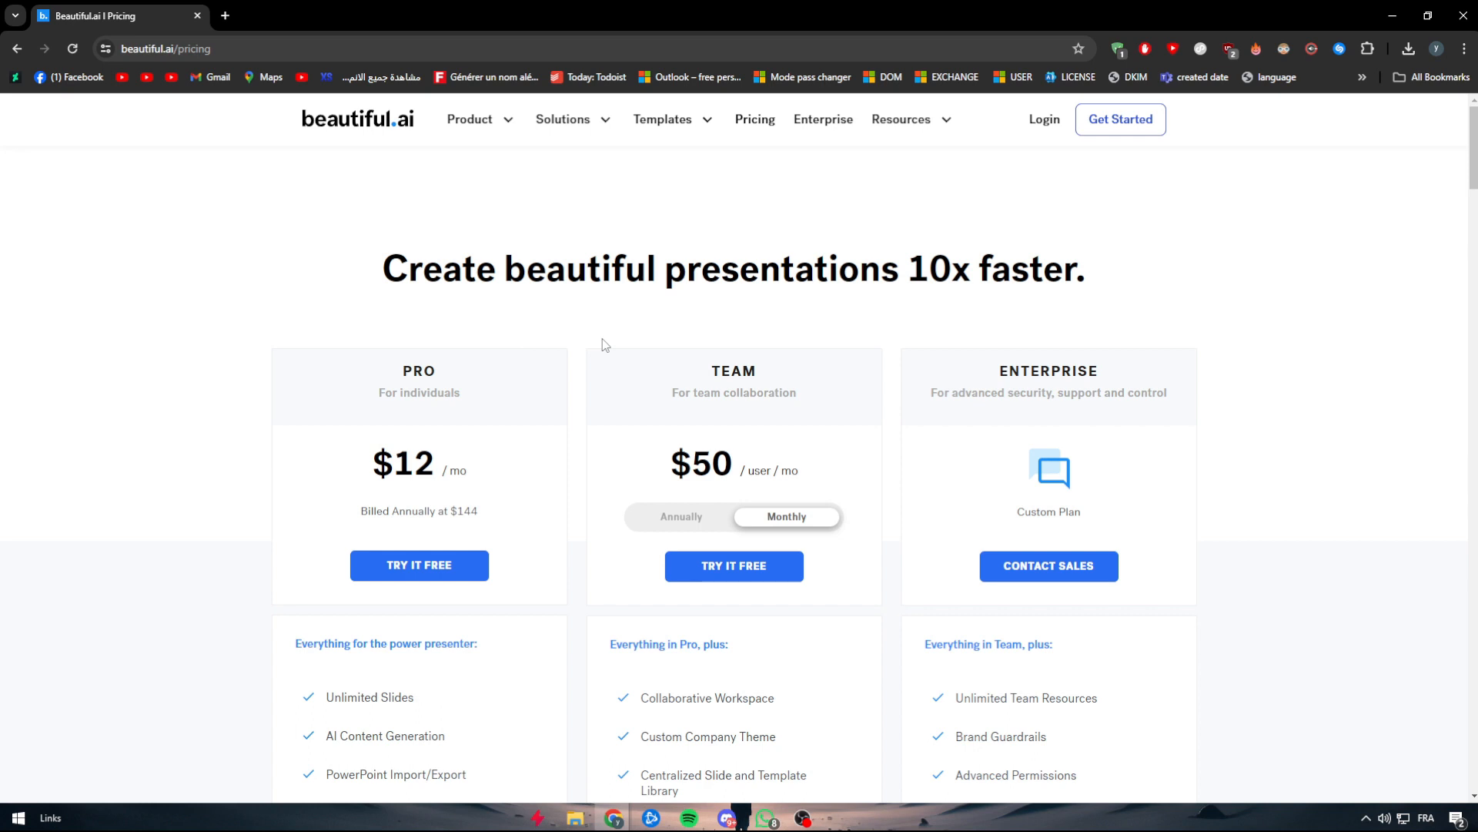
scroll(down, 3)
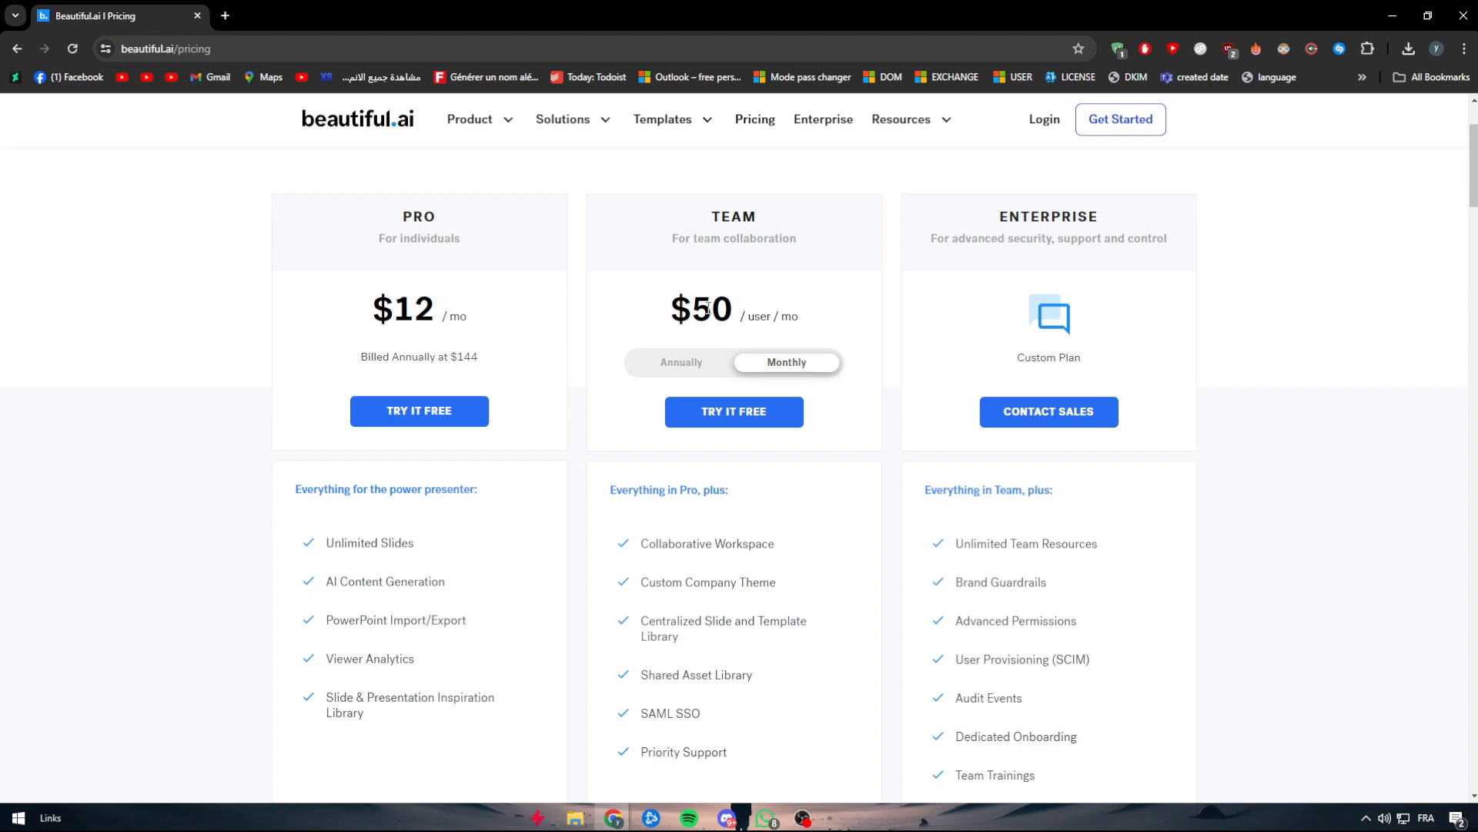
mouse_move(773, 368)
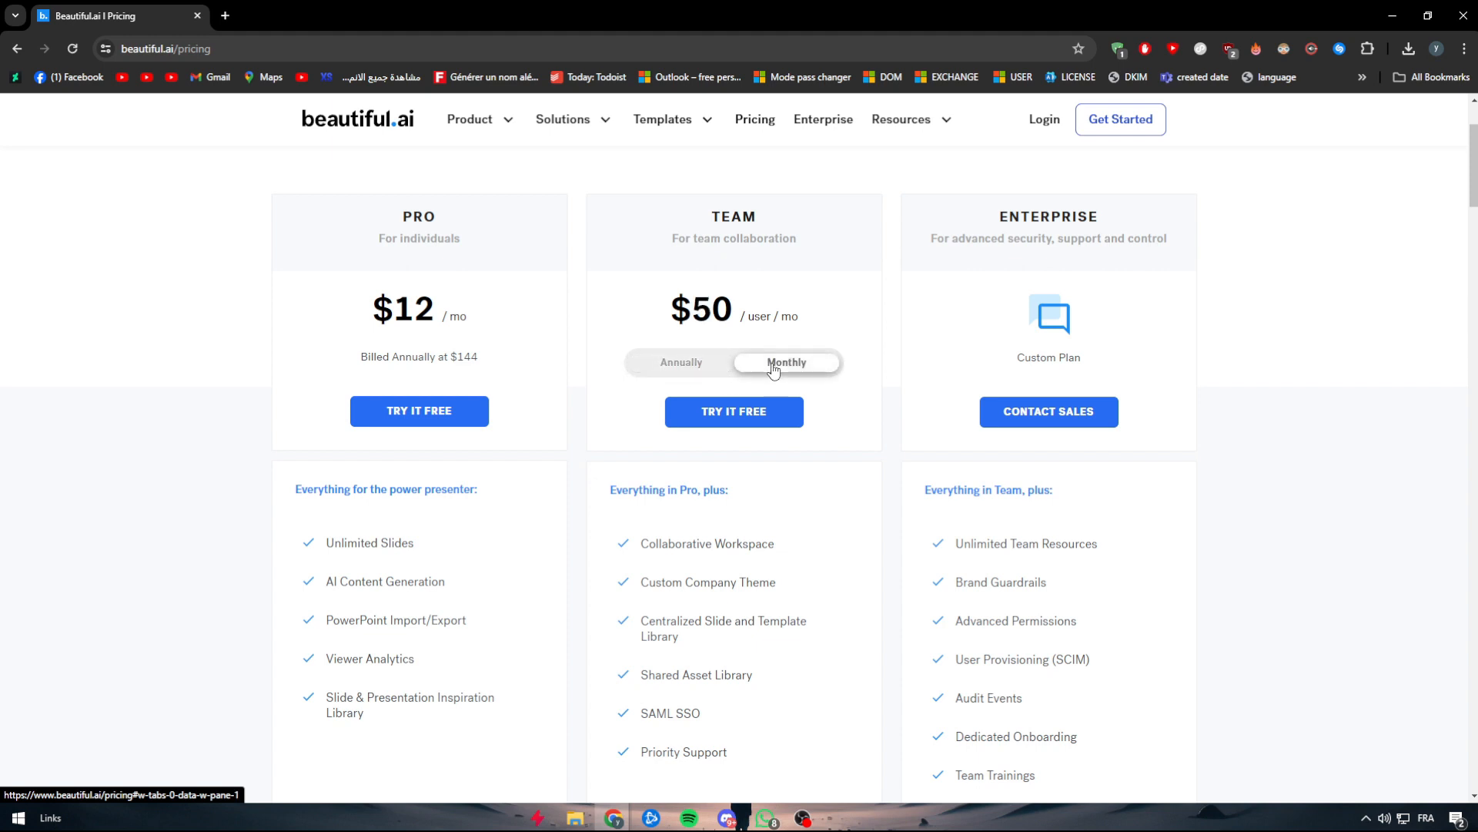
click(679, 362)
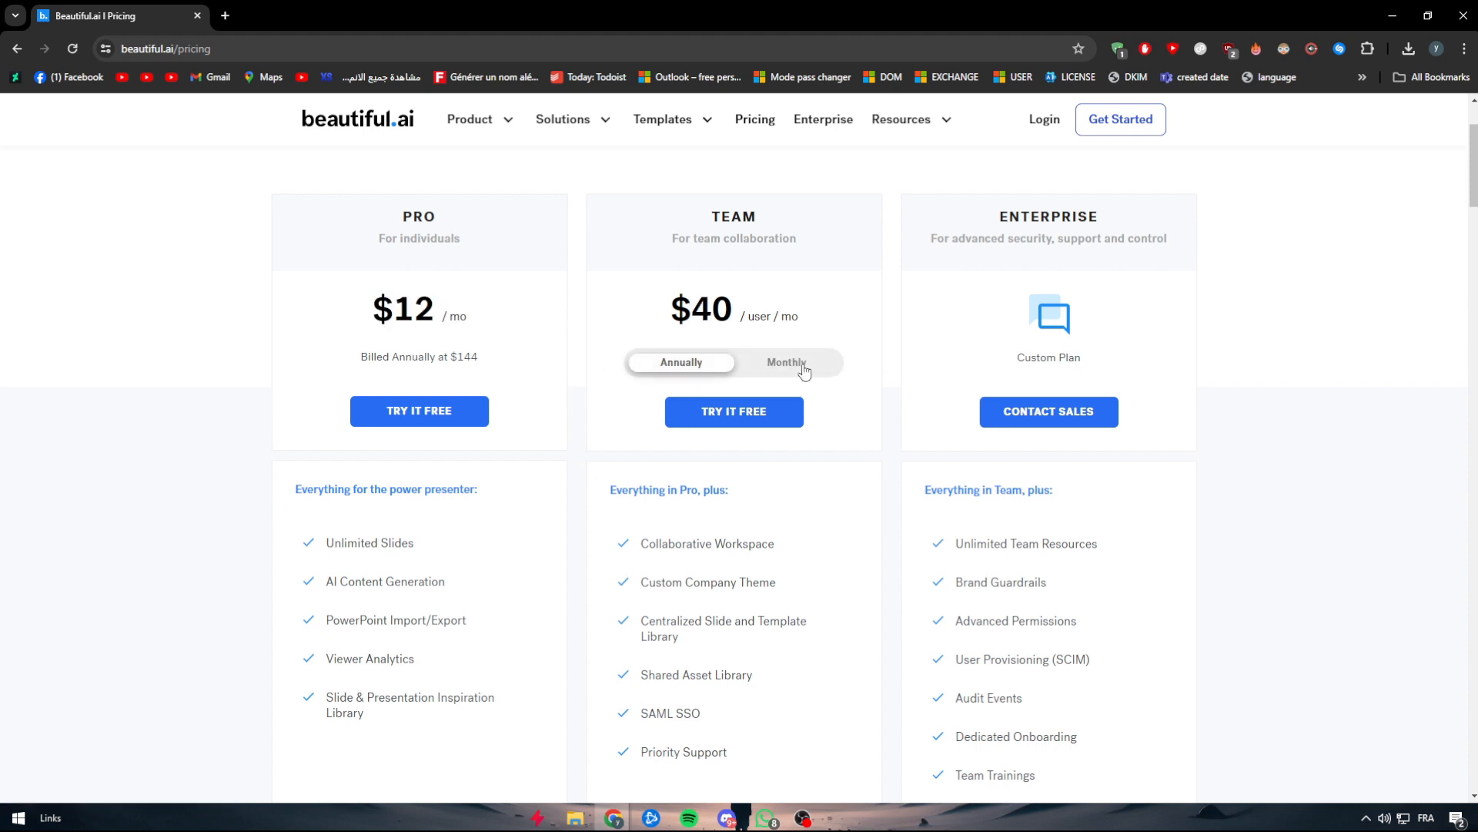
click(786, 362)
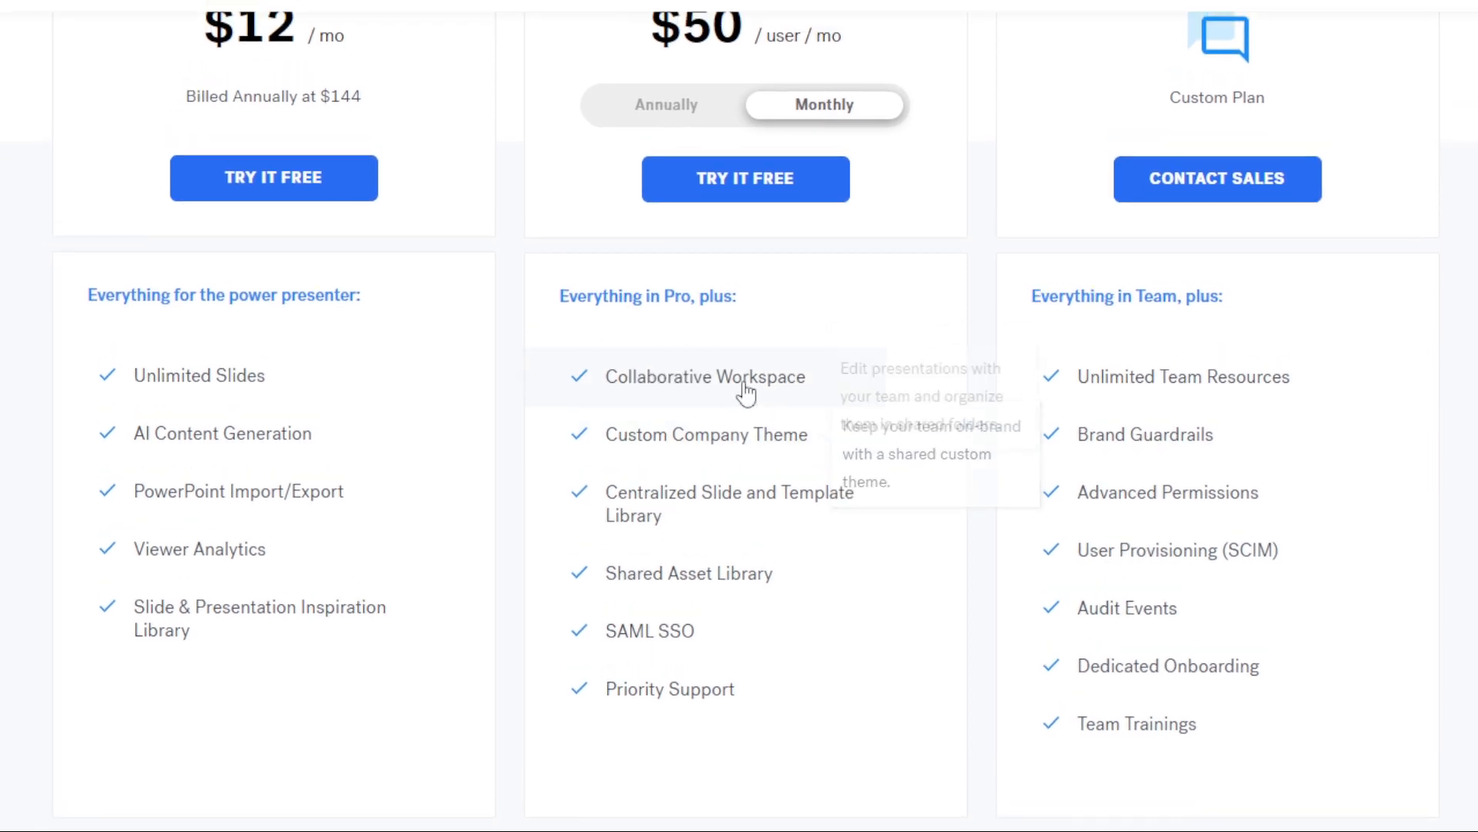
scroll(down, 3)
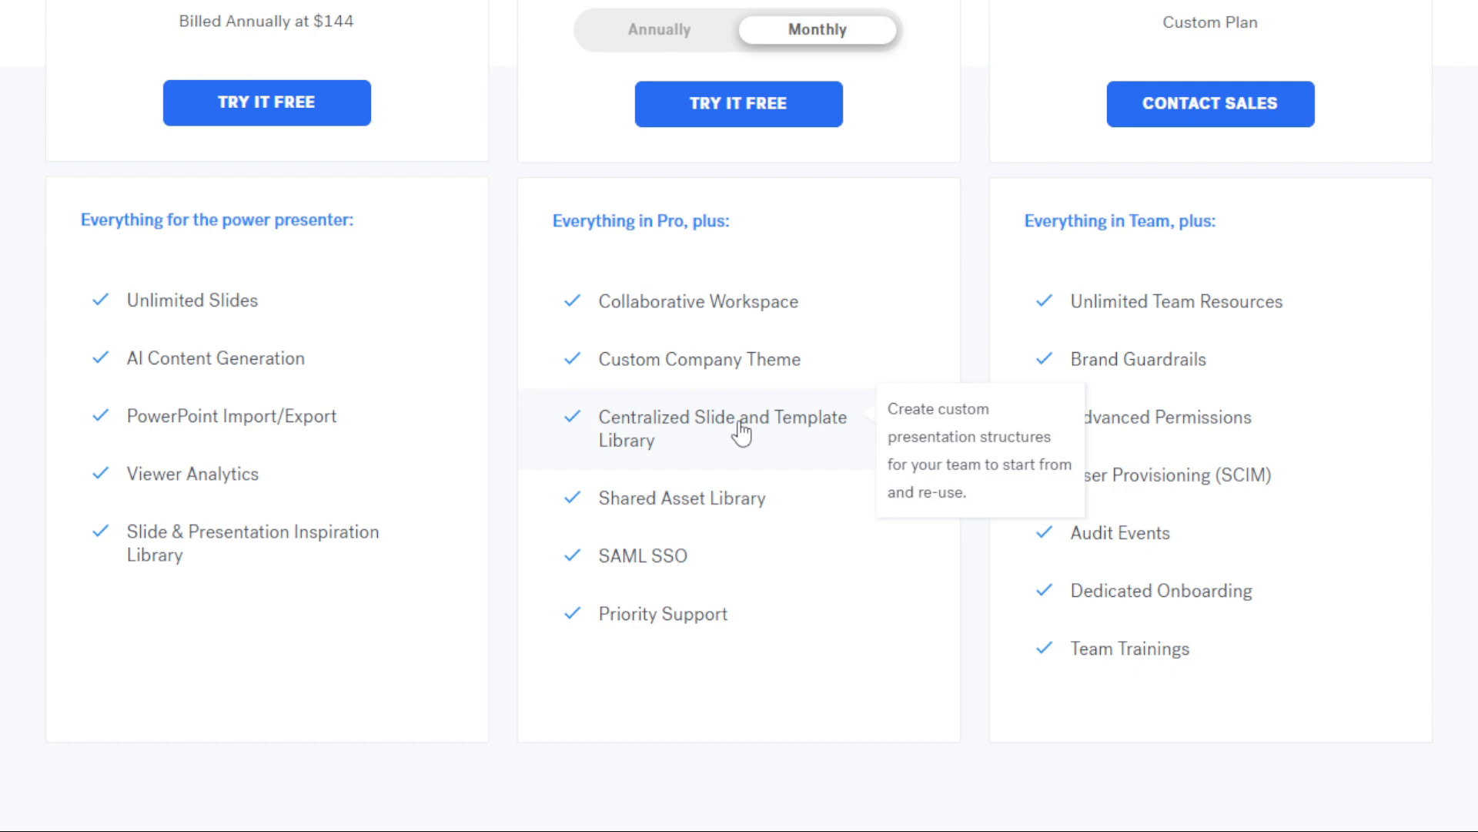
scroll(down, 3)
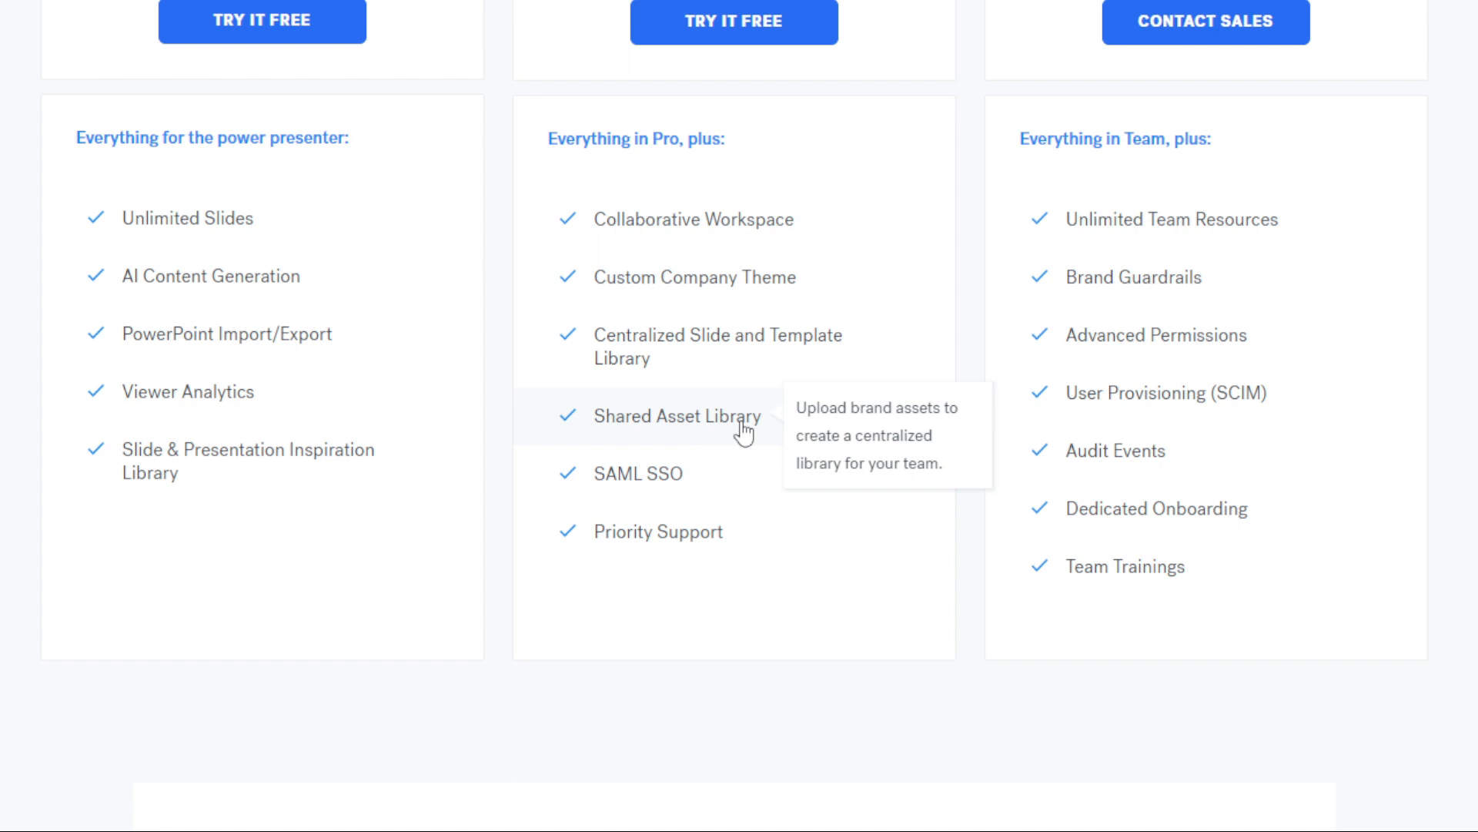
scroll(down, 3)
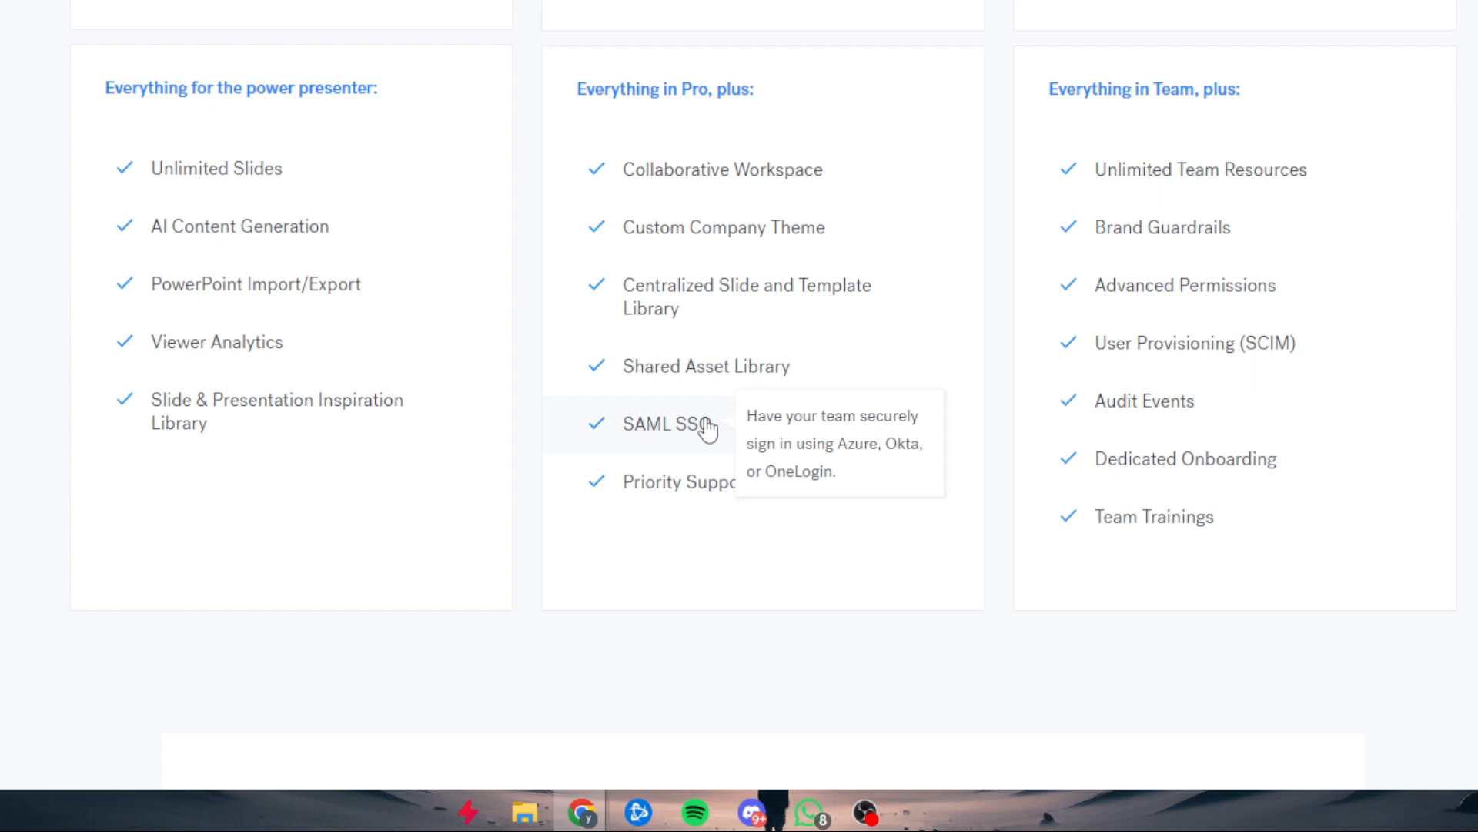
mouse_move(745, 490)
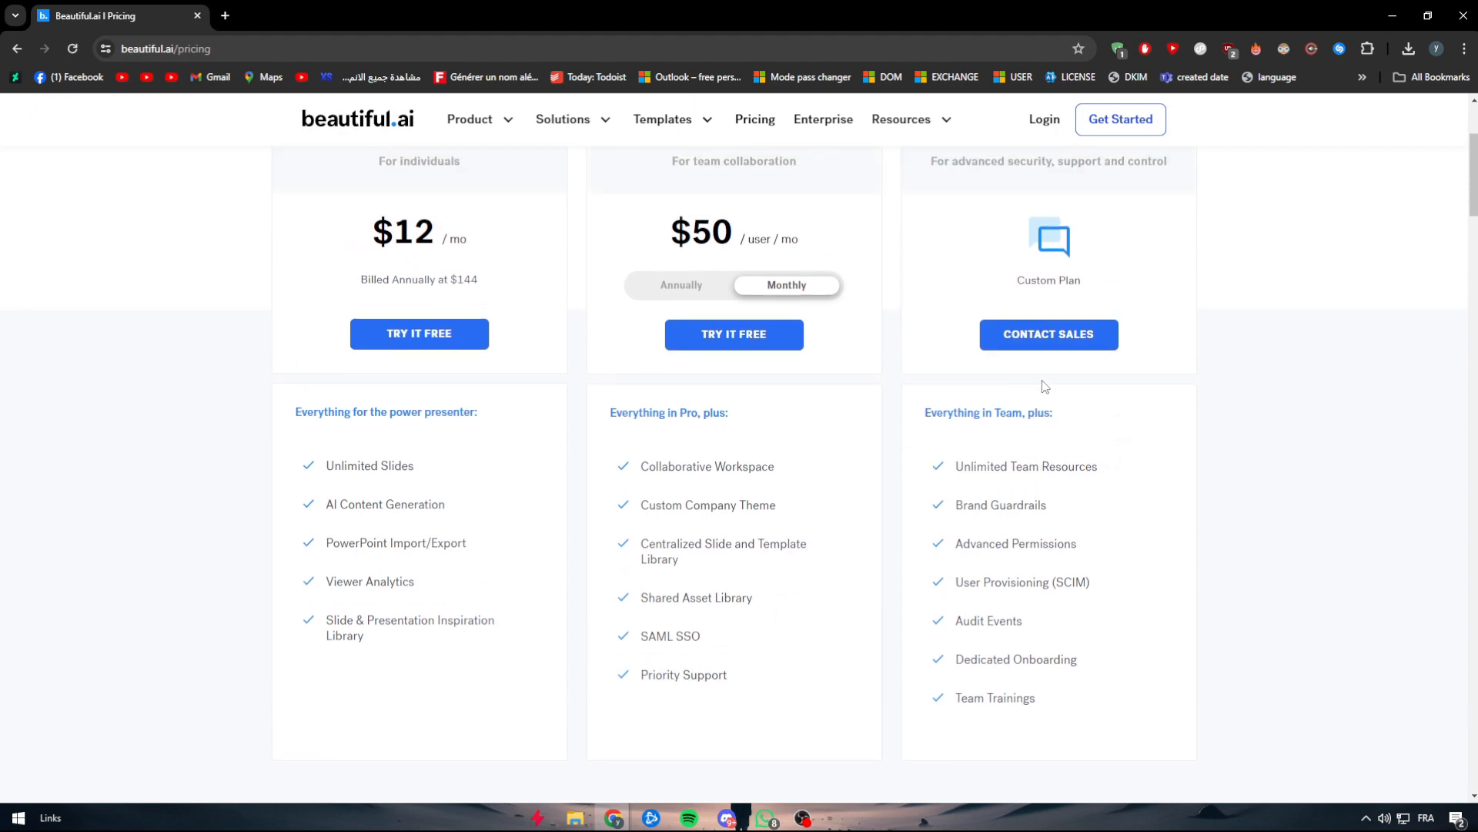
mouse_move(1083, 459)
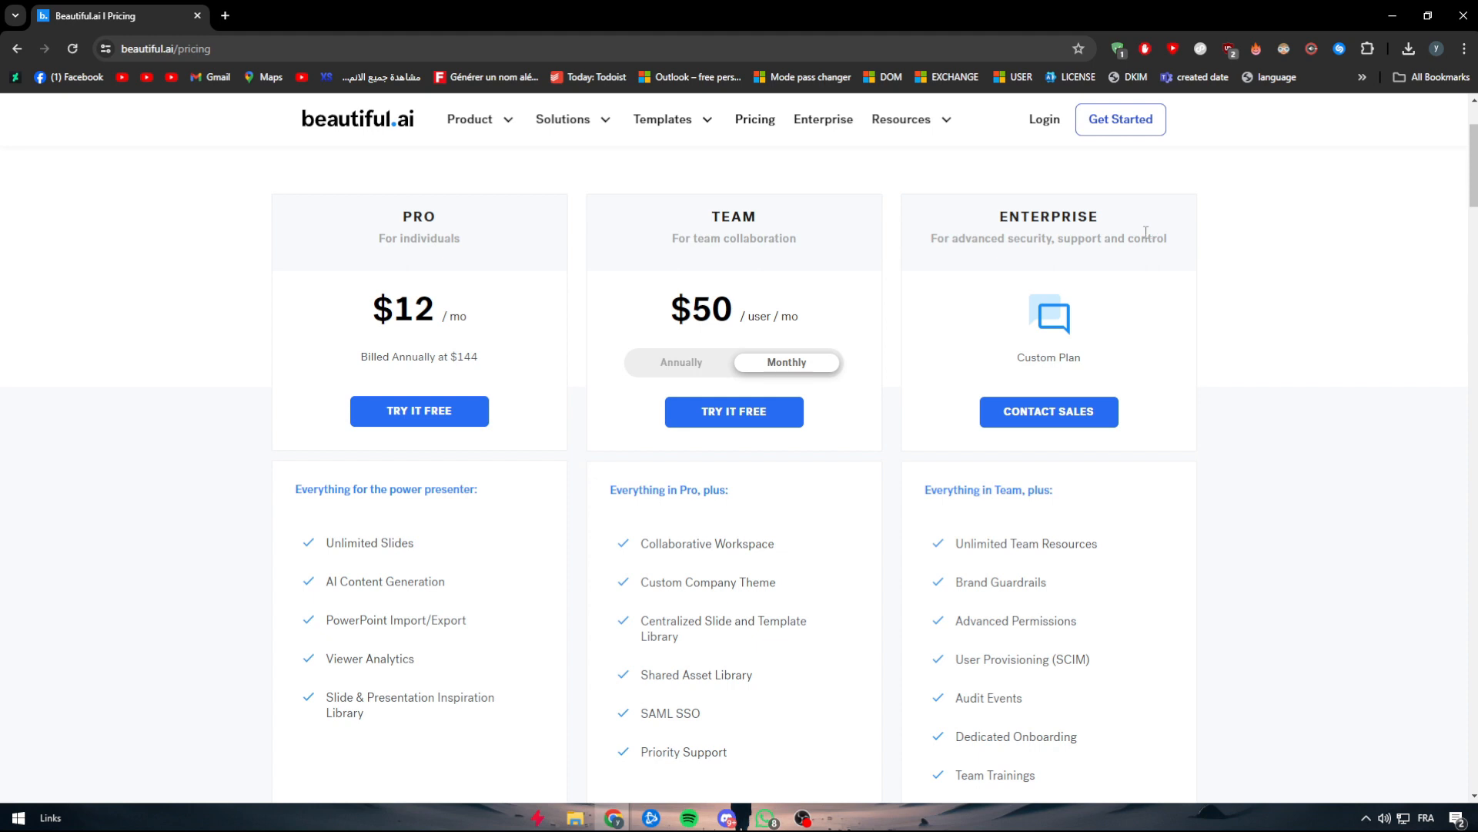
mouse_move(990, 515)
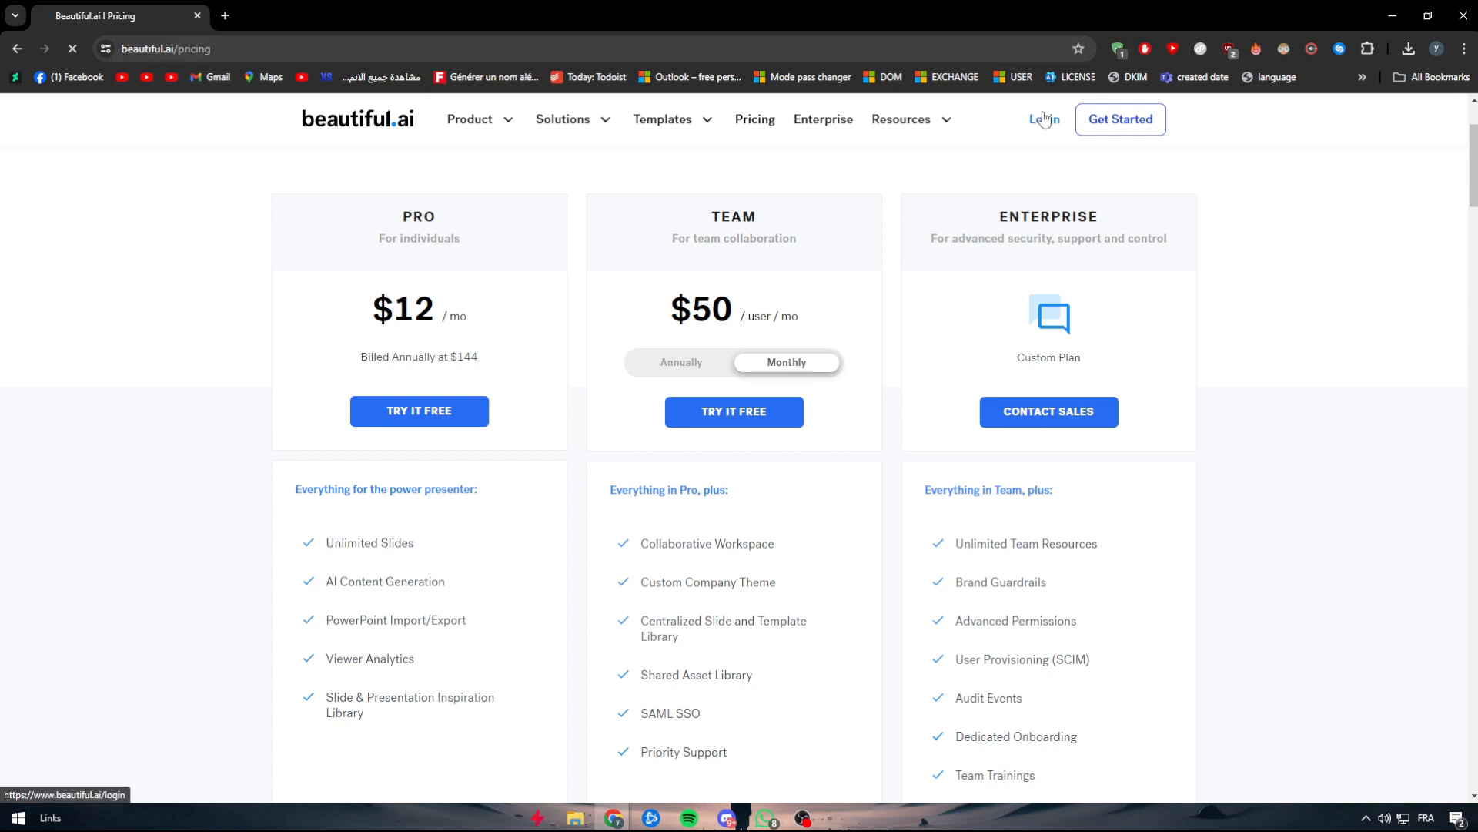
- Log in with Continue With Google, choosing the first Google account
click(1042, 118)
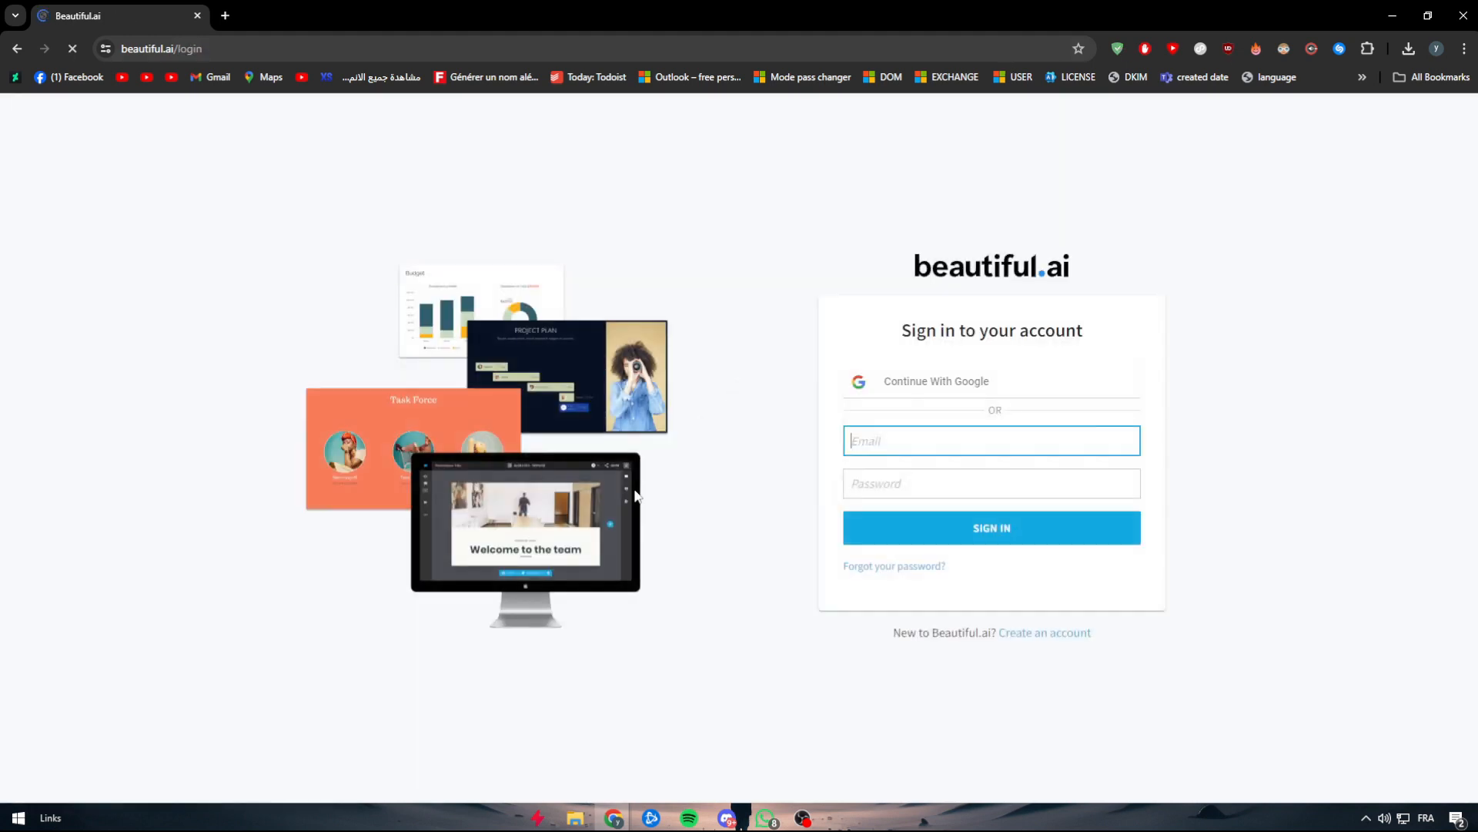
click(934, 381)
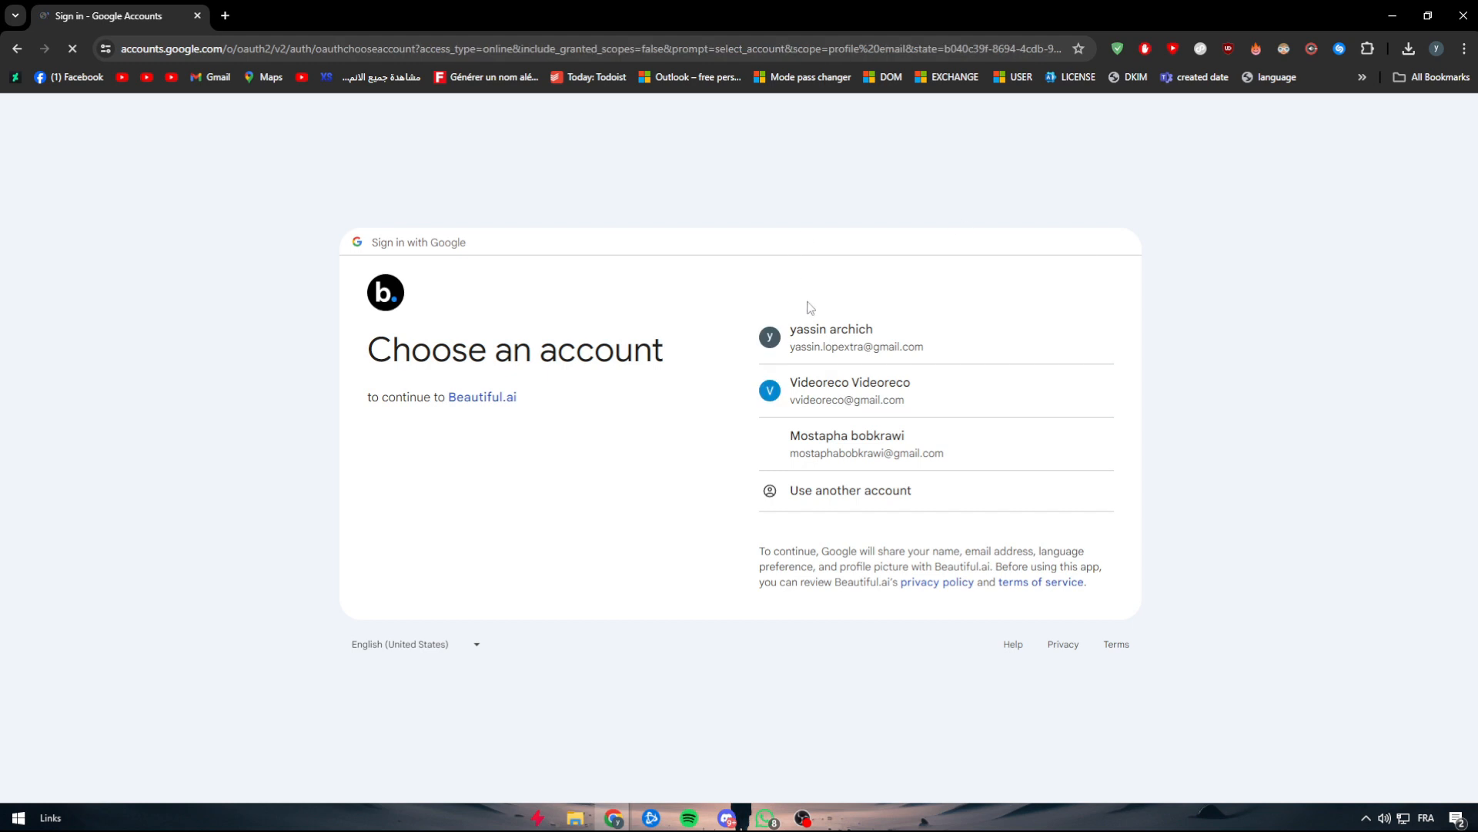
click(856, 338)
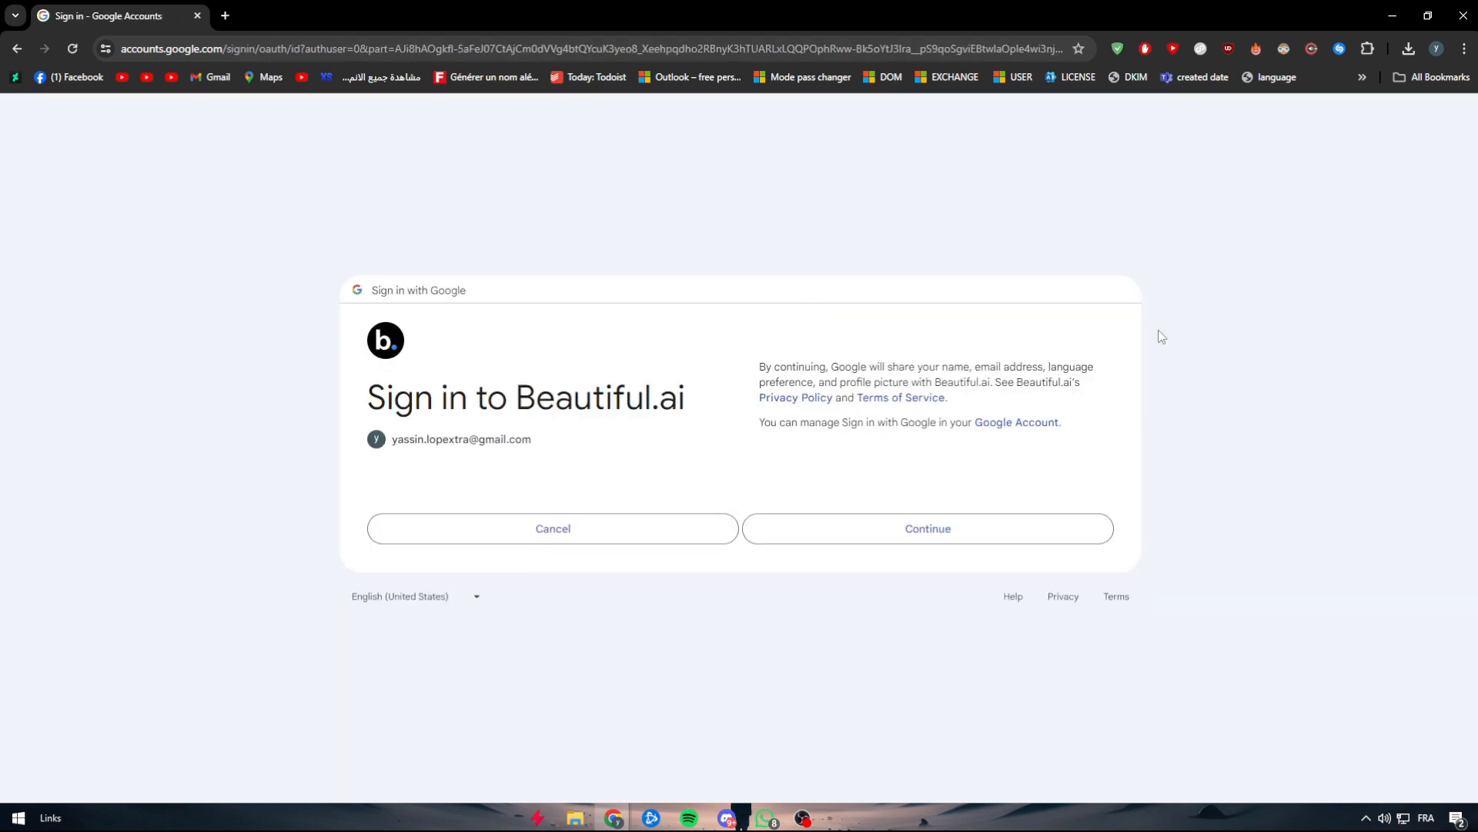
click(927, 529)
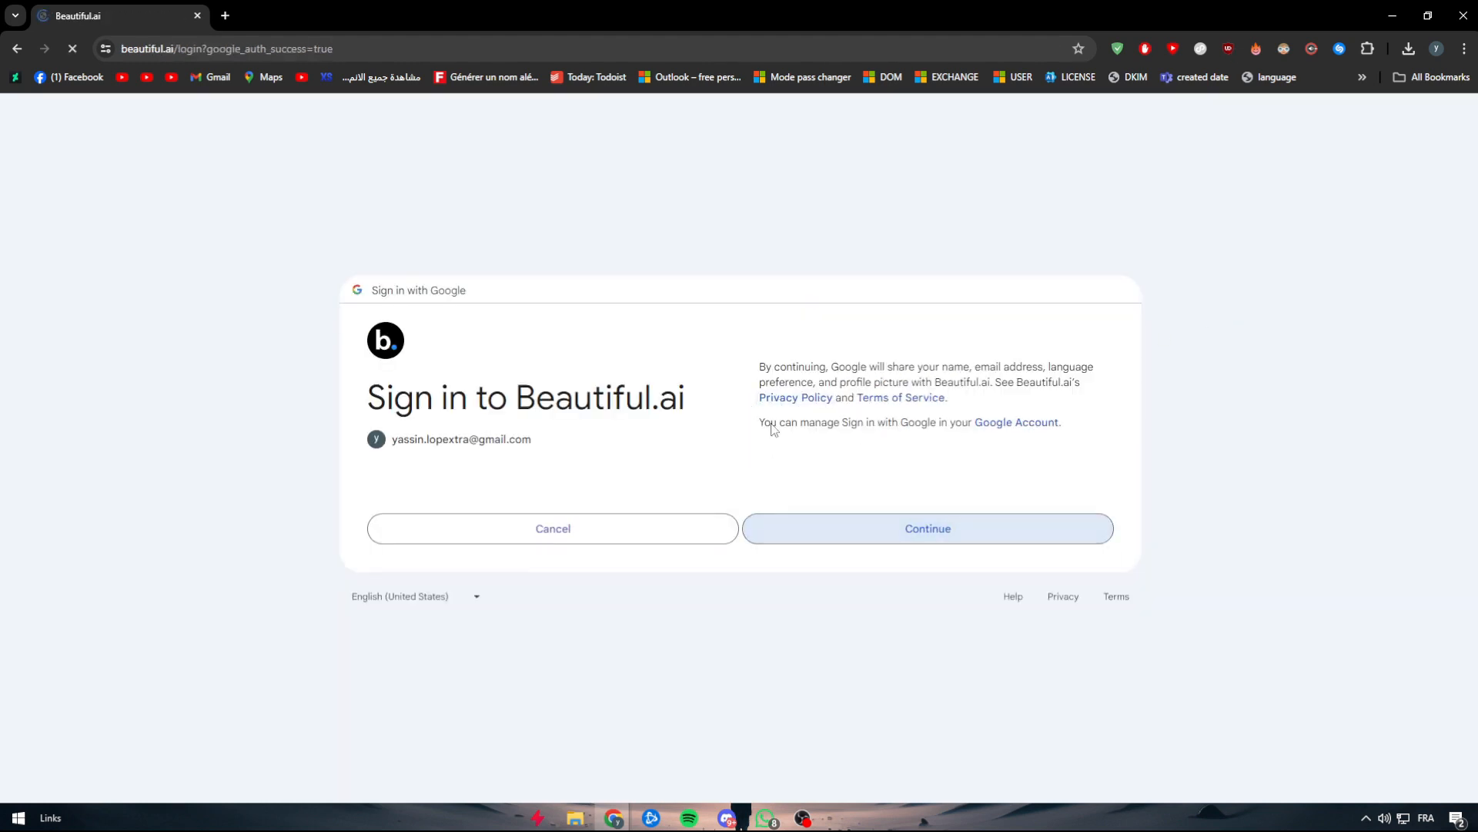
click(927, 528)
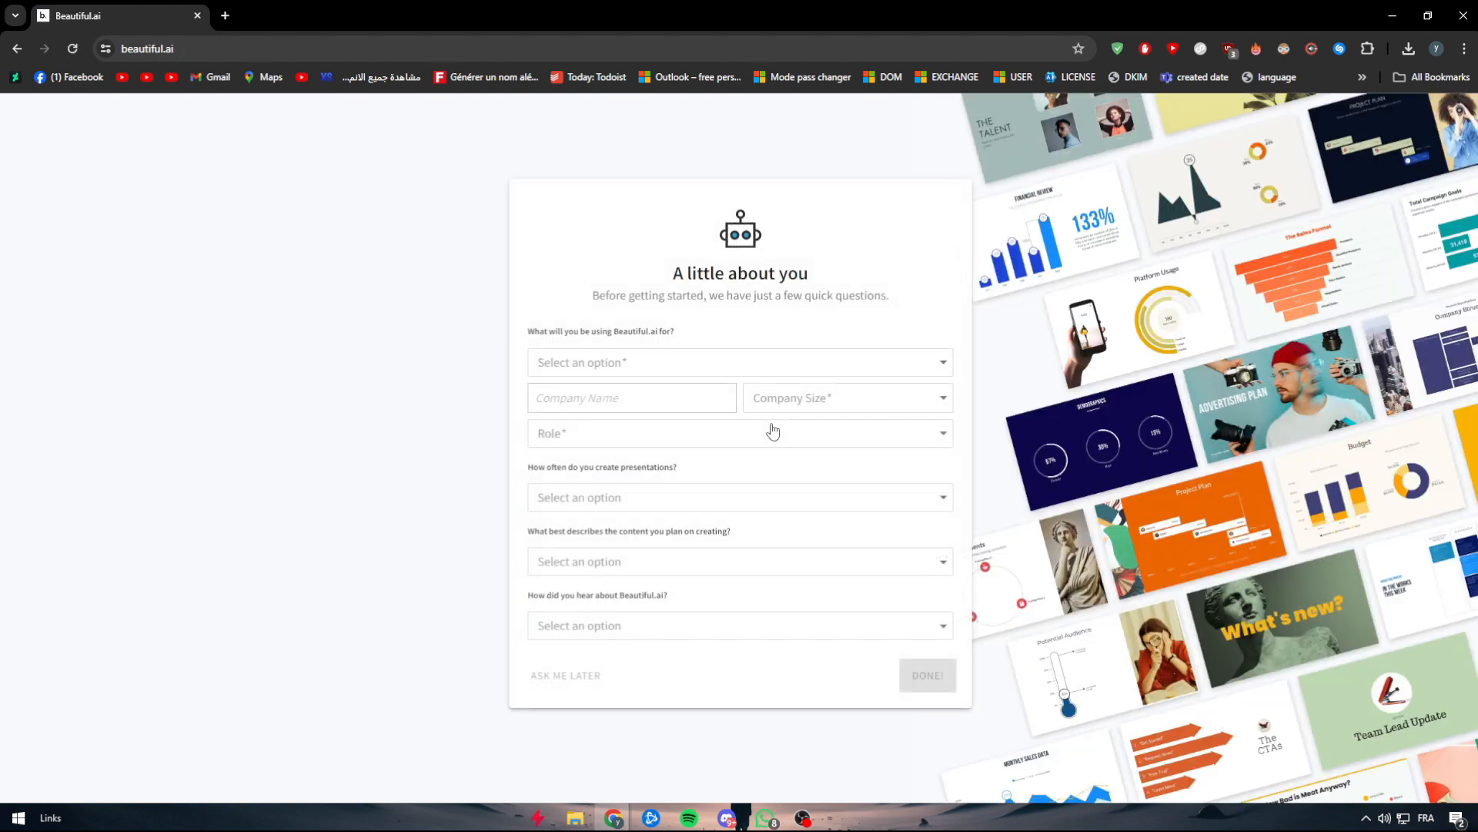
- Answer use as Academic, company Just Me, role Design, plus presentation frequency
click(740, 362)
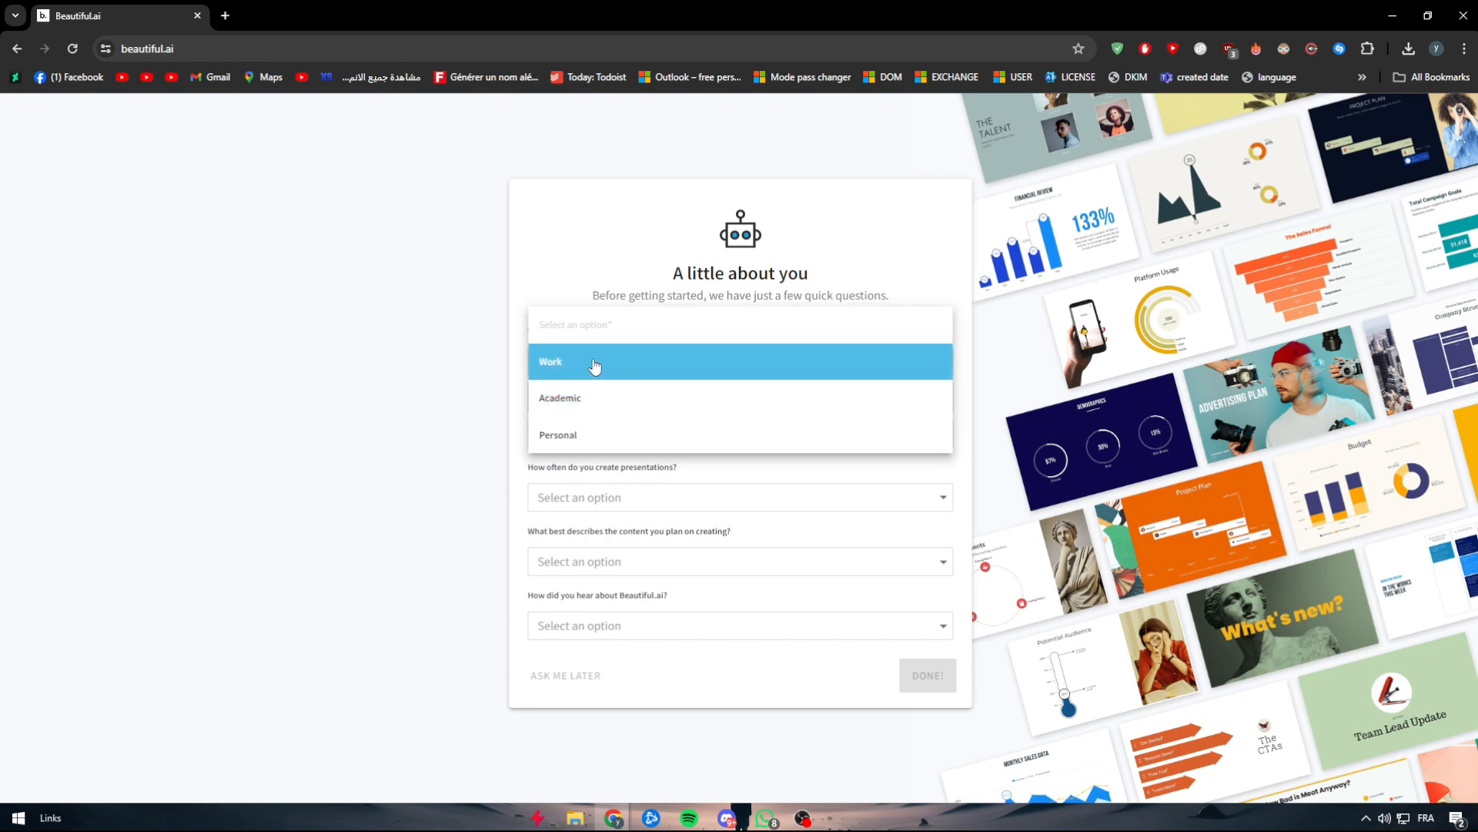
click(560, 397)
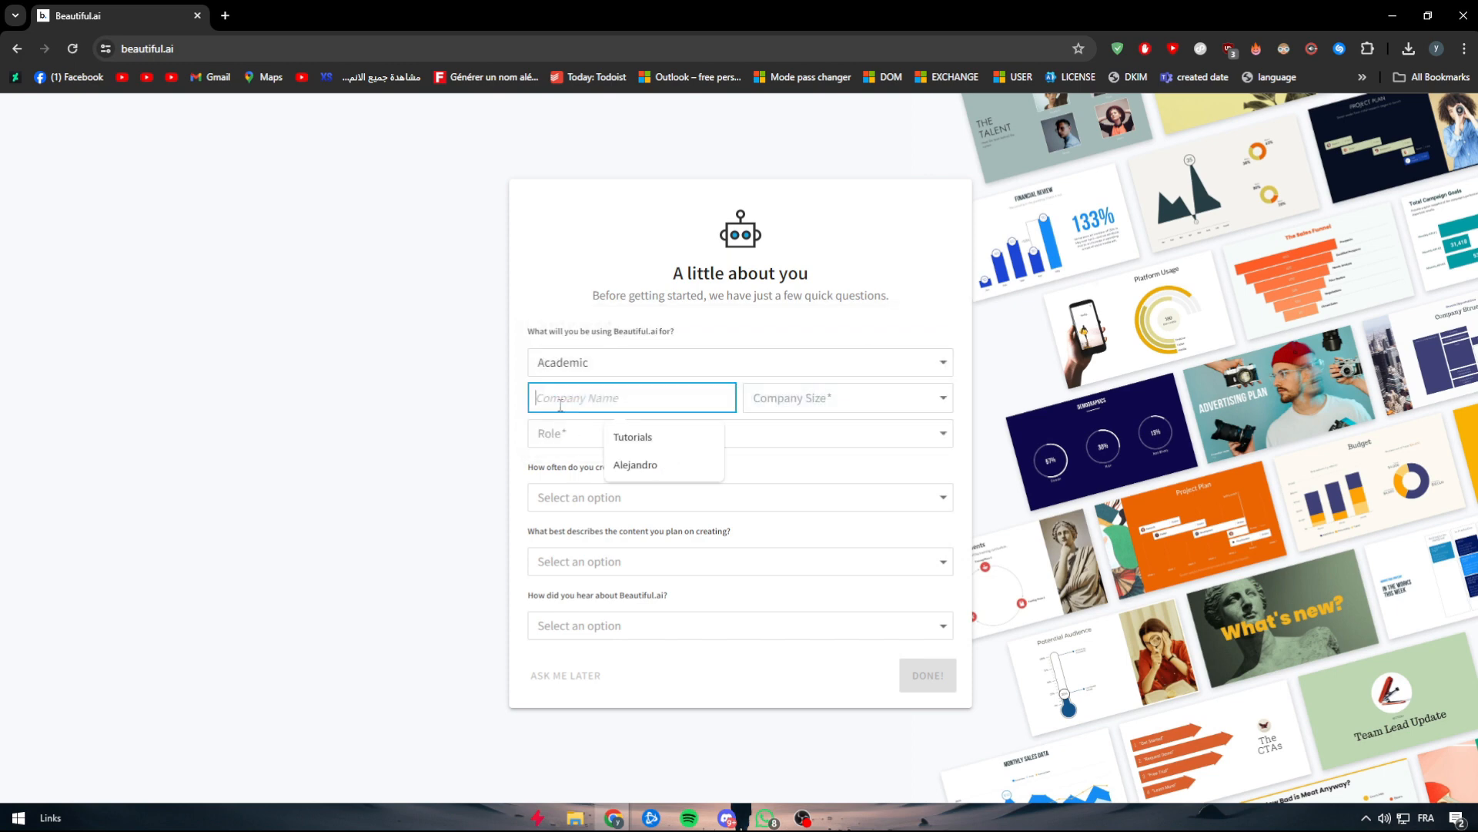
click(843, 397)
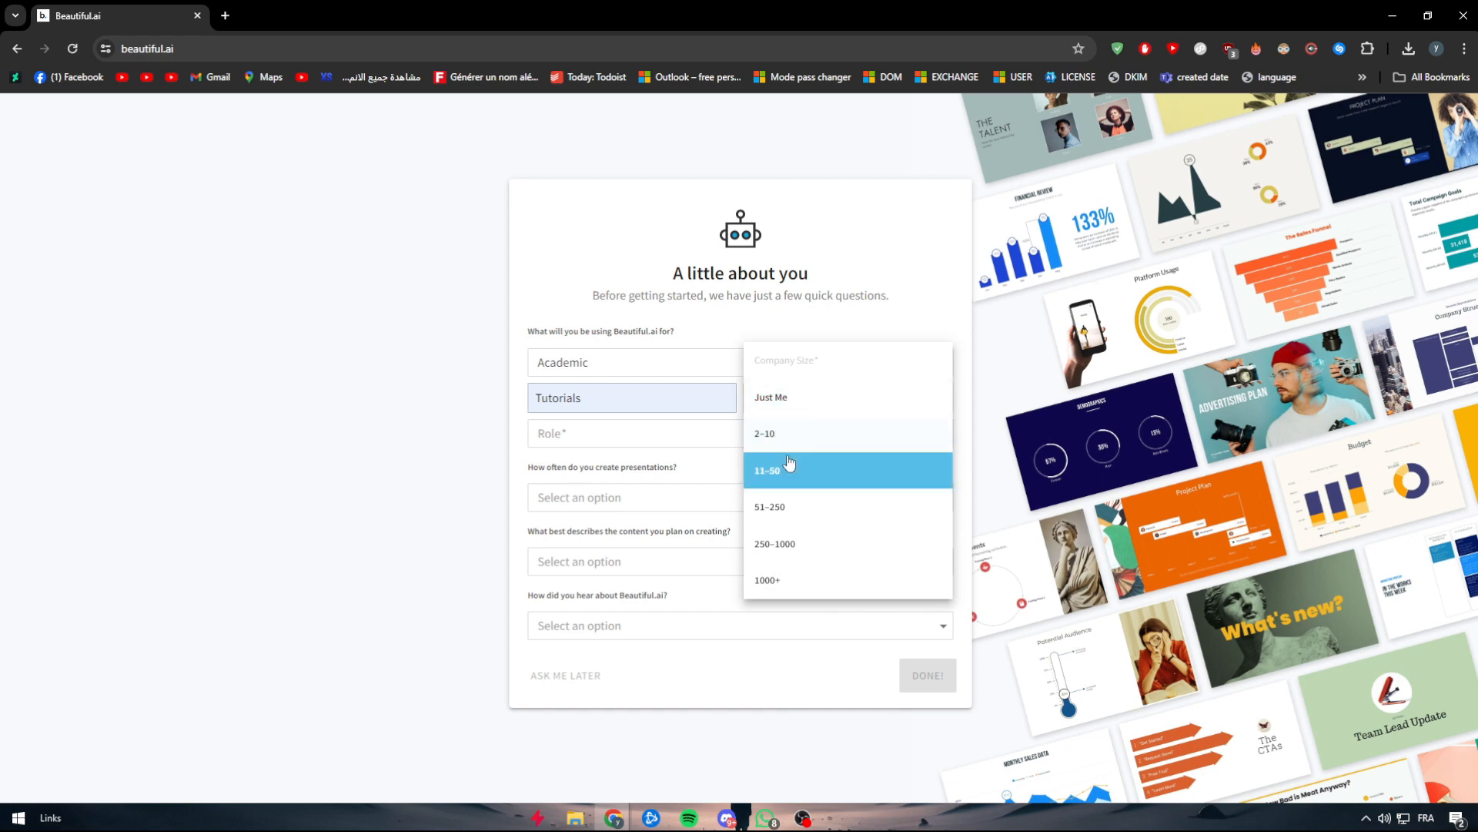
click(632, 433)
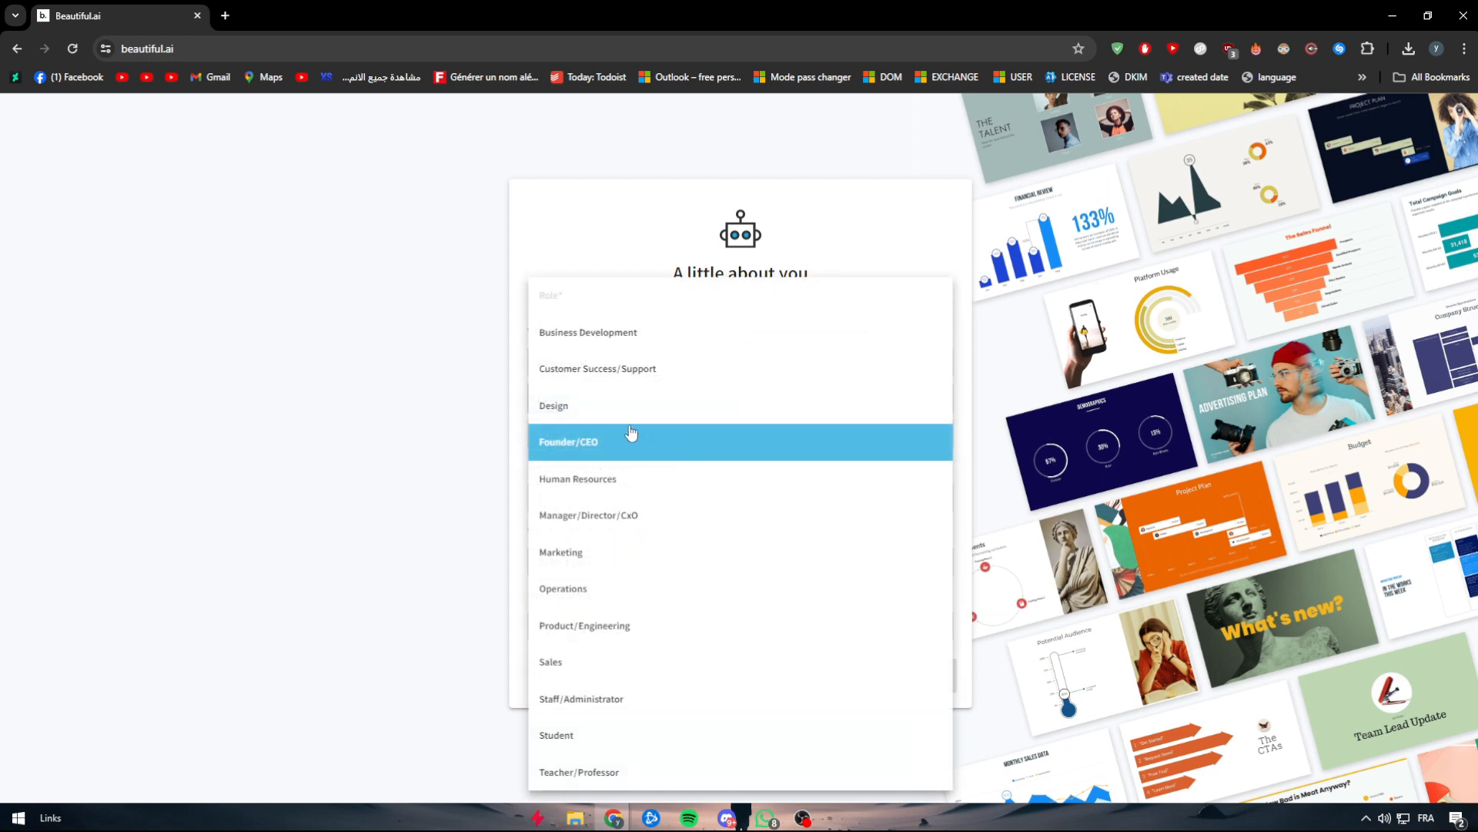
click(554, 406)
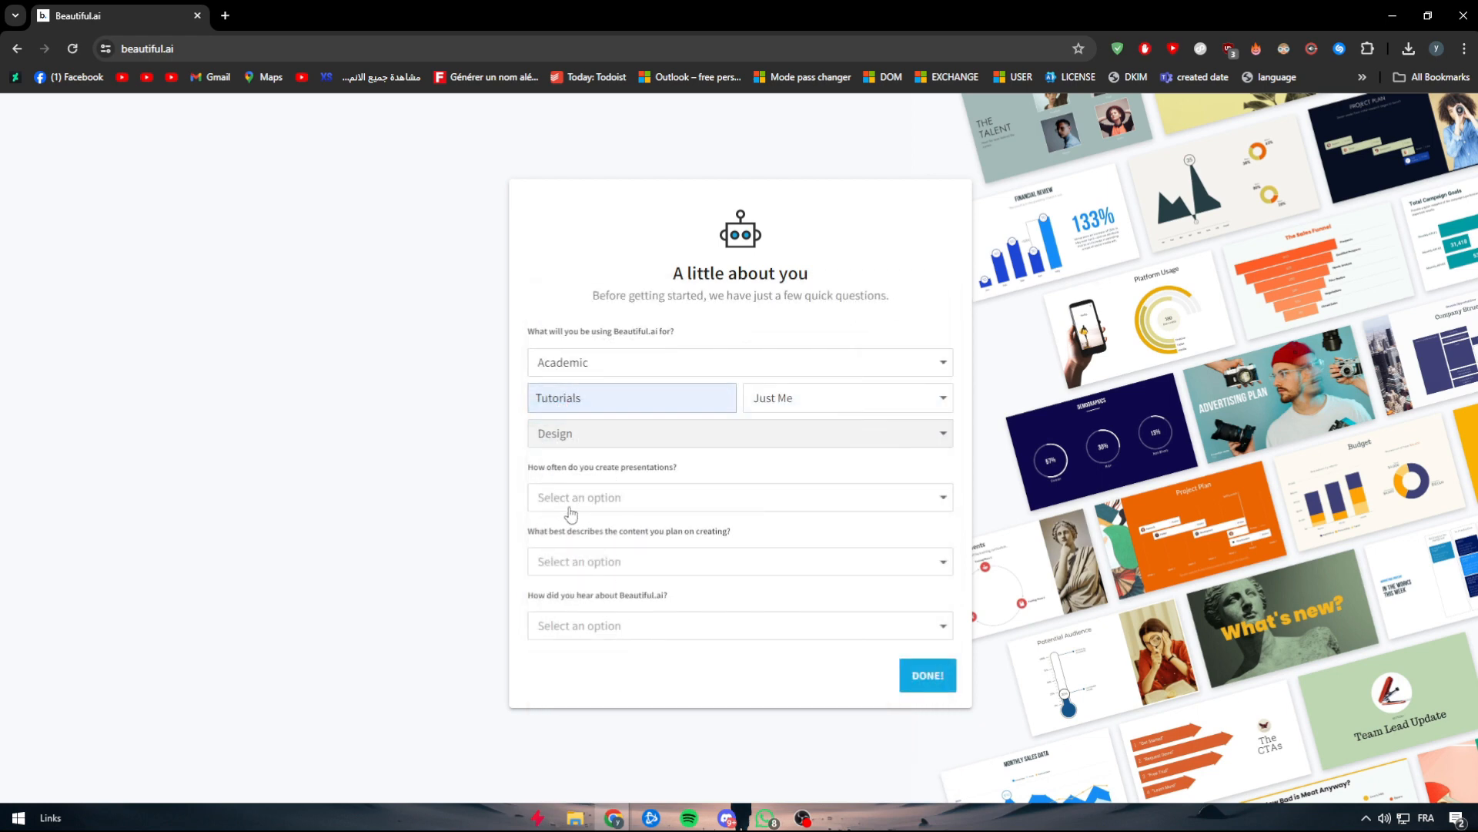
click(739, 497)
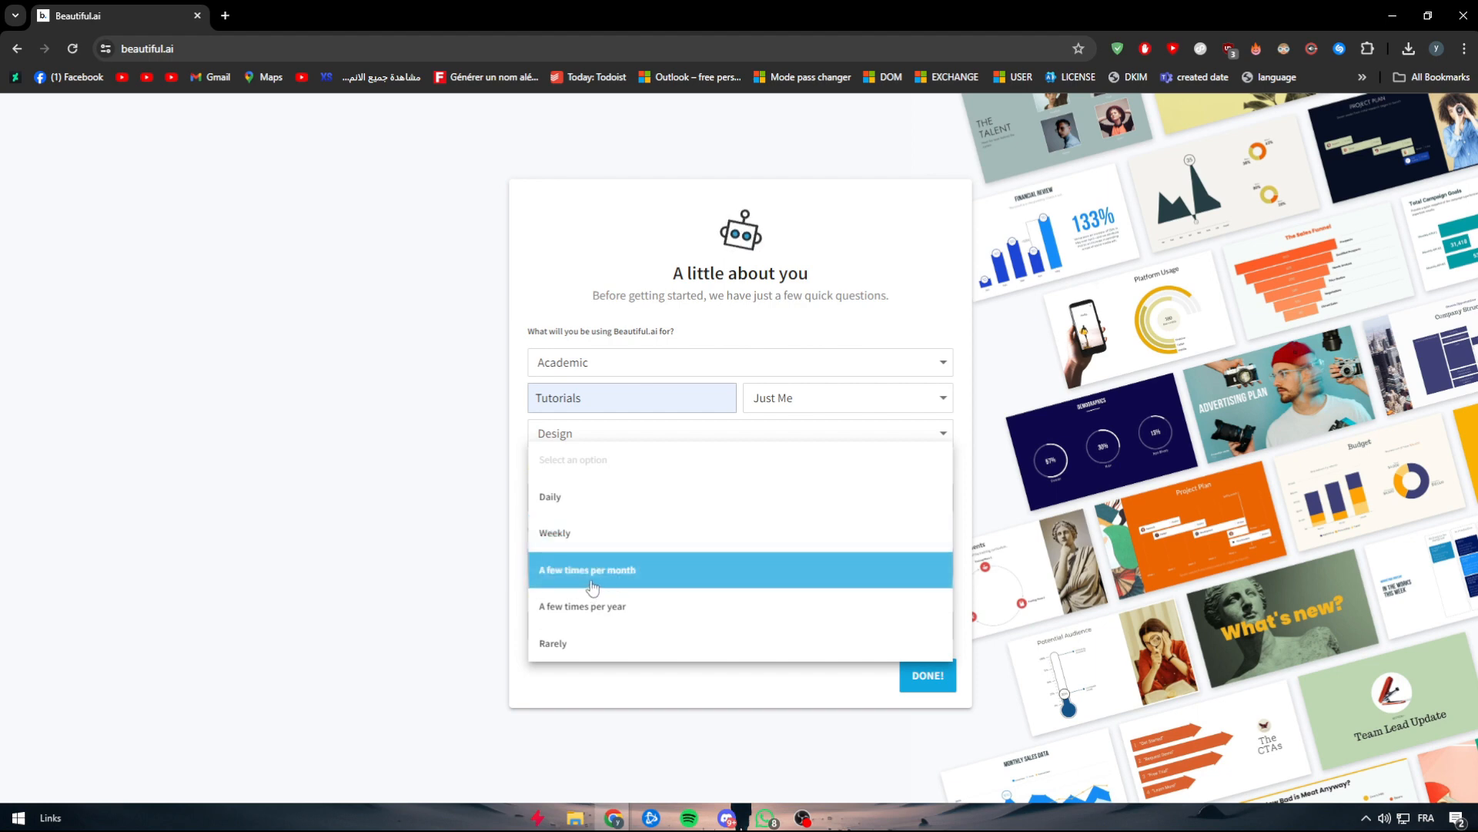
click(586, 570)
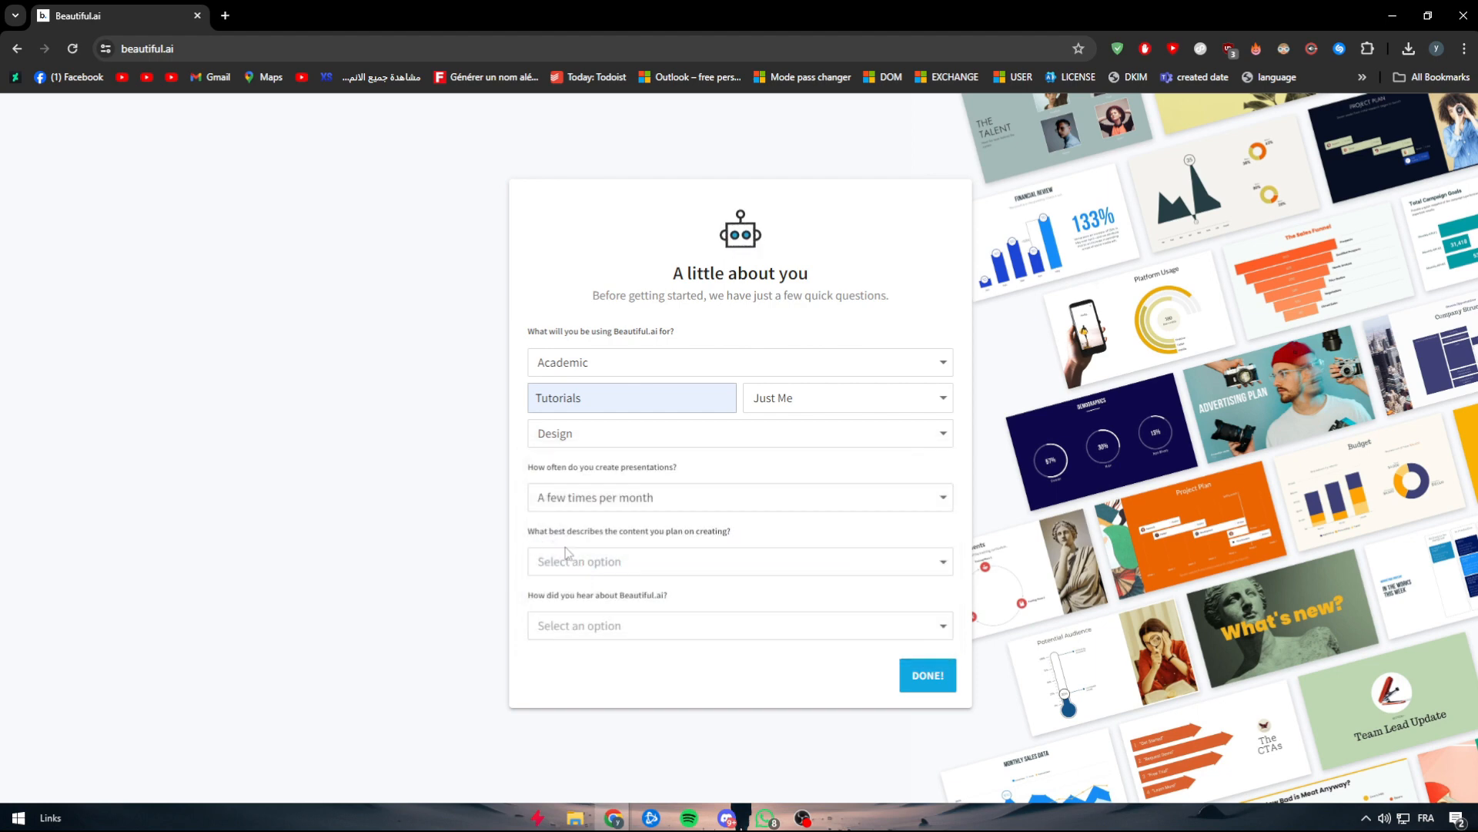
- Set planned content to School and course reports and open how-you-heard choices
click(739, 561)
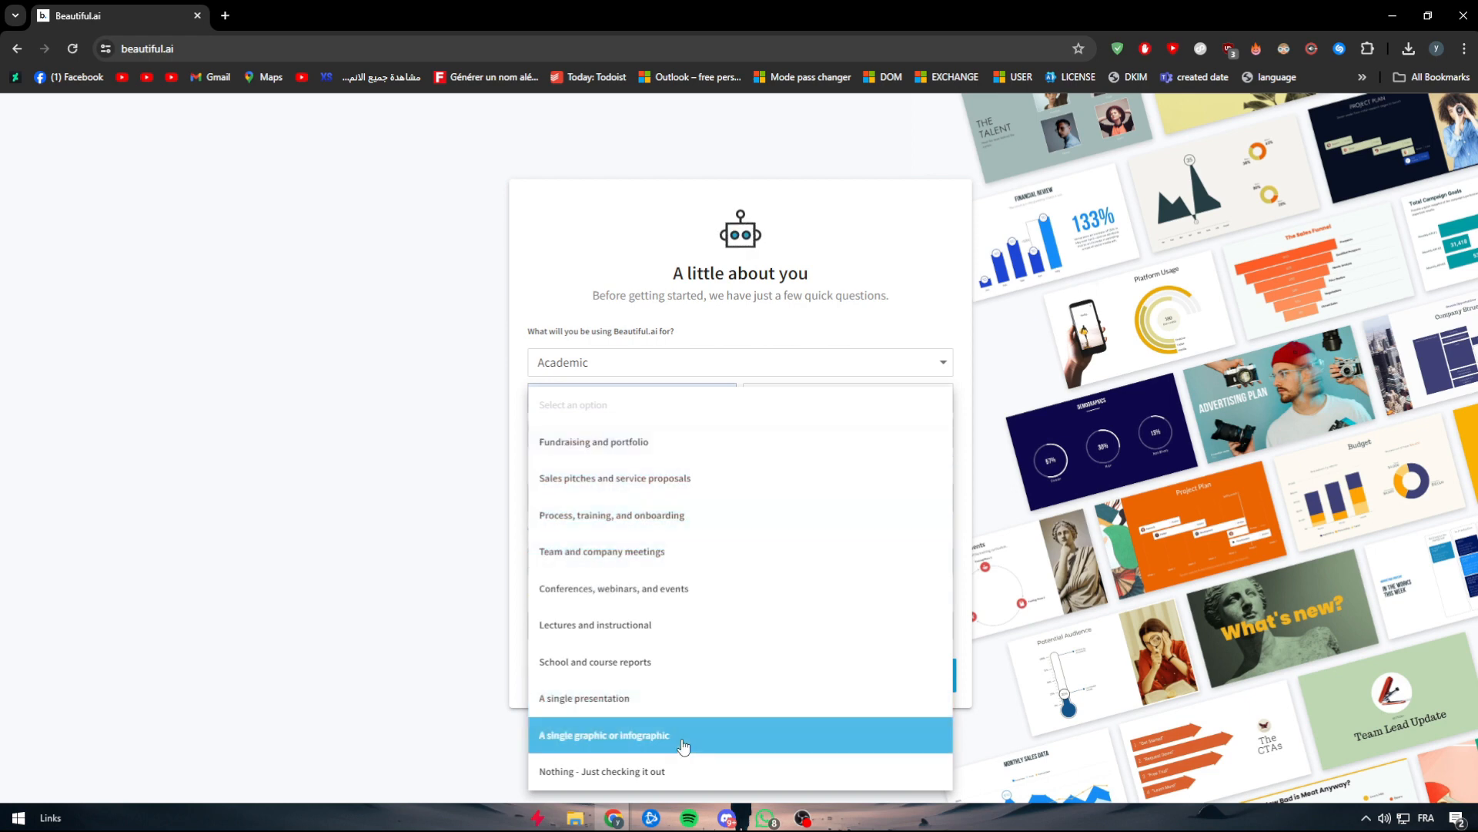
mouse_move(625, 698)
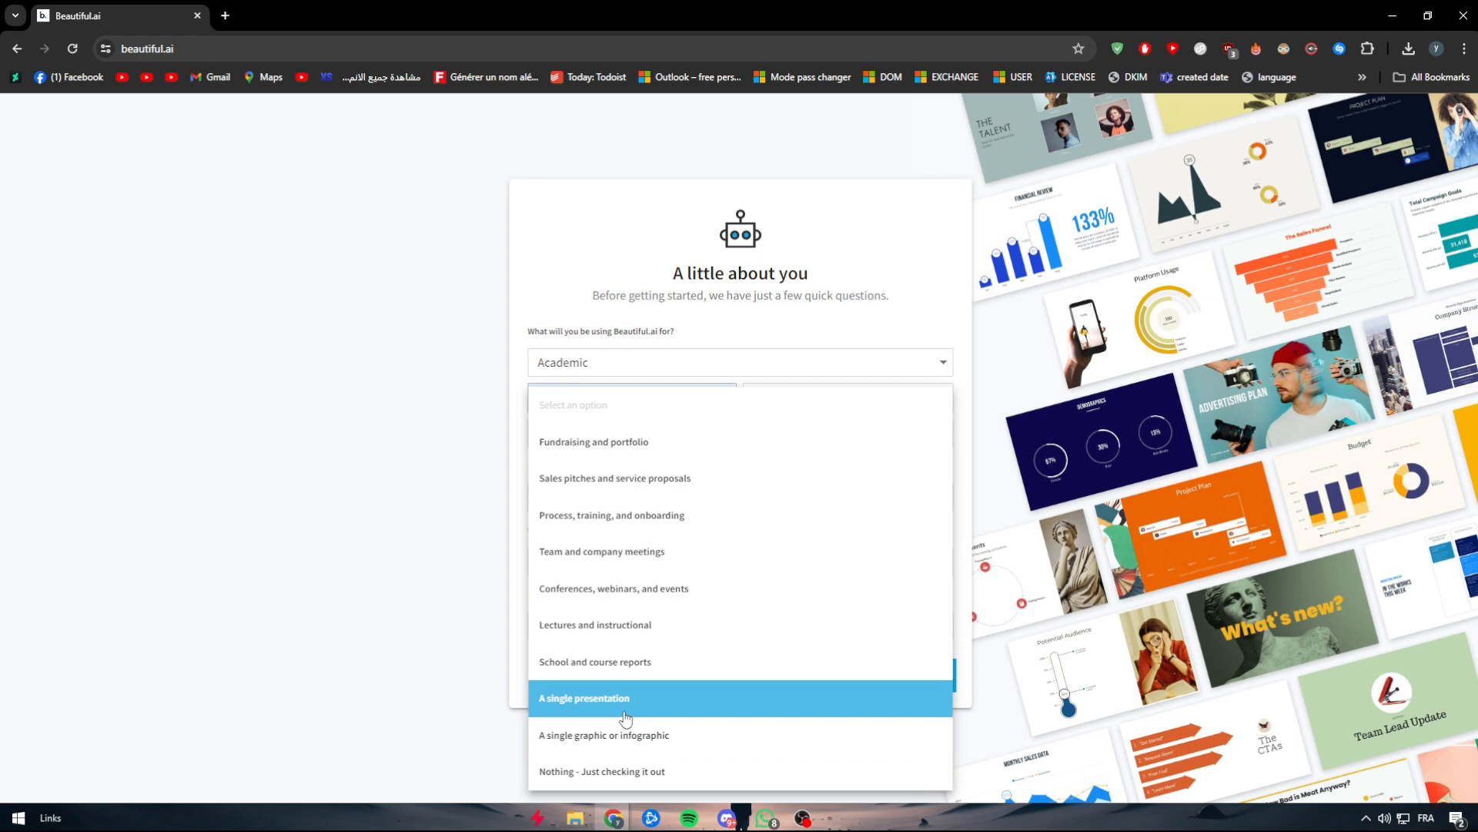
click(583, 698)
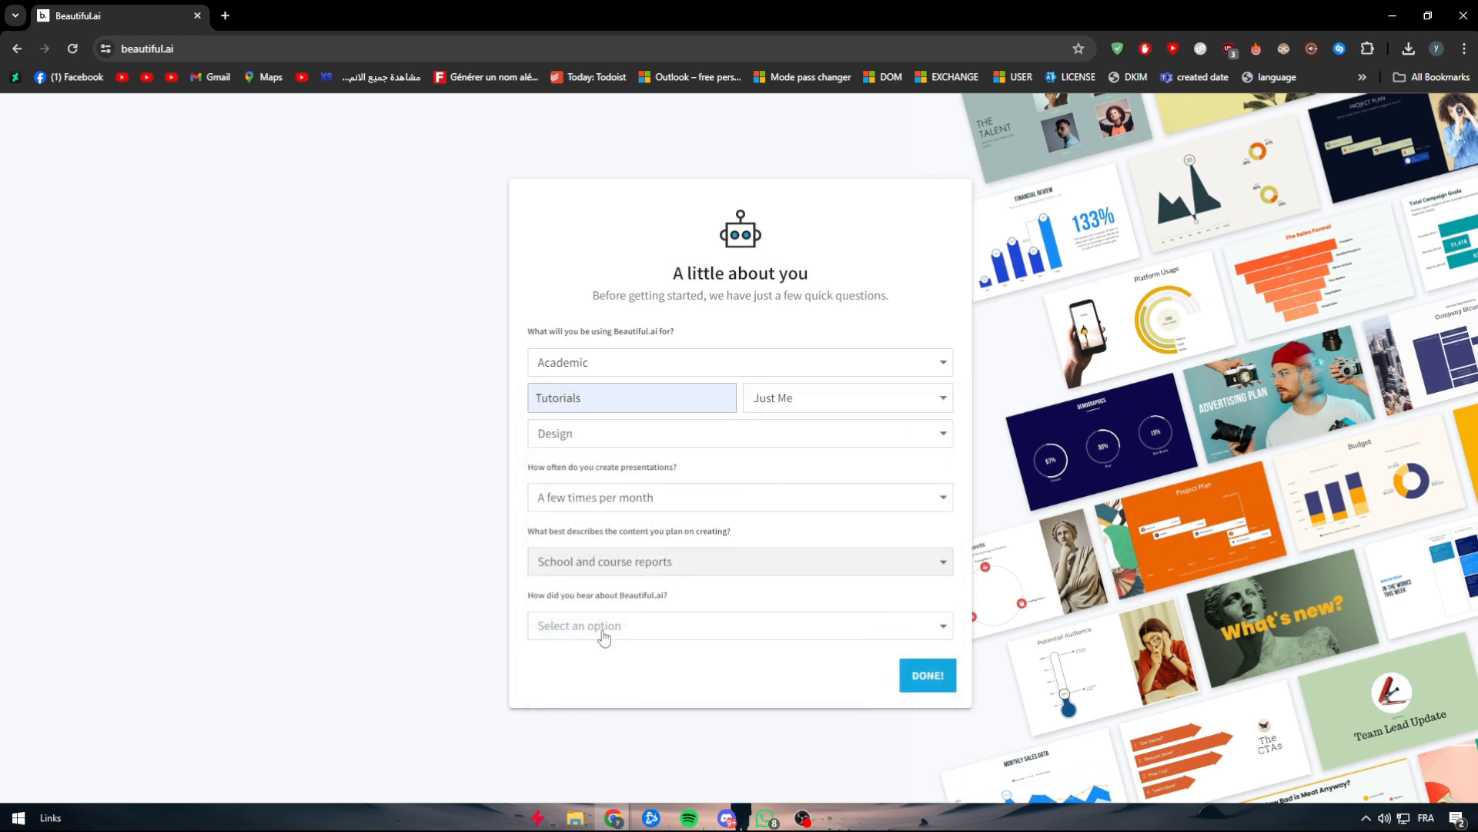
click(739, 625)
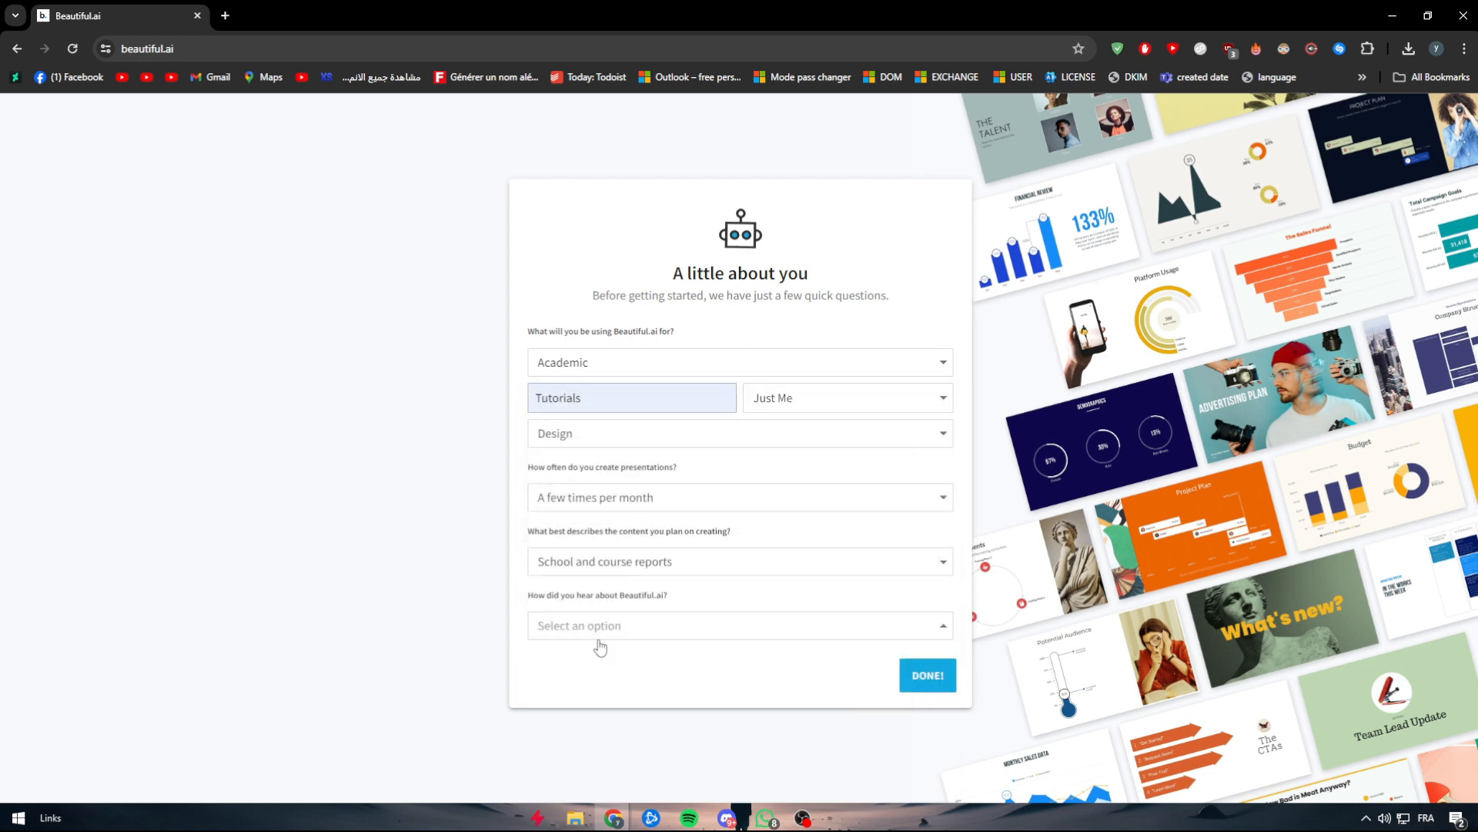
click(739, 625)
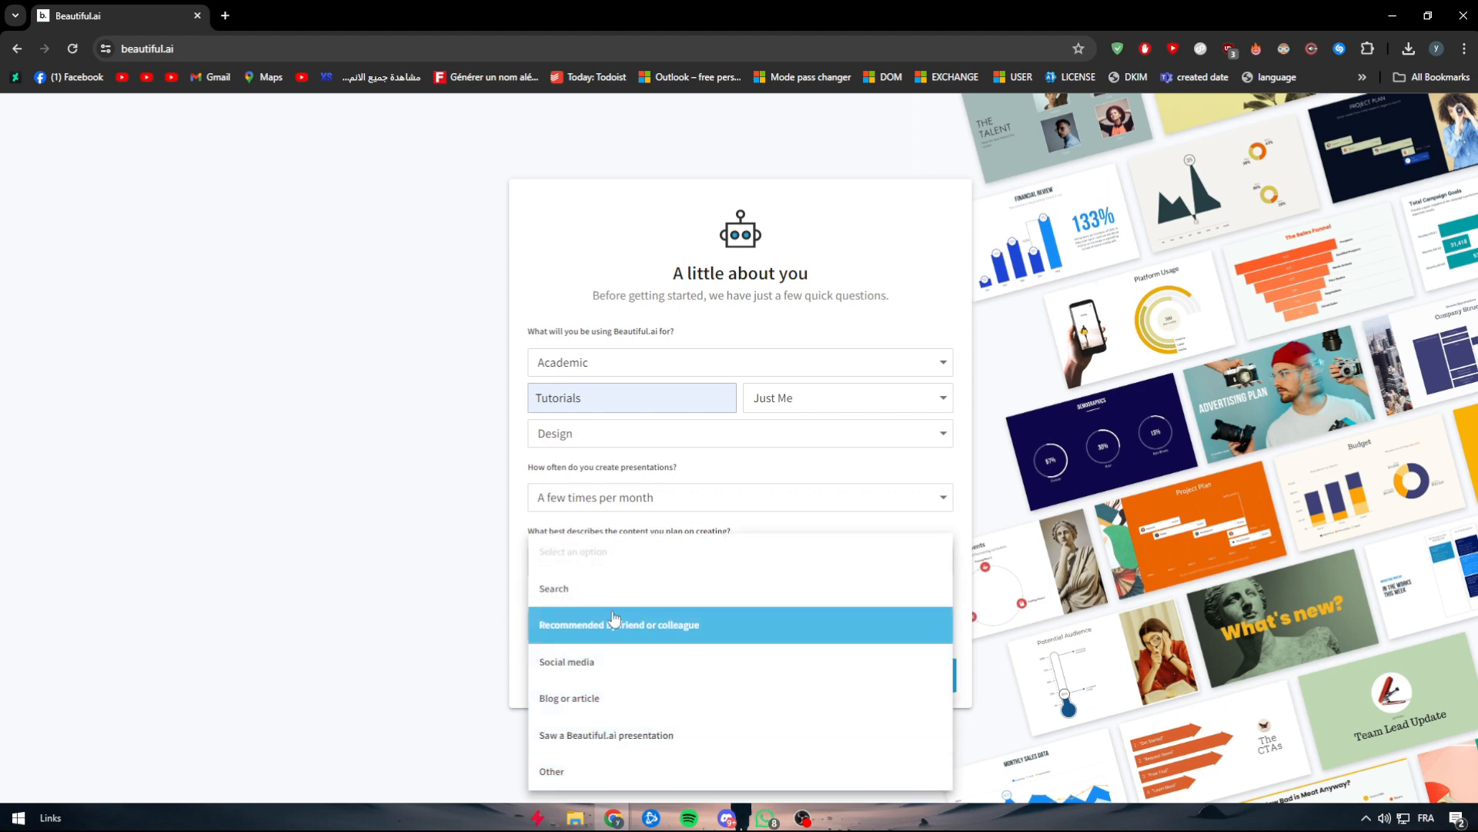
mouse_move(625, 660)
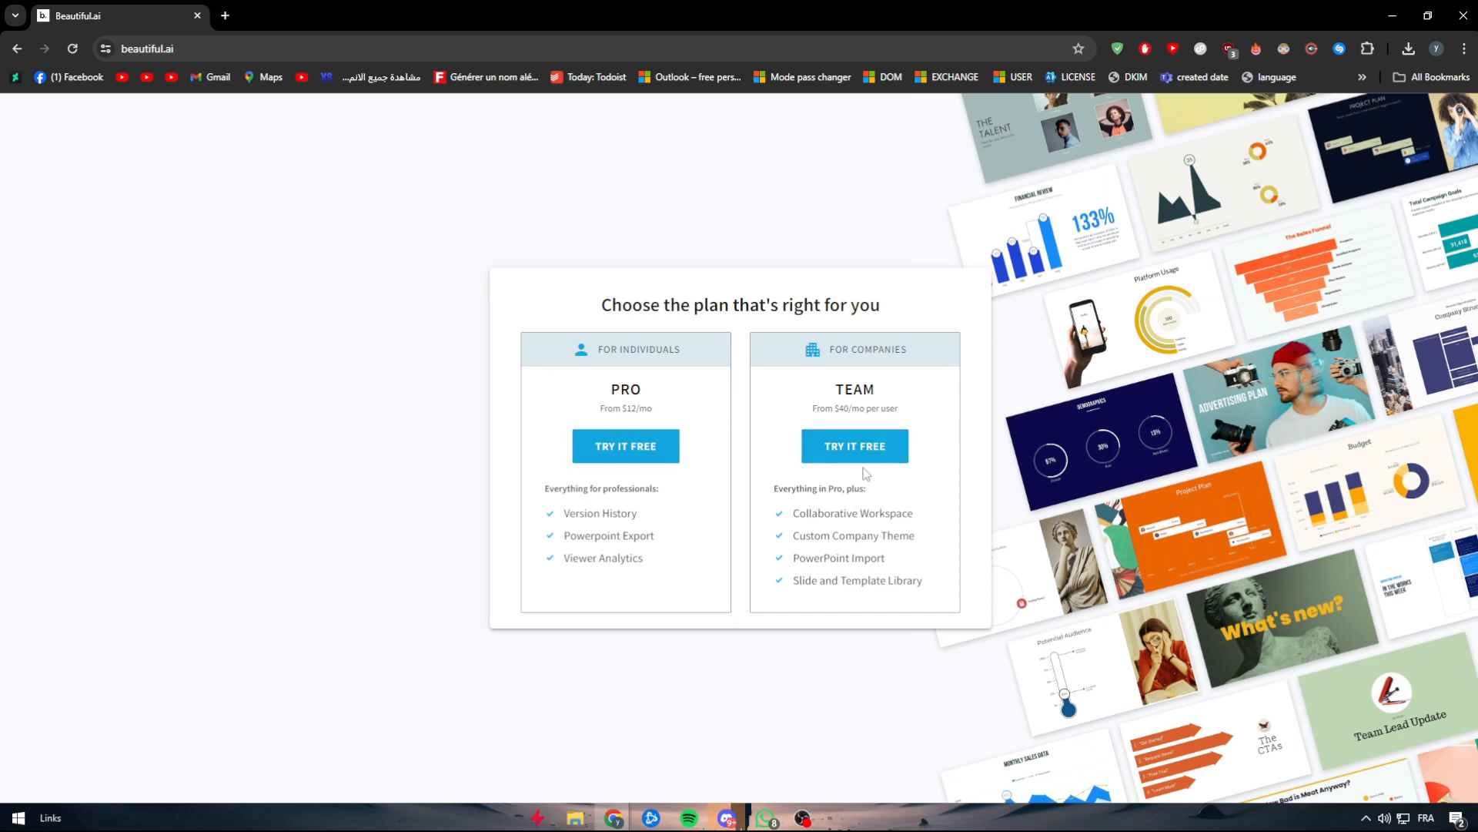
- Try the Pro free trial on the Monthly Plan, then dismiss the card number error
click(625, 445)
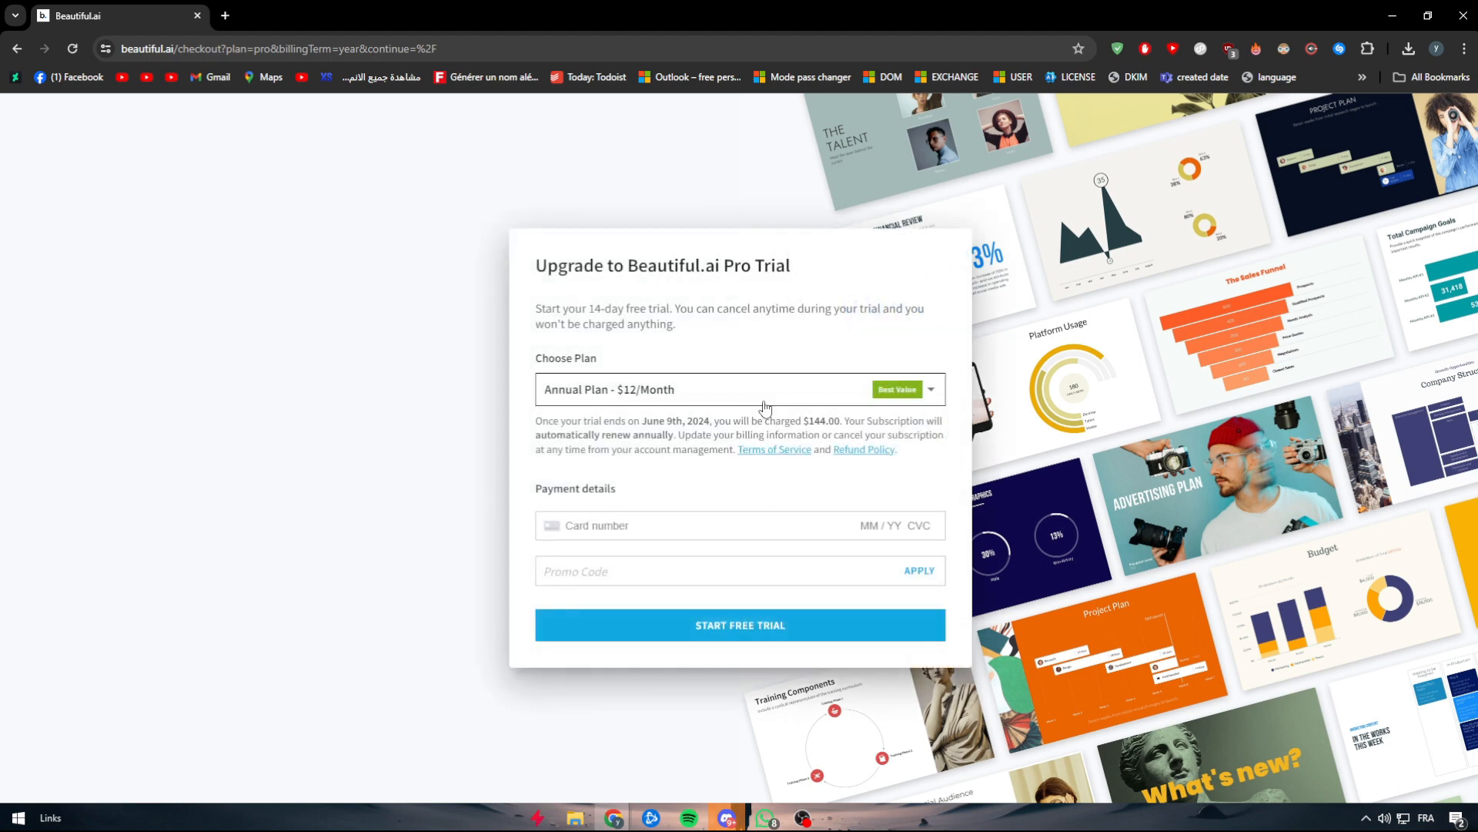
click(740, 388)
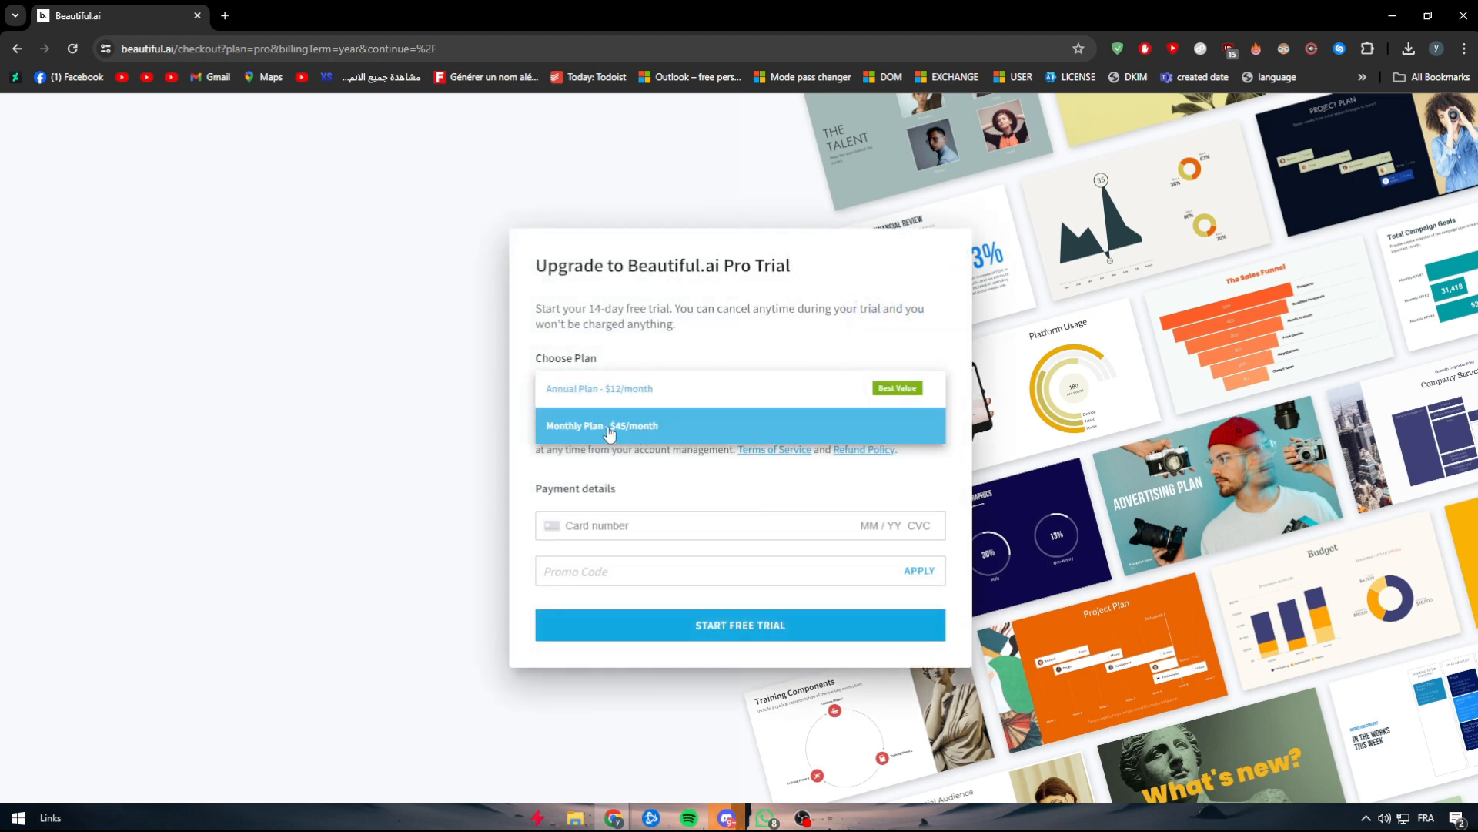
click(601, 425)
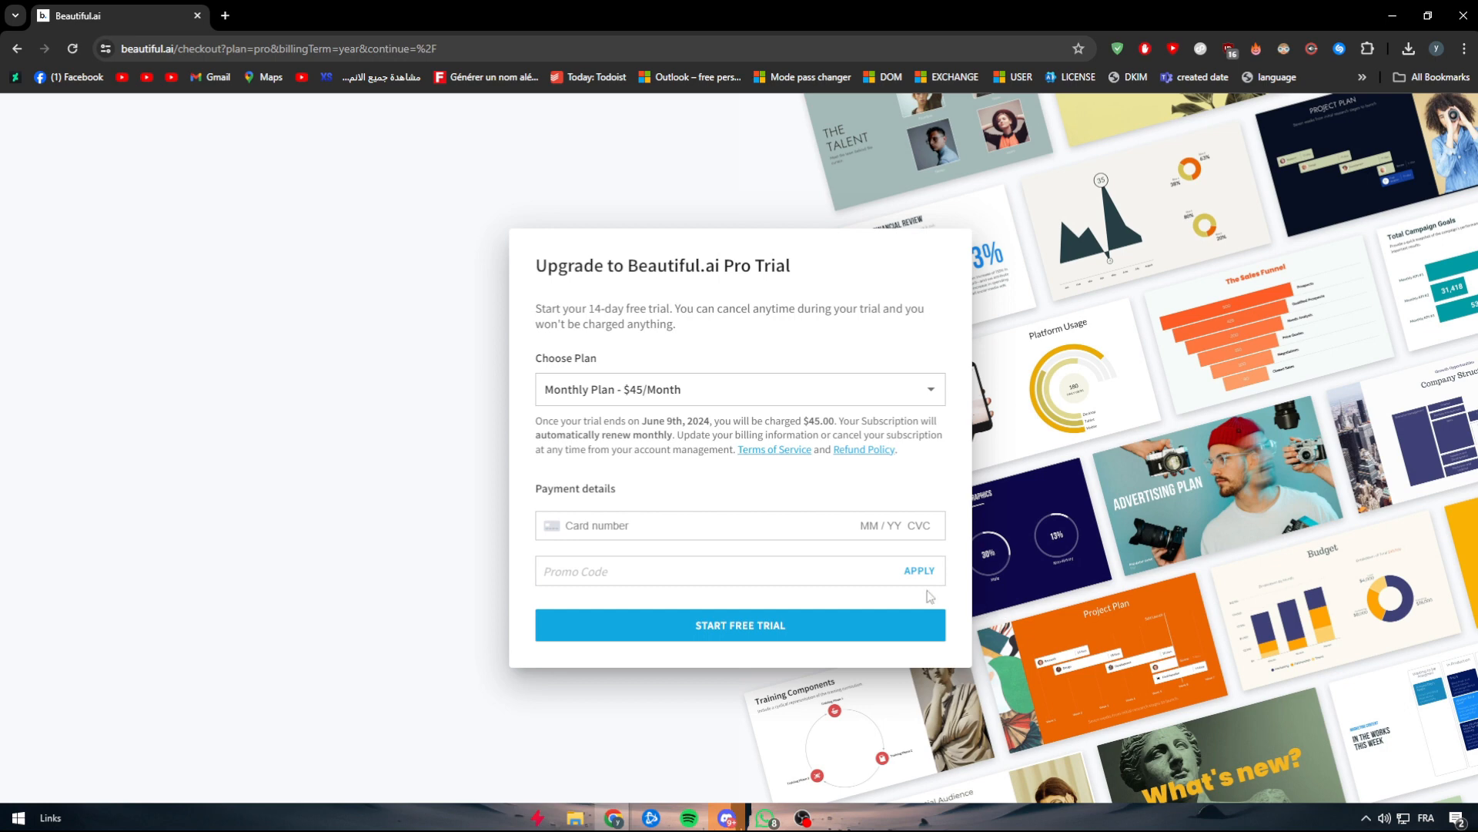
click(739, 624)
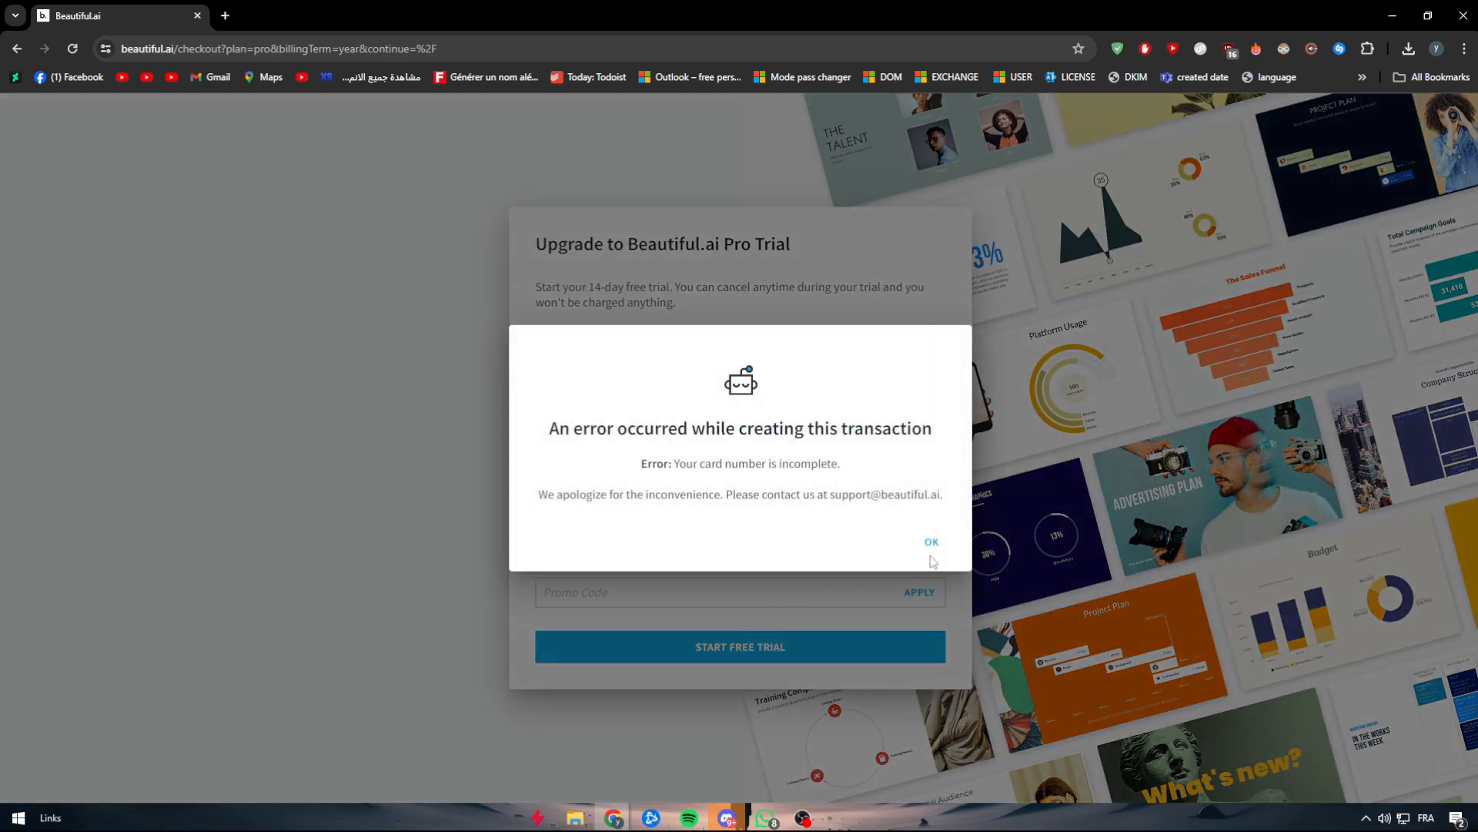
click(930, 541)
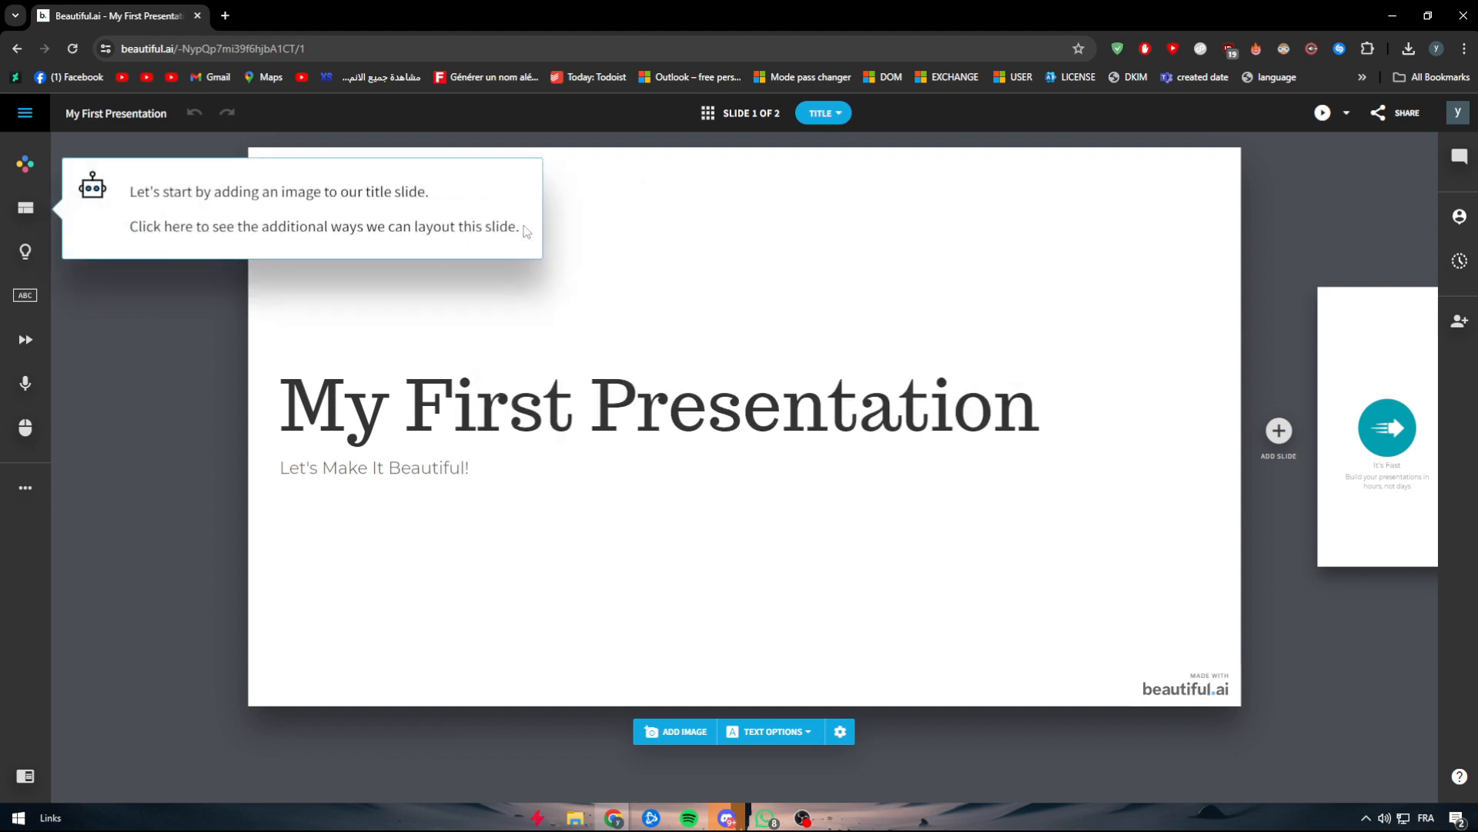
mouse_move(818, 652)
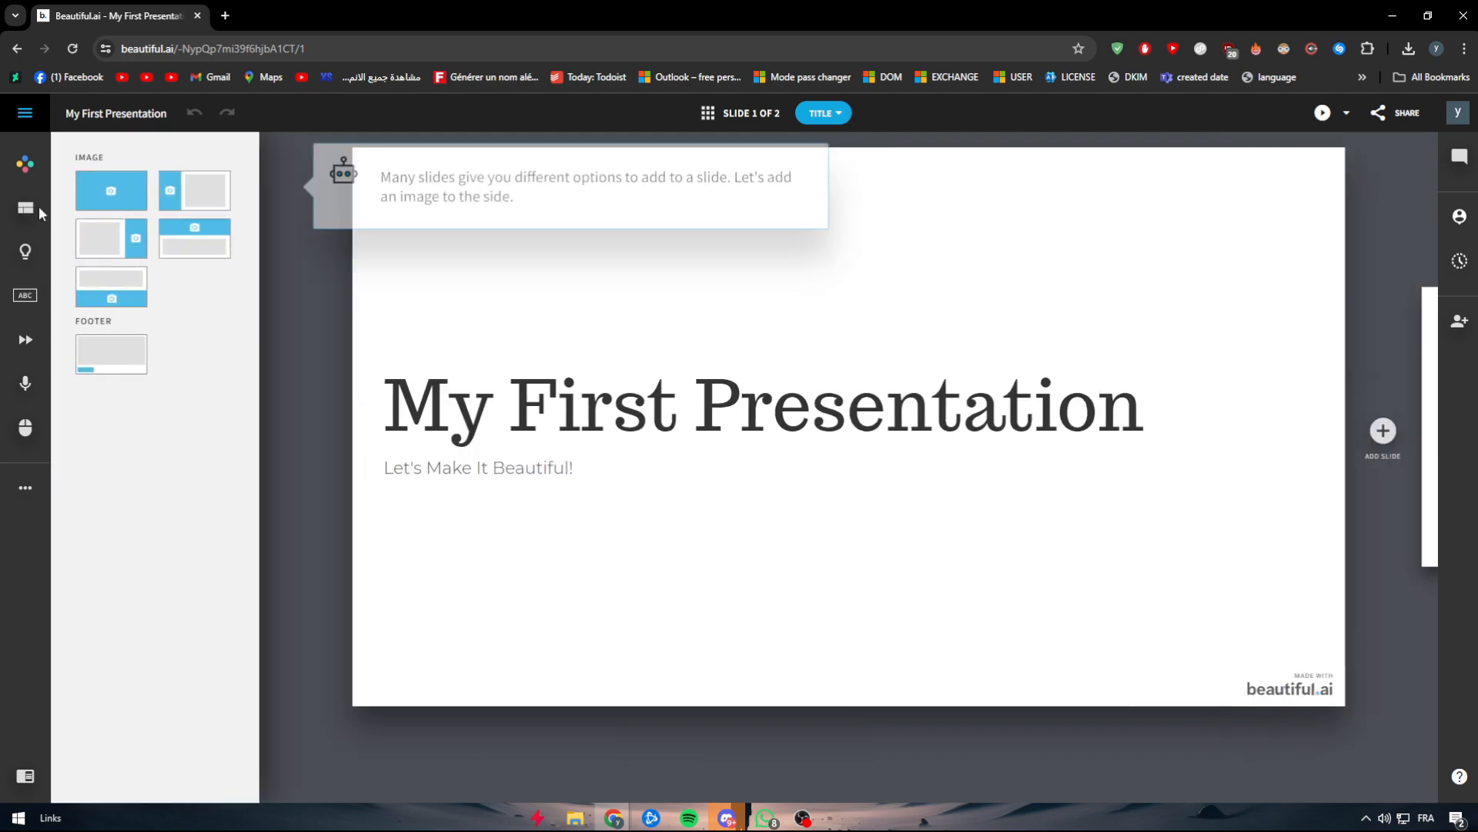
- Use the image-left layout with the first 'dandelion' stock photo, then open slide two
click(24, 209)
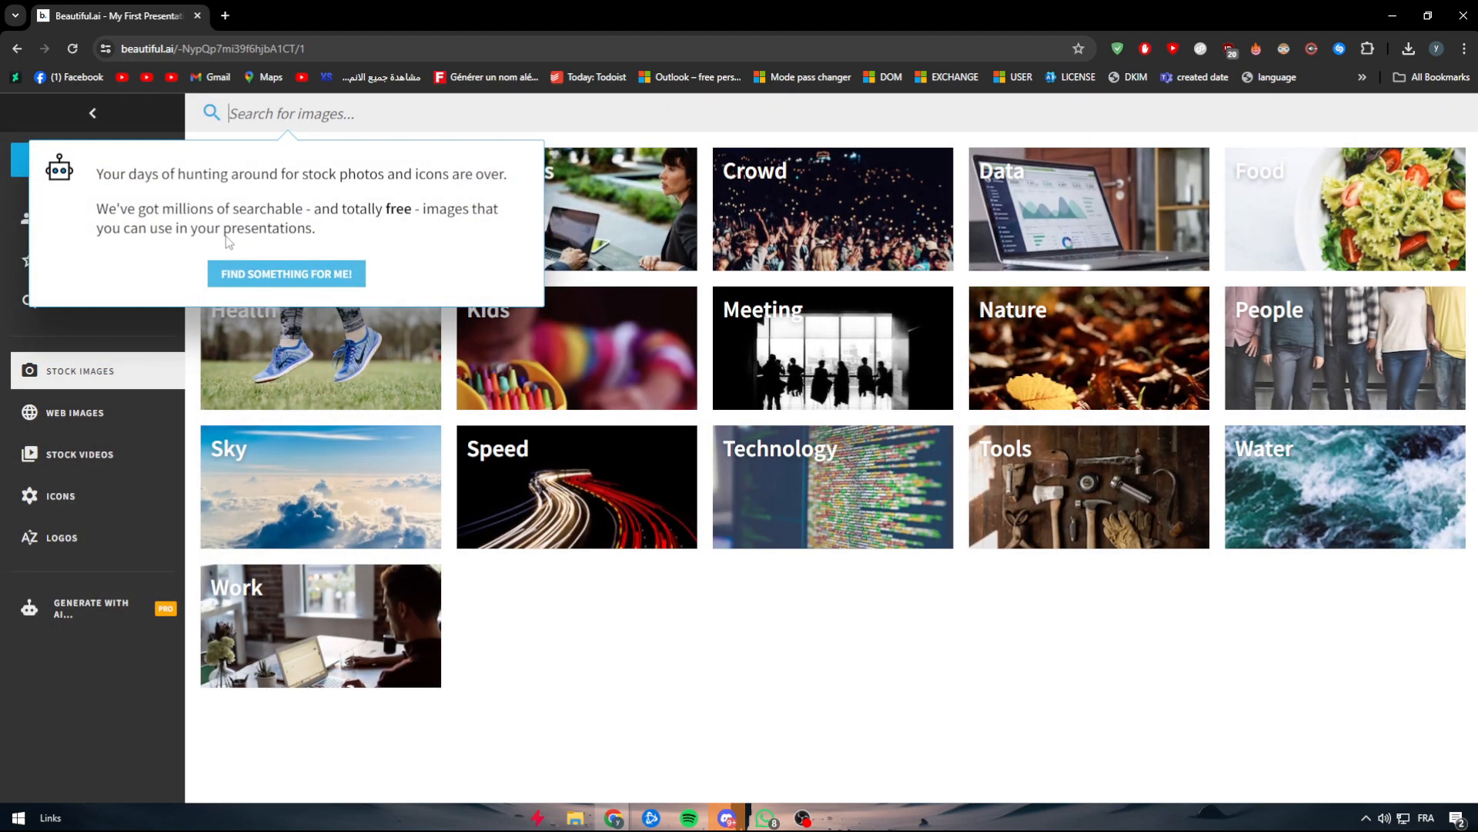
text(dandelion)
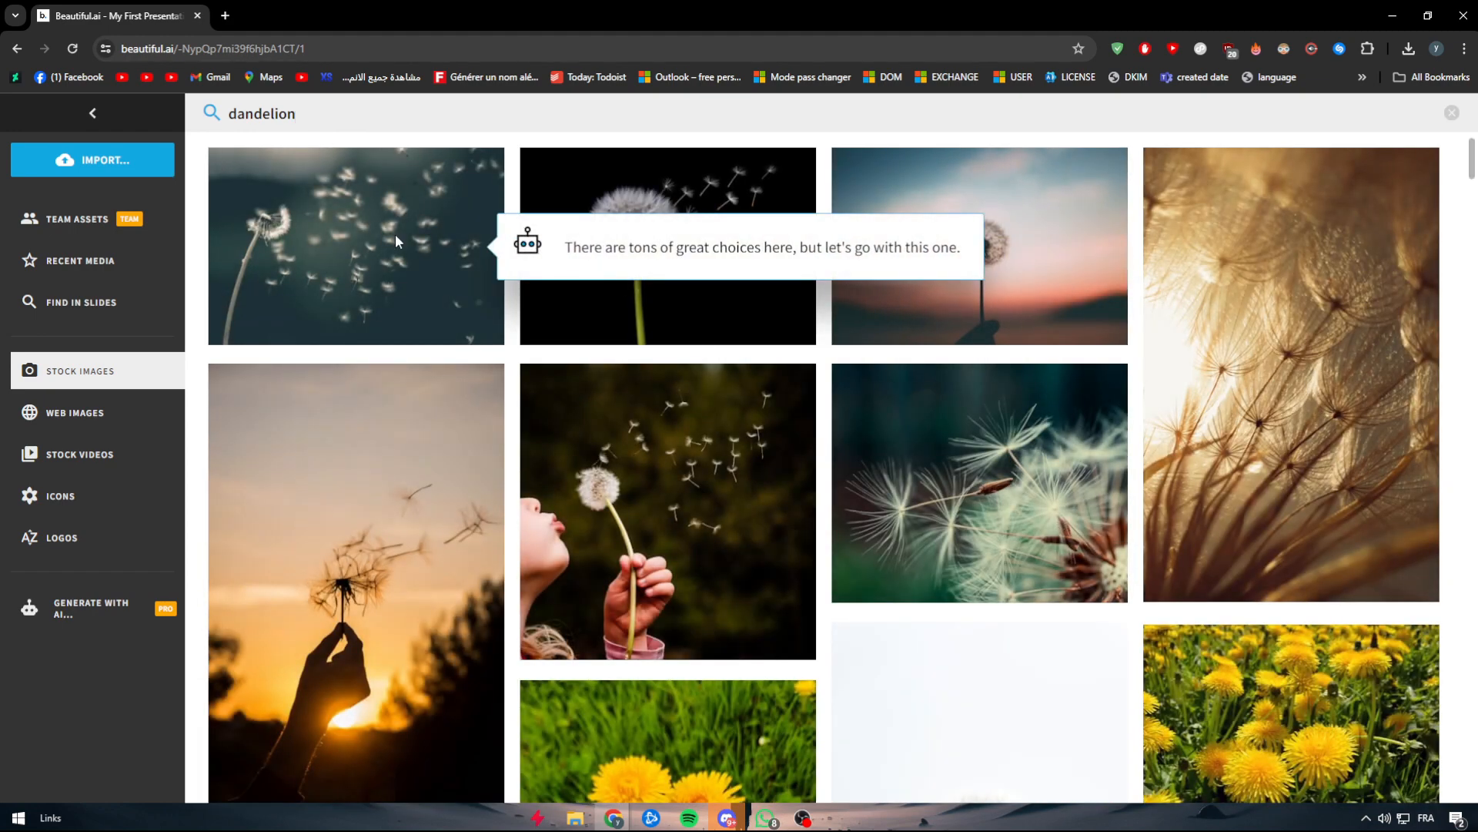
click(357, 248)
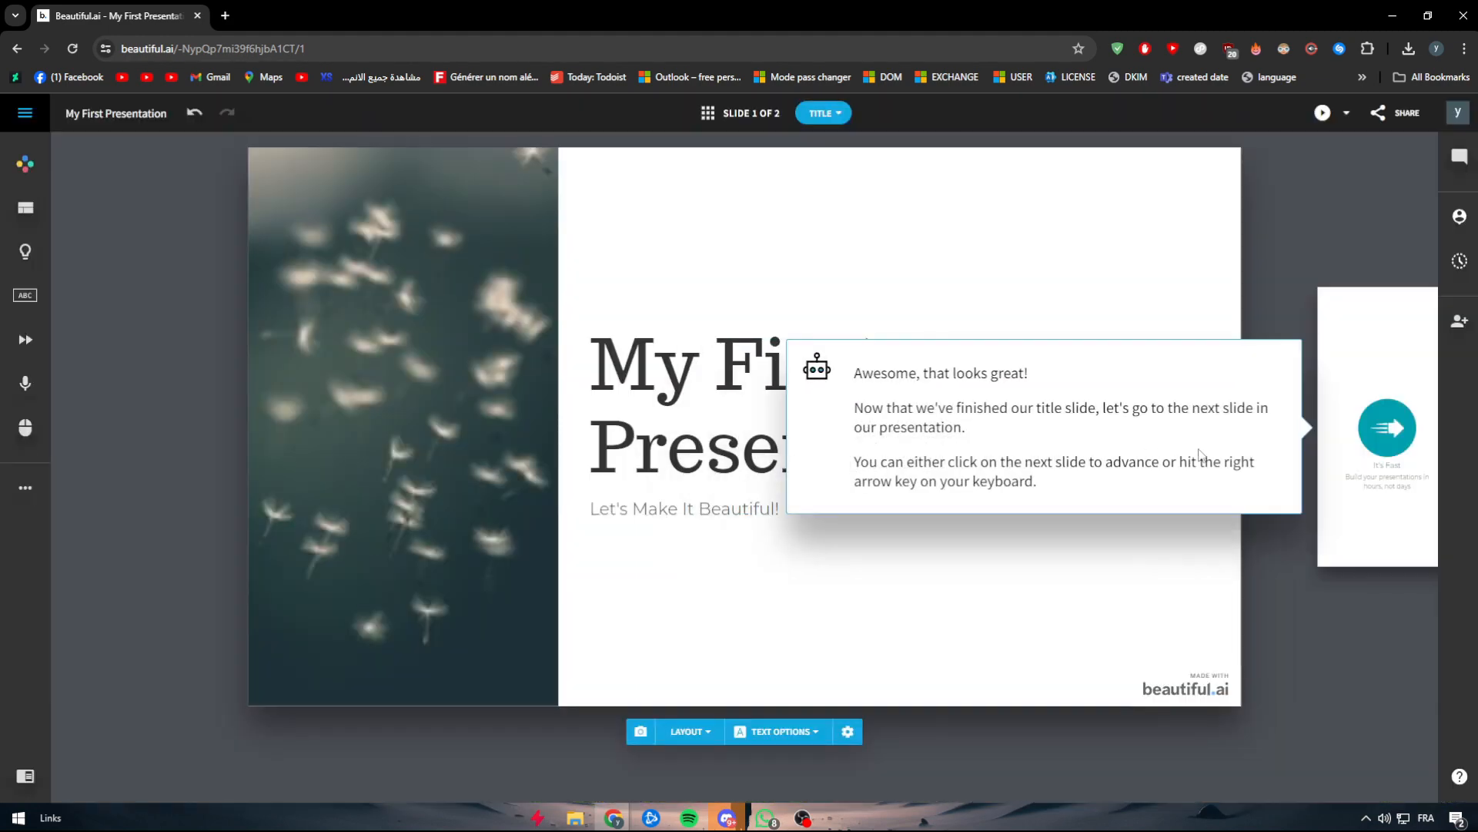
click(1386, 427)
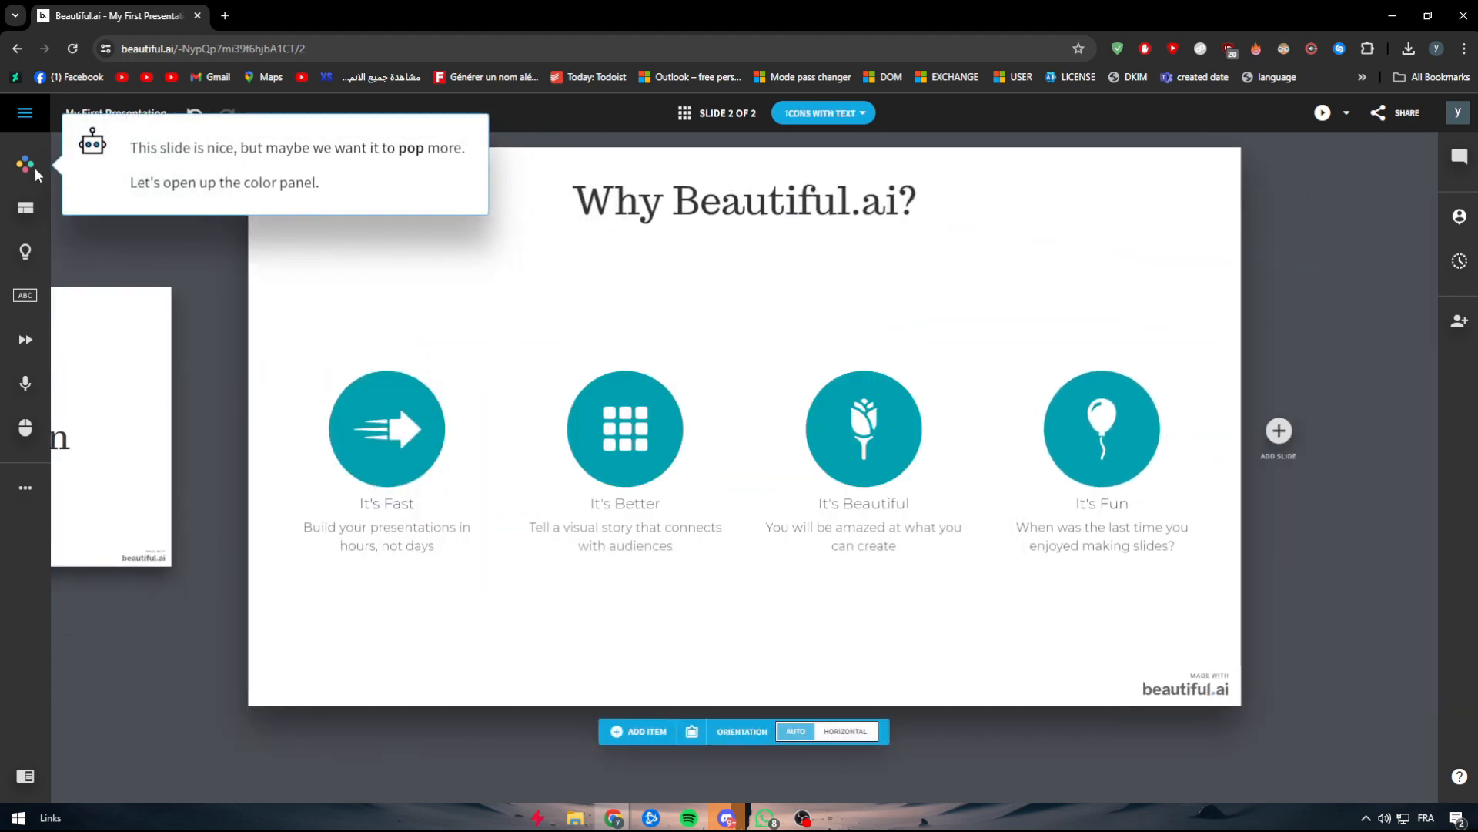
- Choose the dark Background swatch in the slide color panel
click(25, 164)
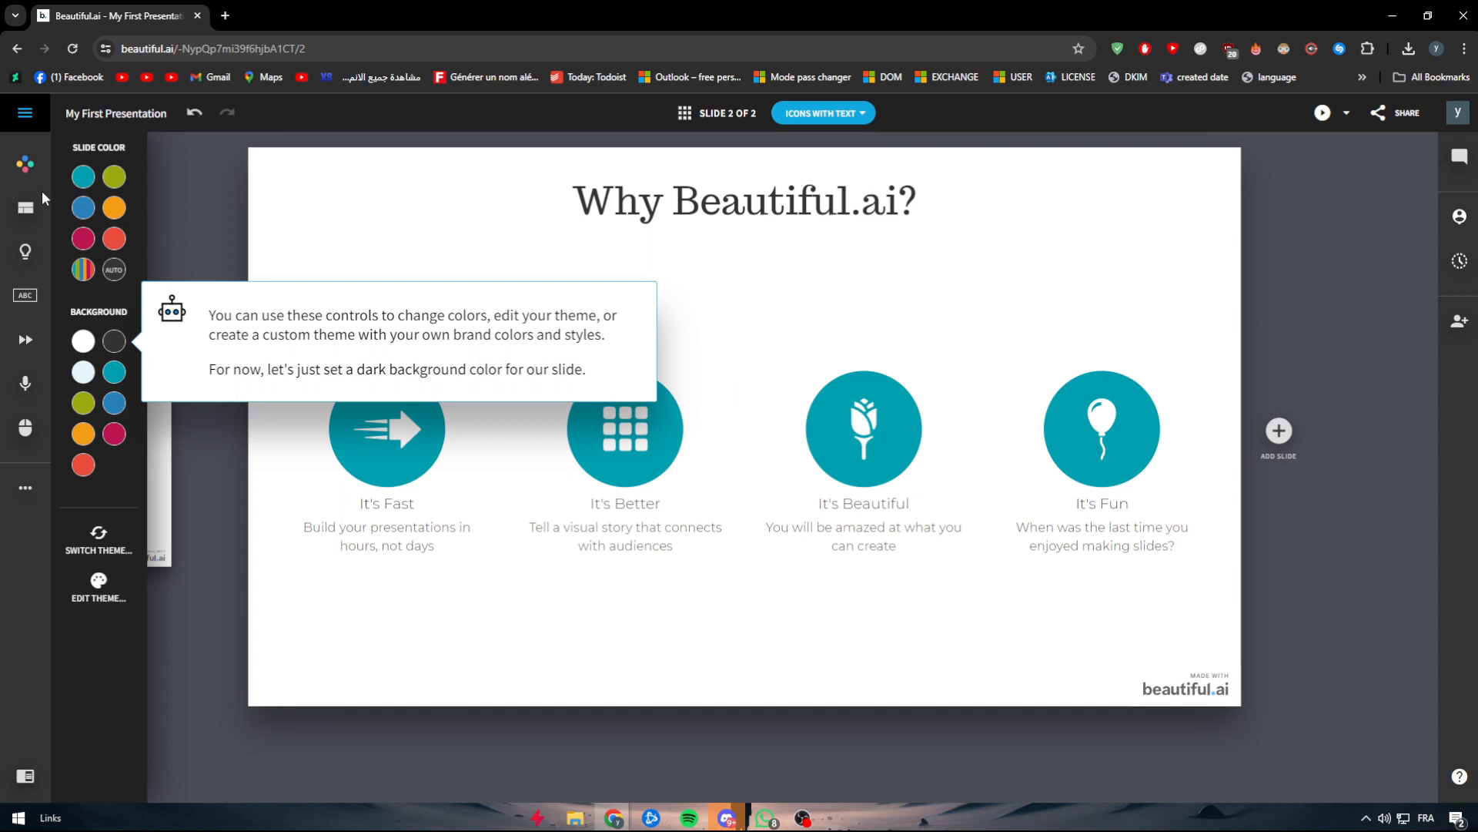
click(82, 341)
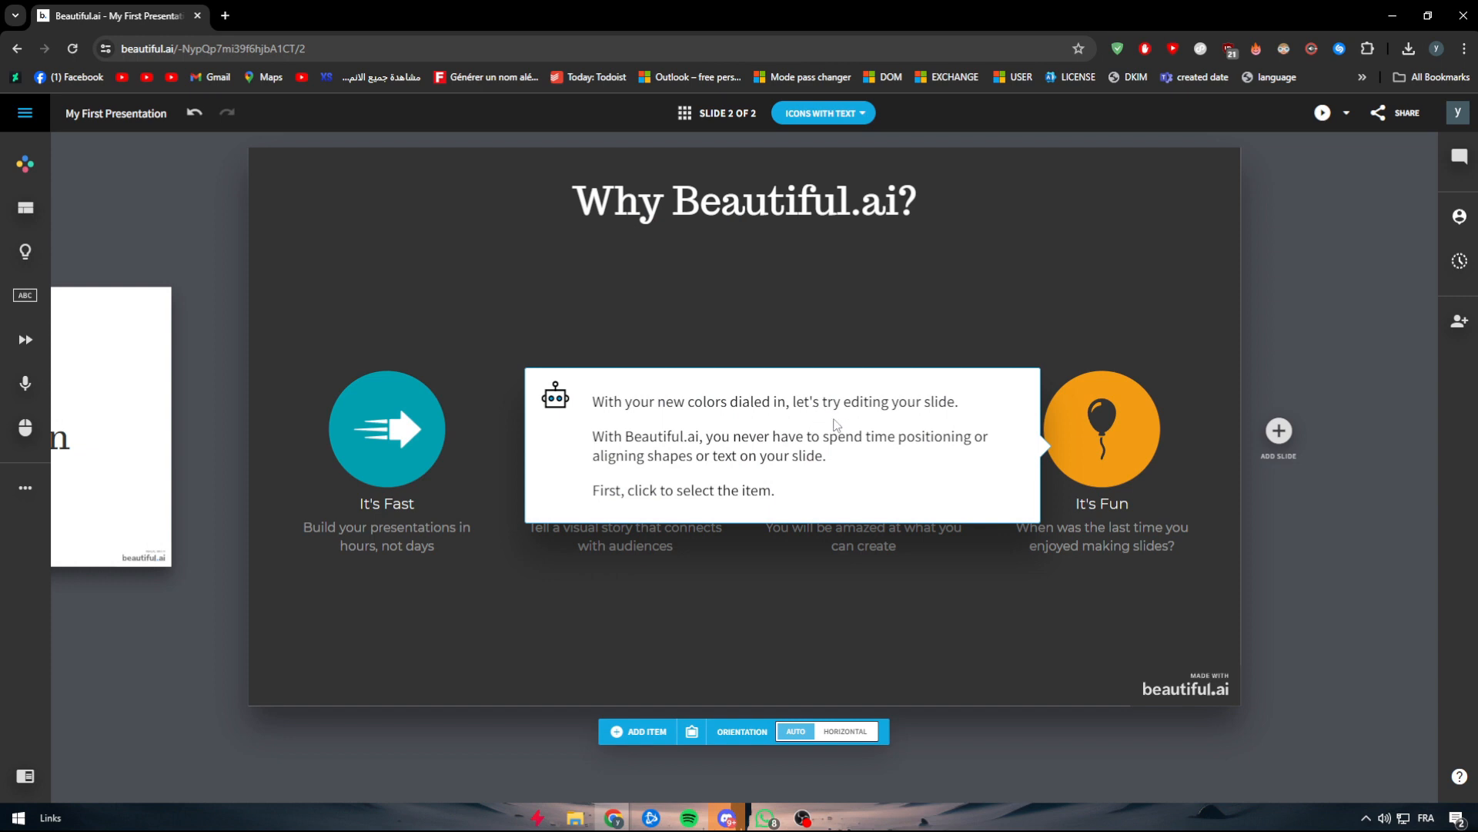
mouse_move(287, 395)
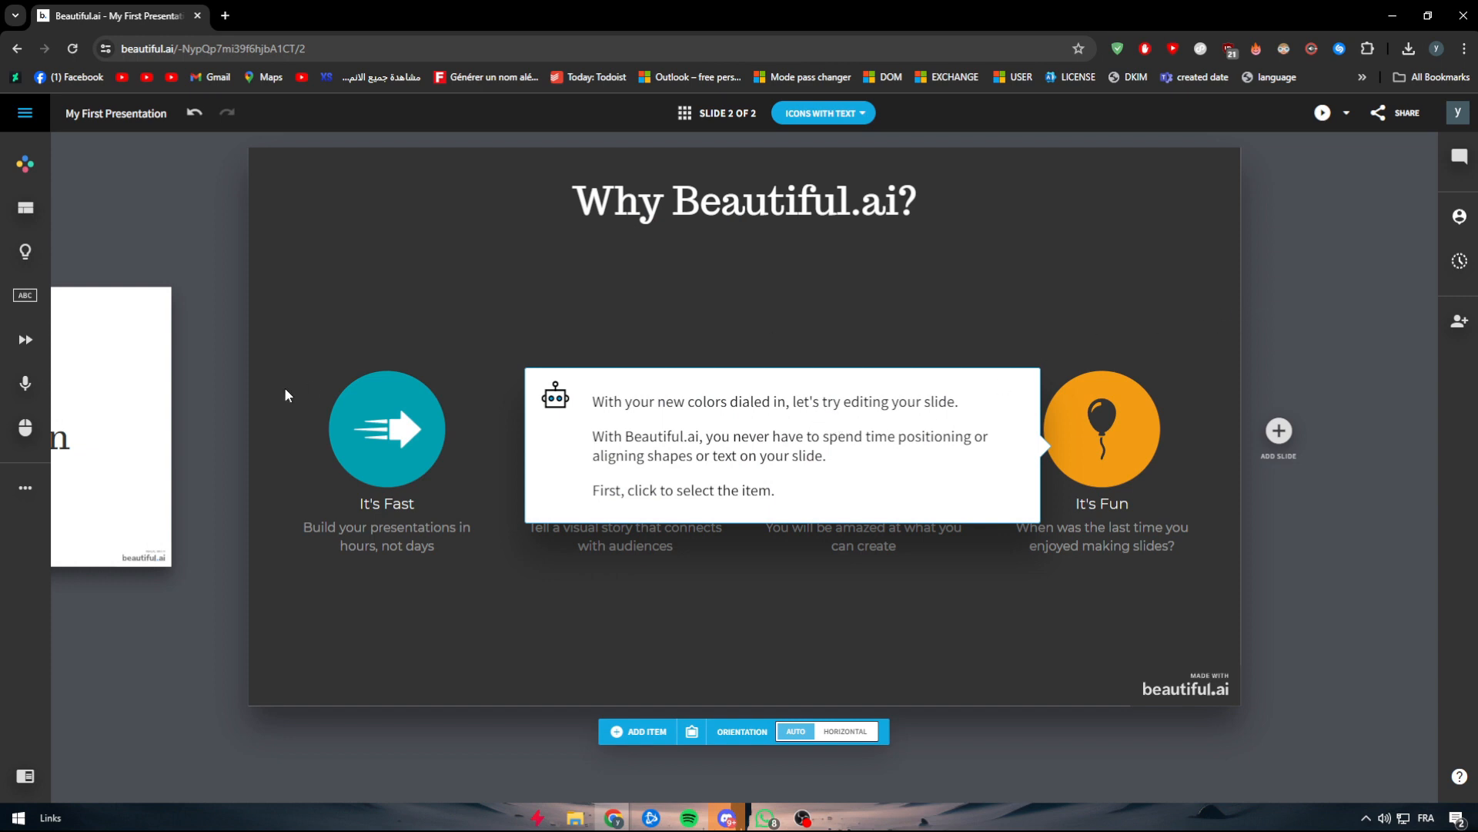
mouse_move(940, 277)
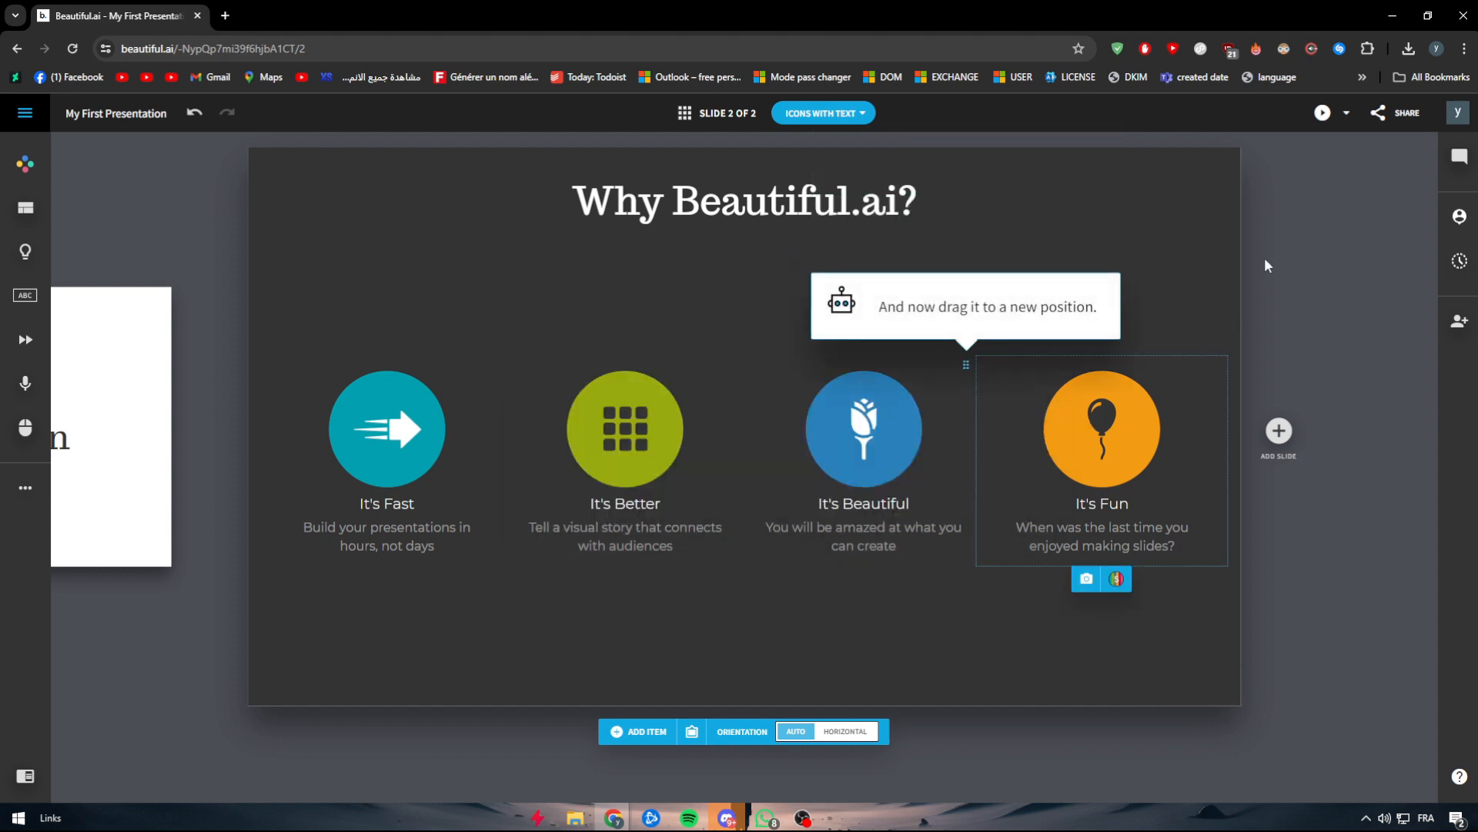
mouse_move(1244, 278)
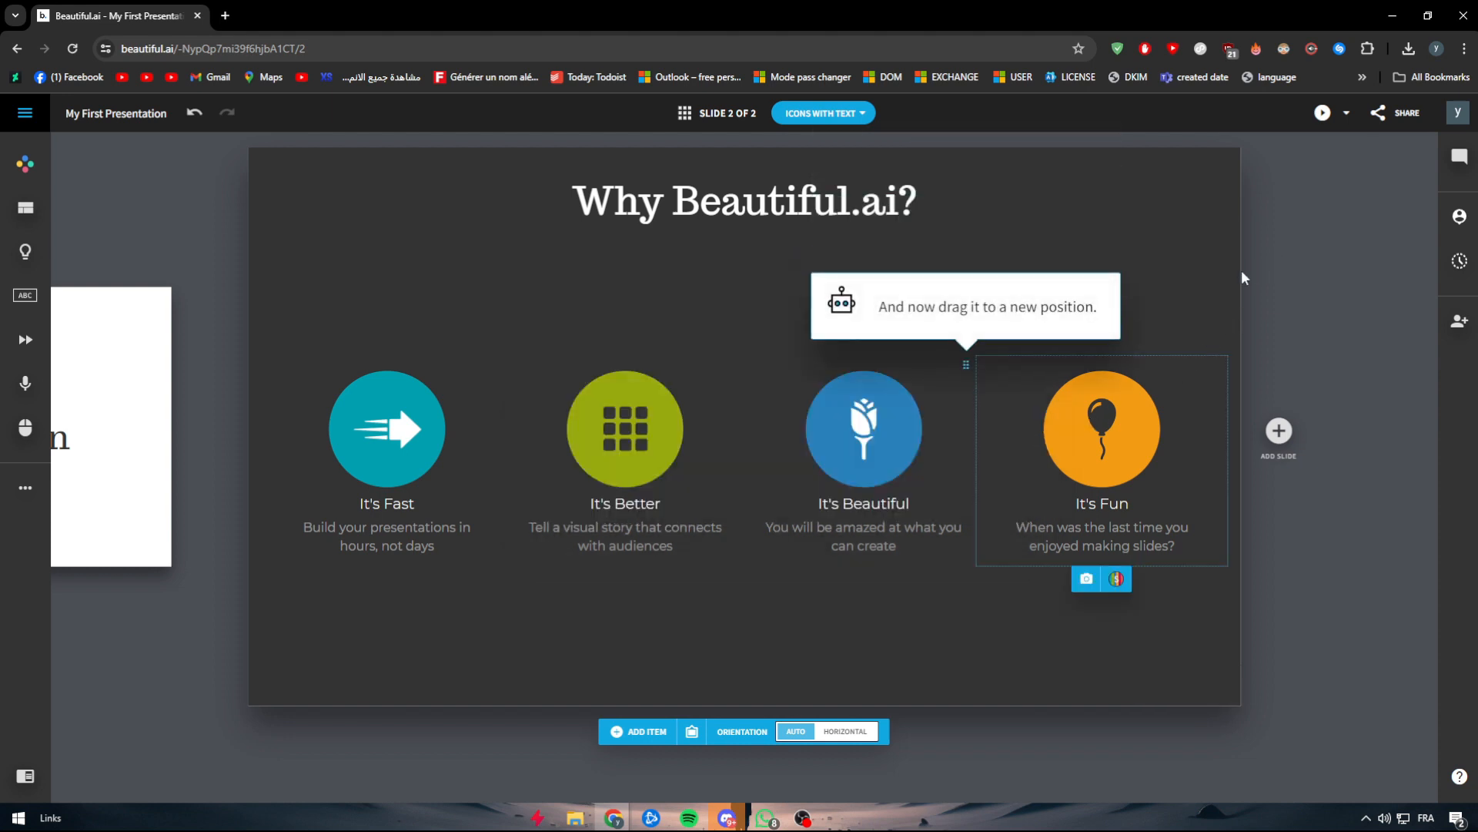